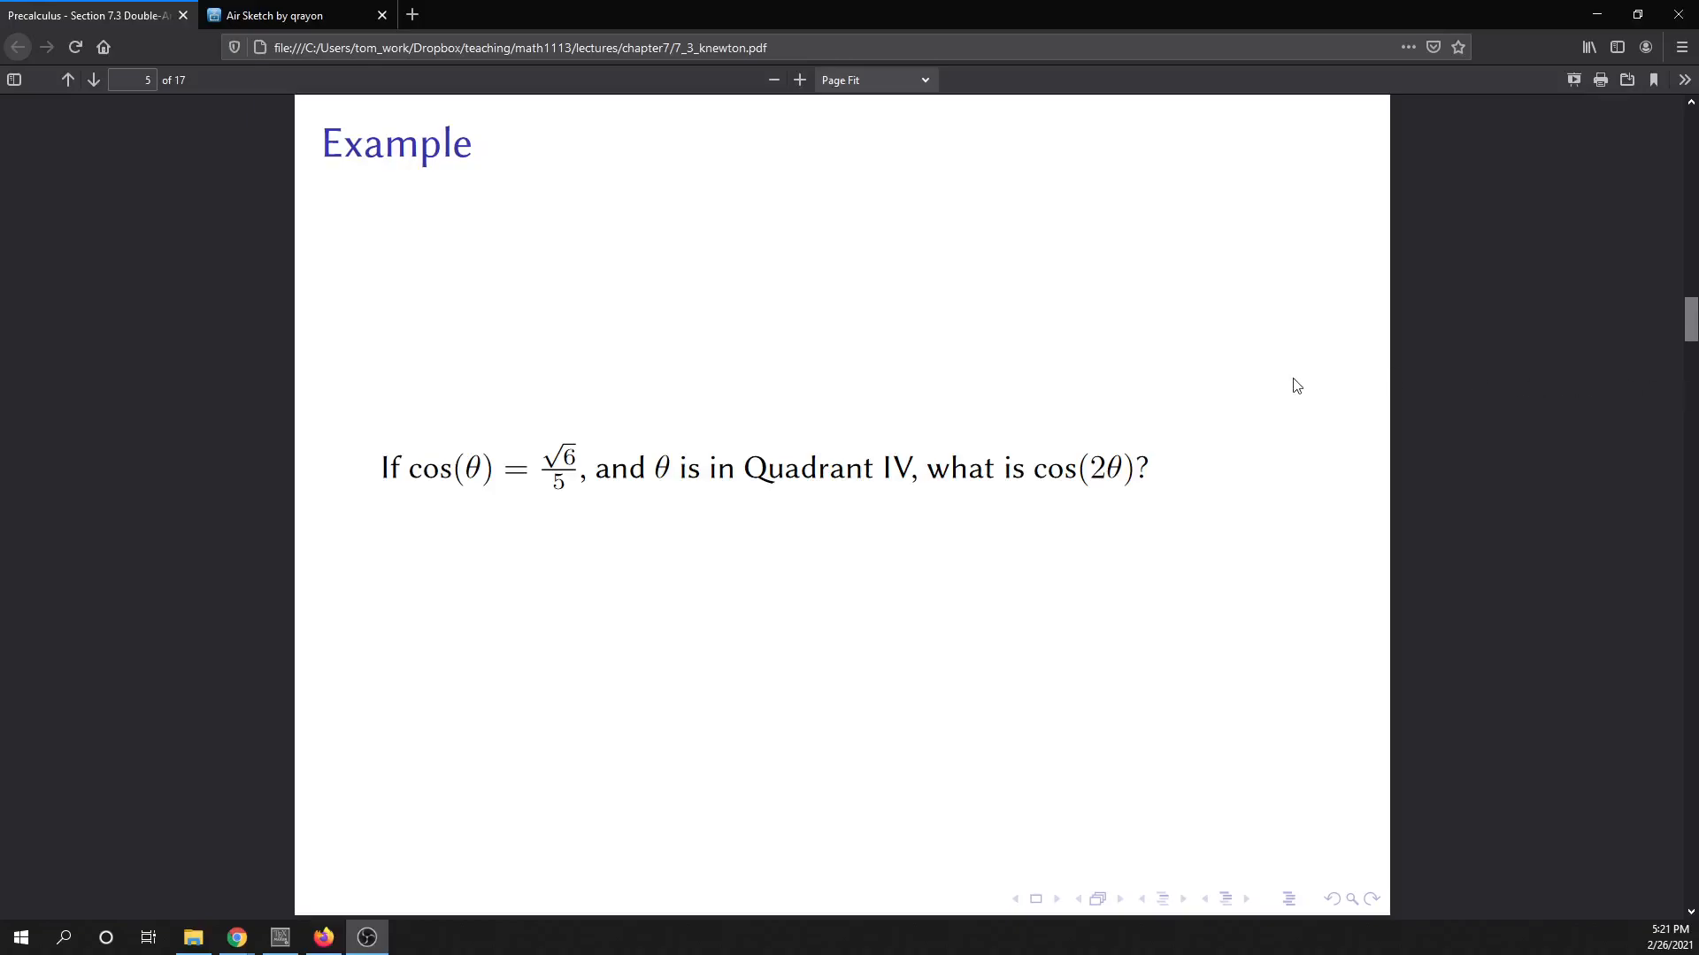
pyautogui.moveTo(529, 525)
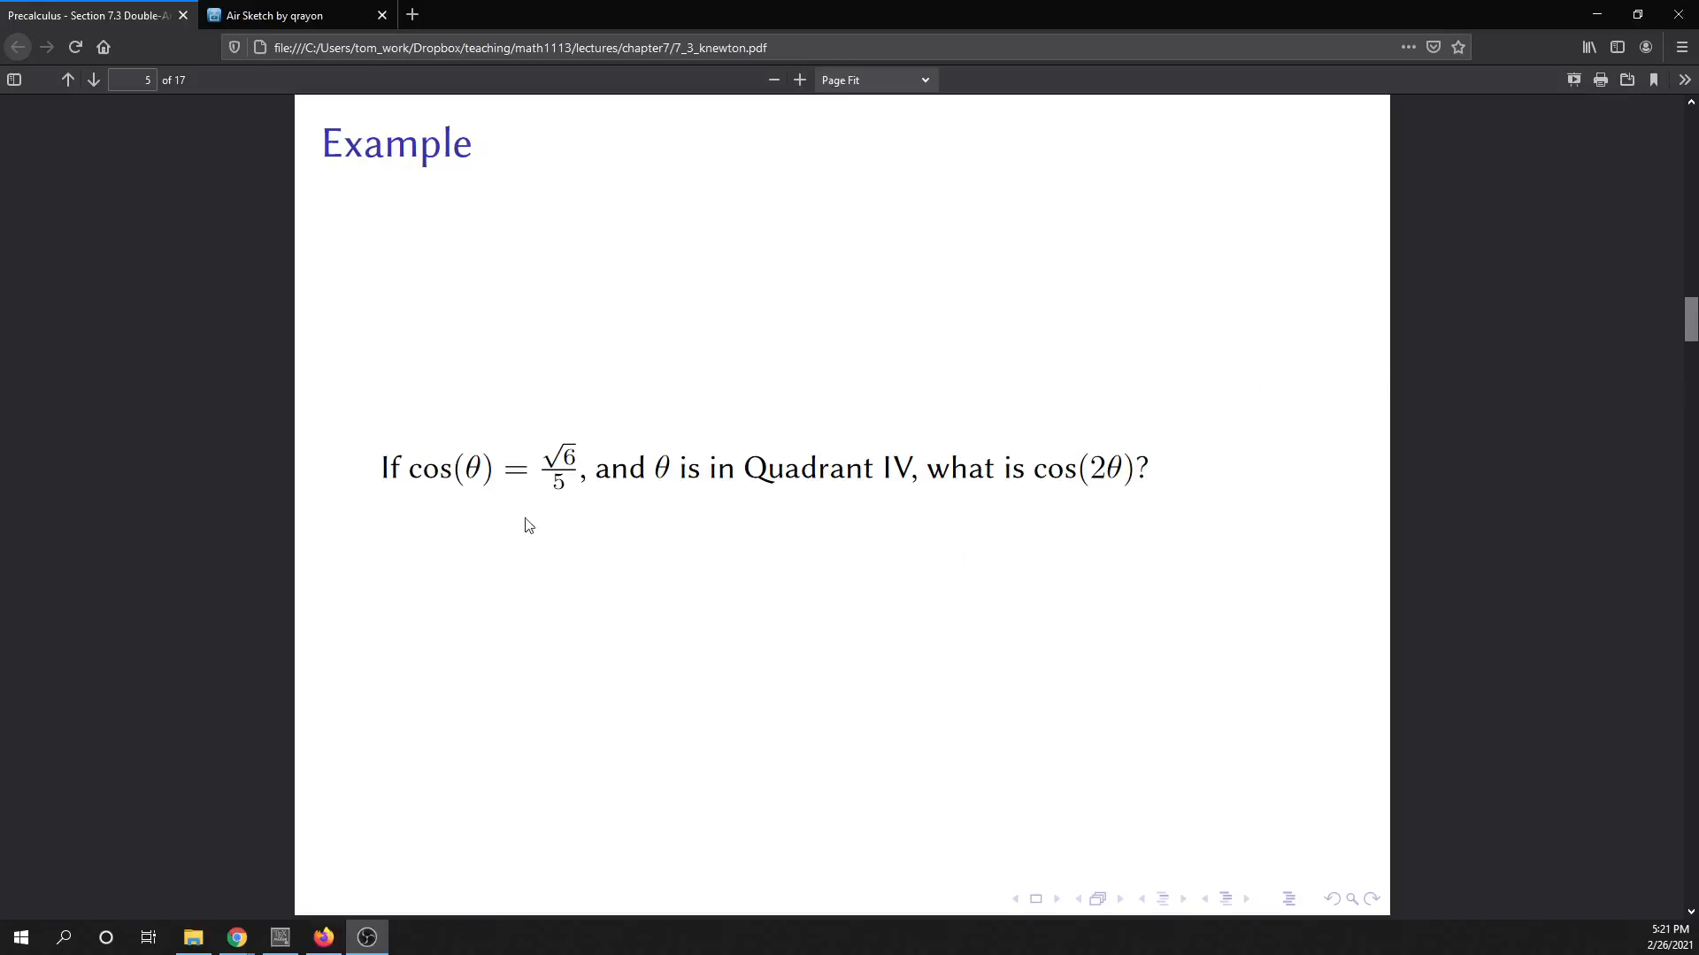
pyautogui.moveTo(572, 500)
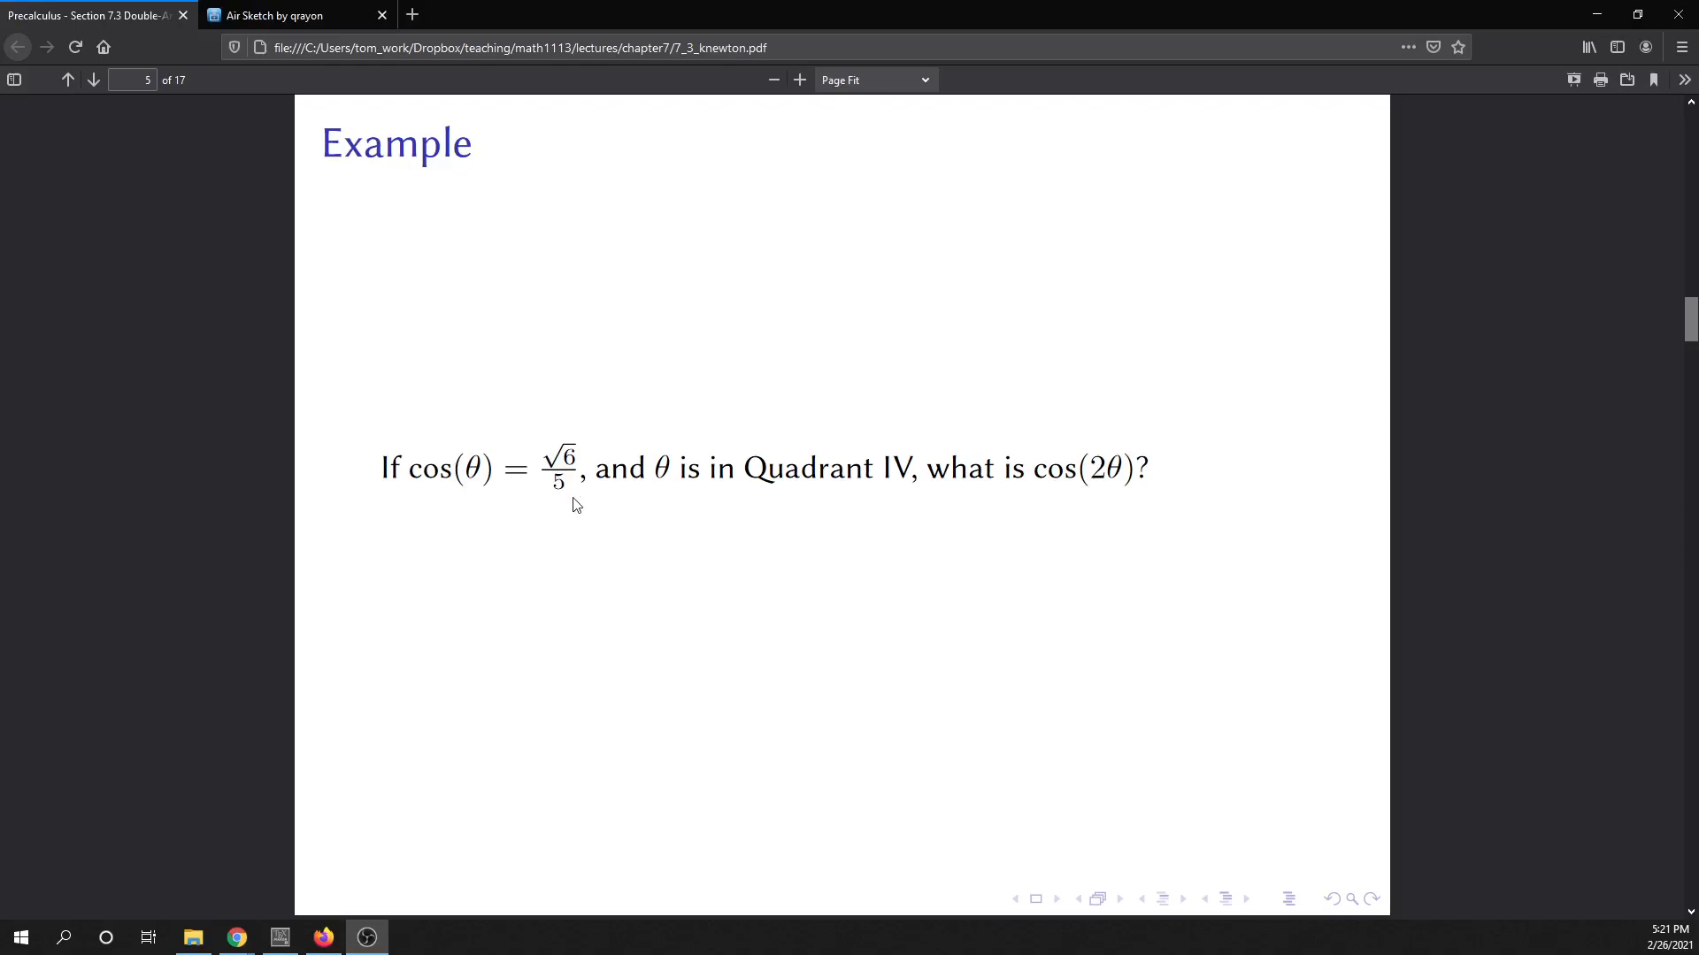
pyautogui.moveTo(979, 499)
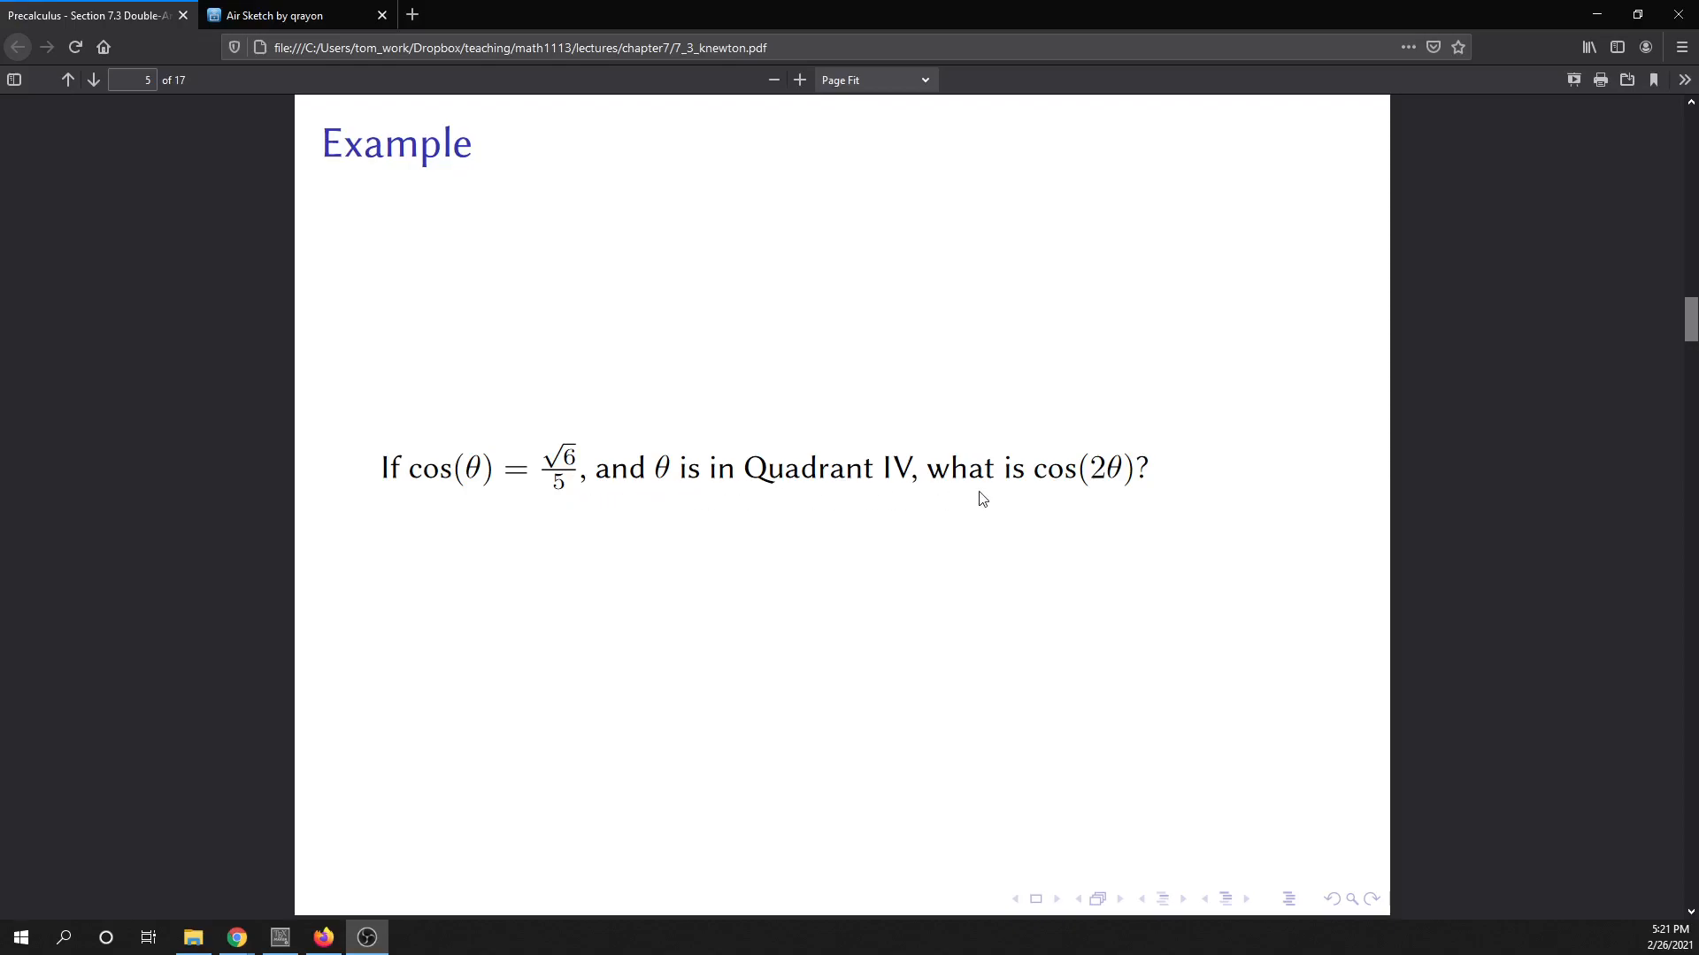
pyautogui.moveTo(1093, 497)
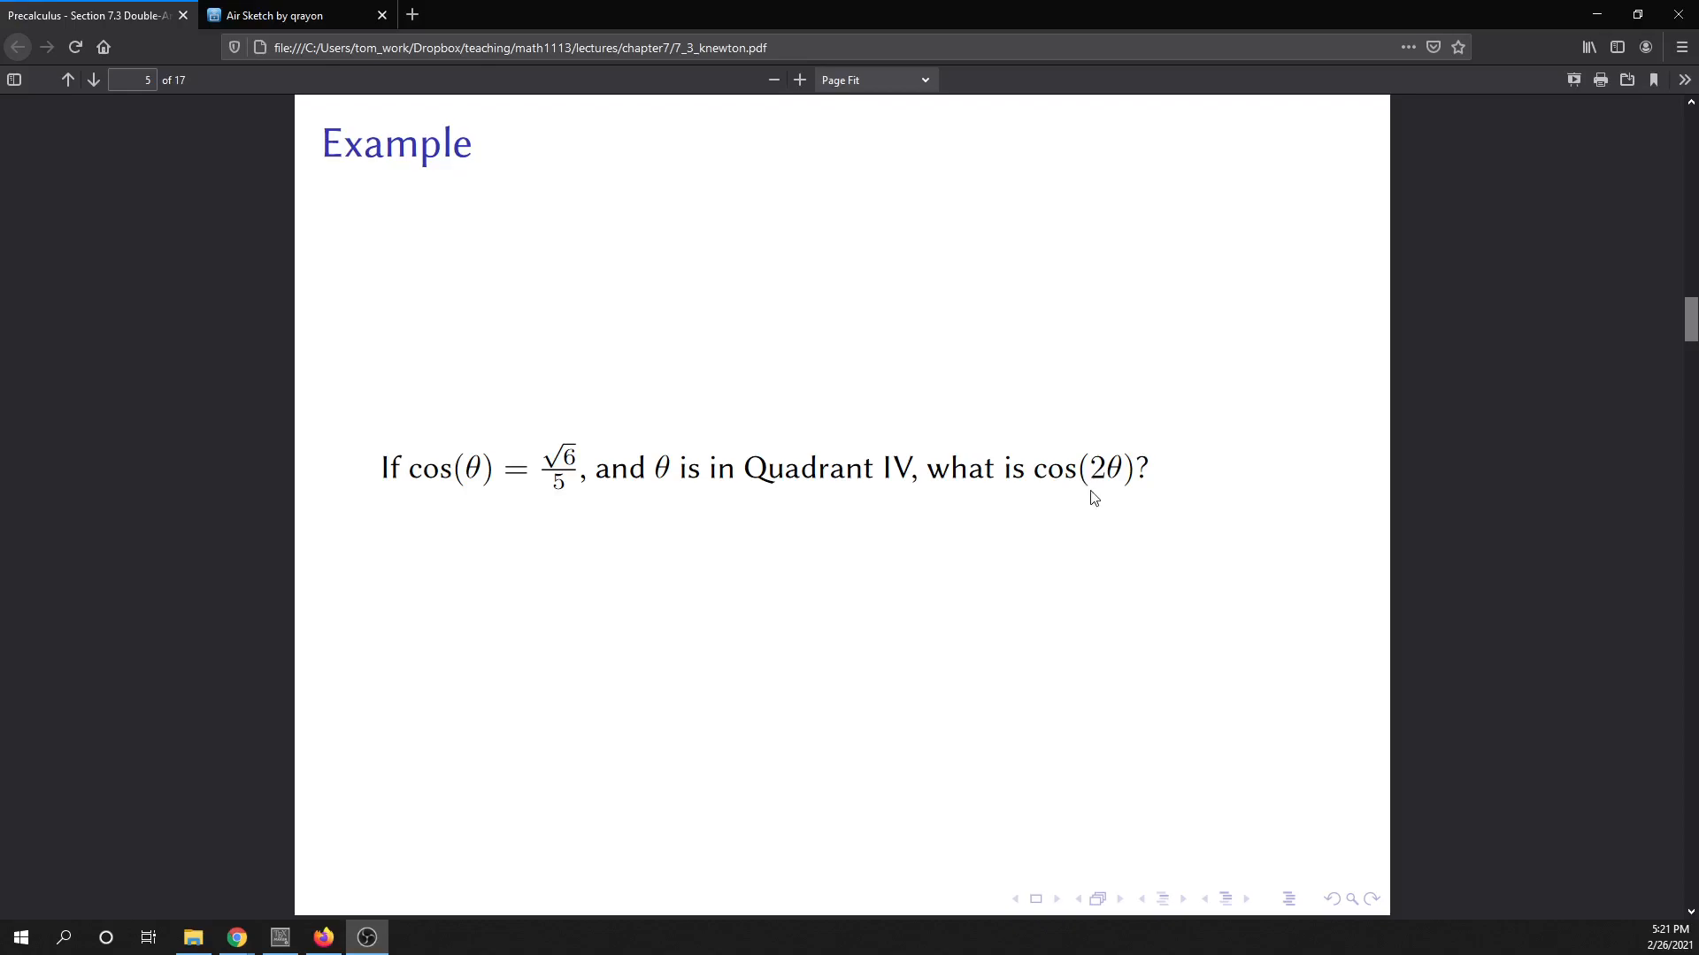
pyautogui.moveTo(1145, 509)
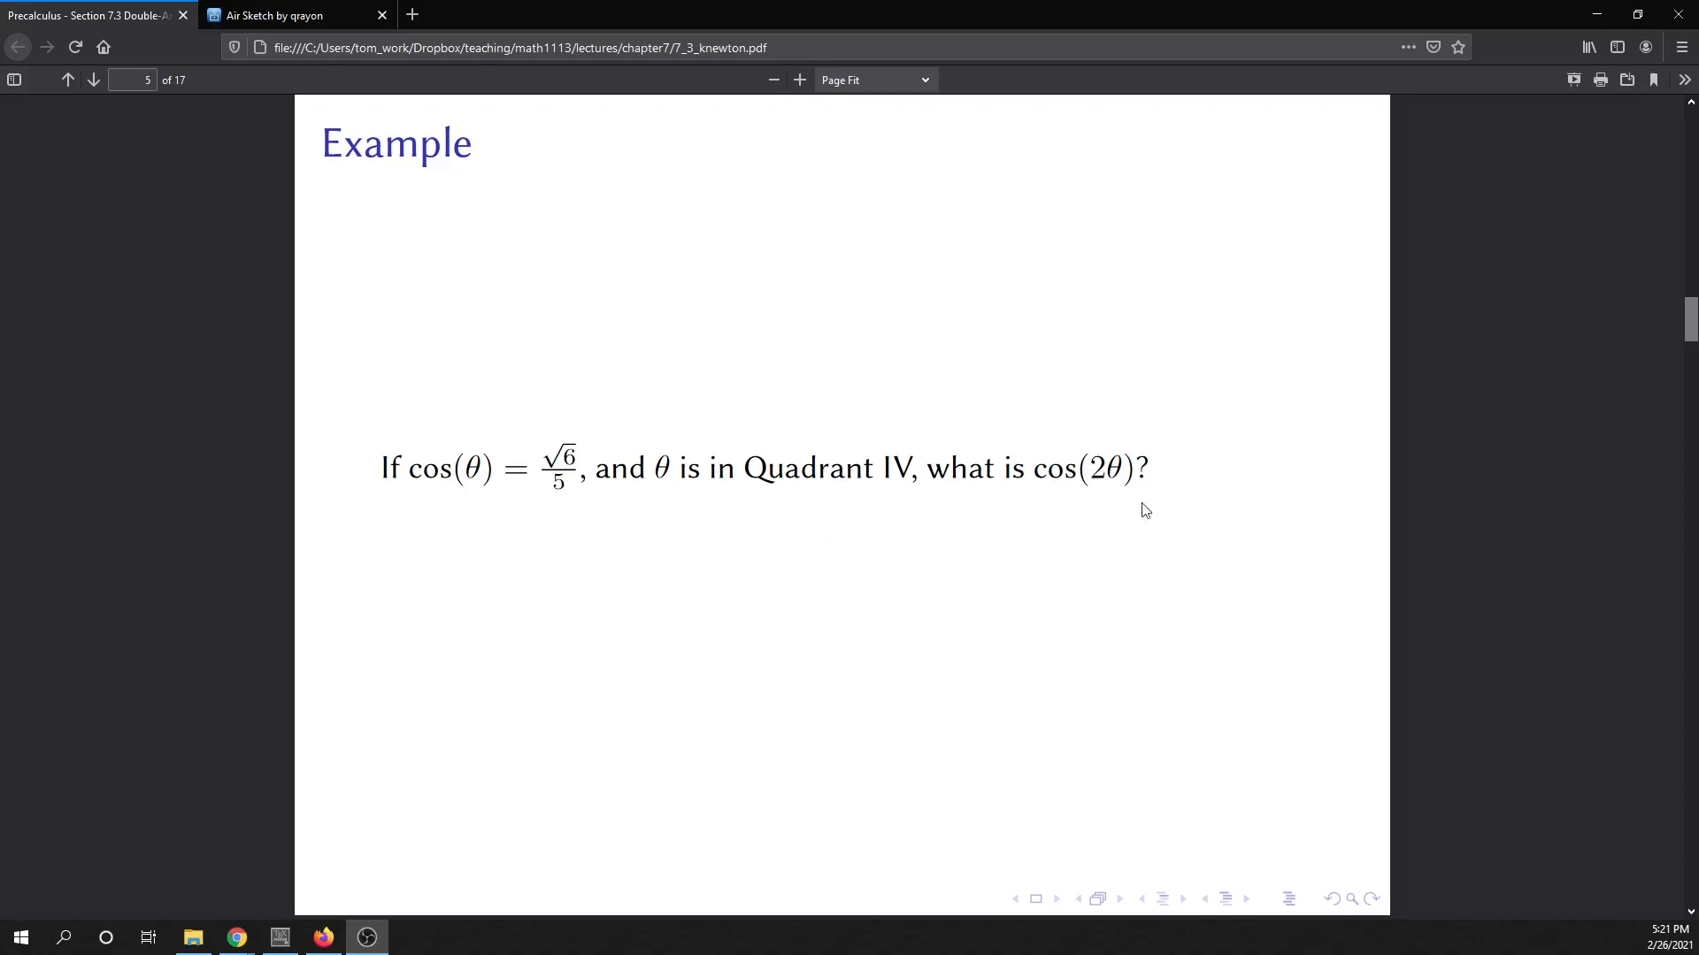
pyautogui.moveTo(1101, 481)
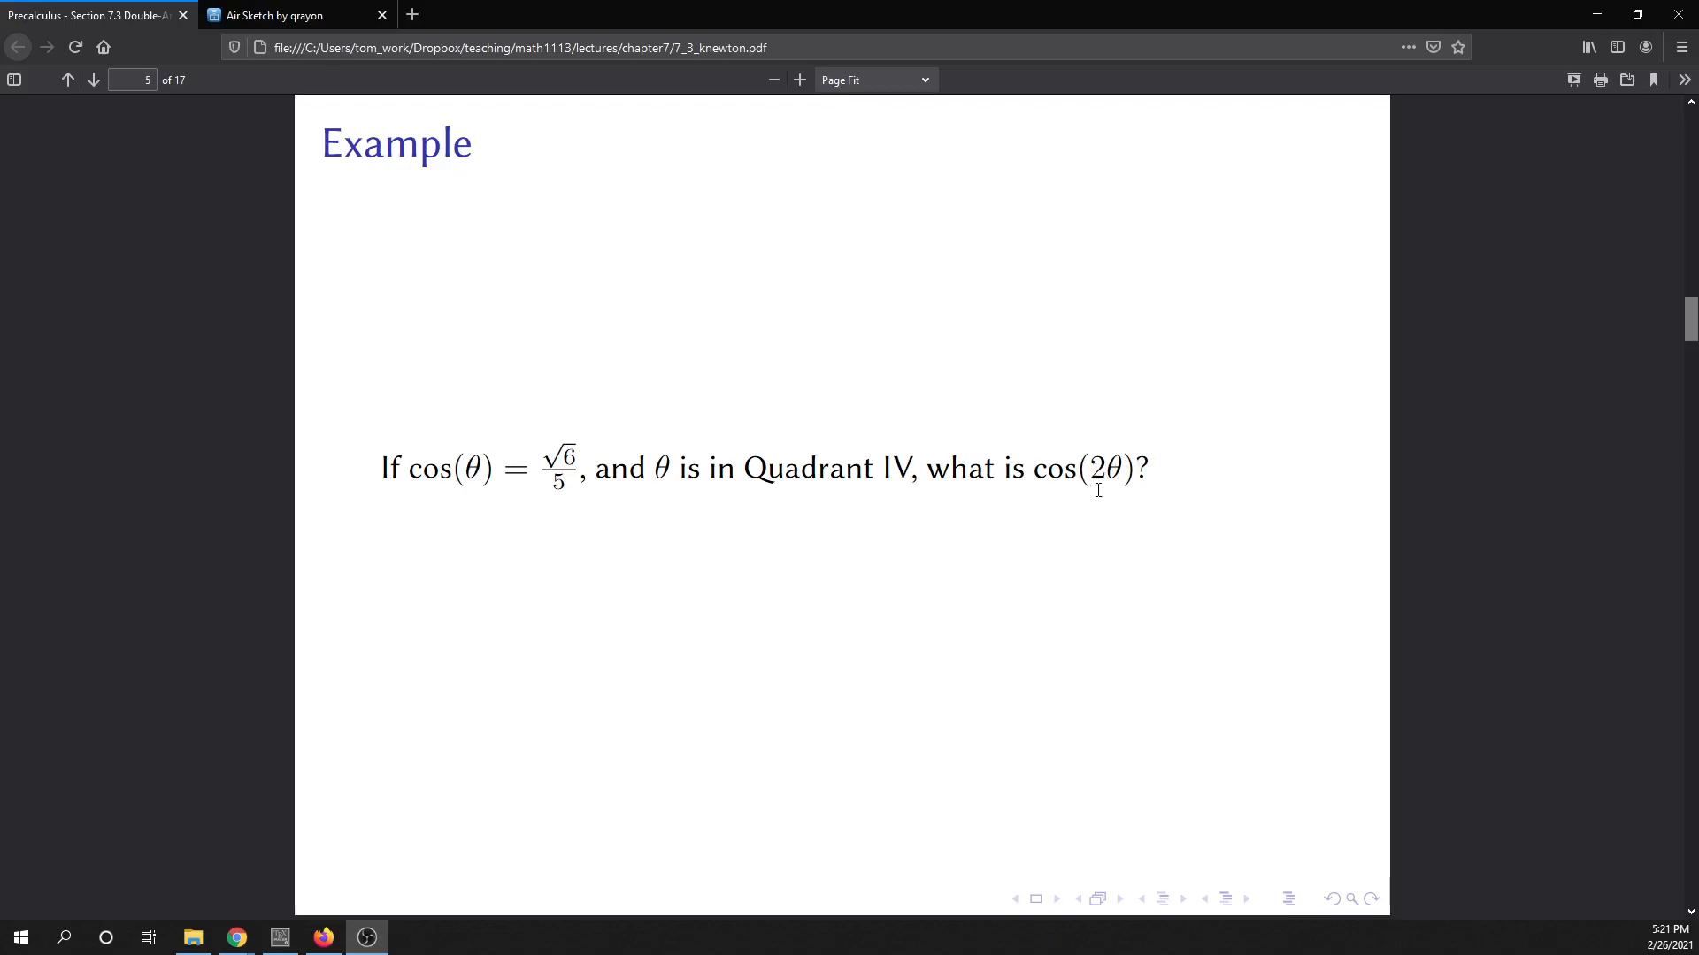
pyautogui.moveTo(1094, 509)
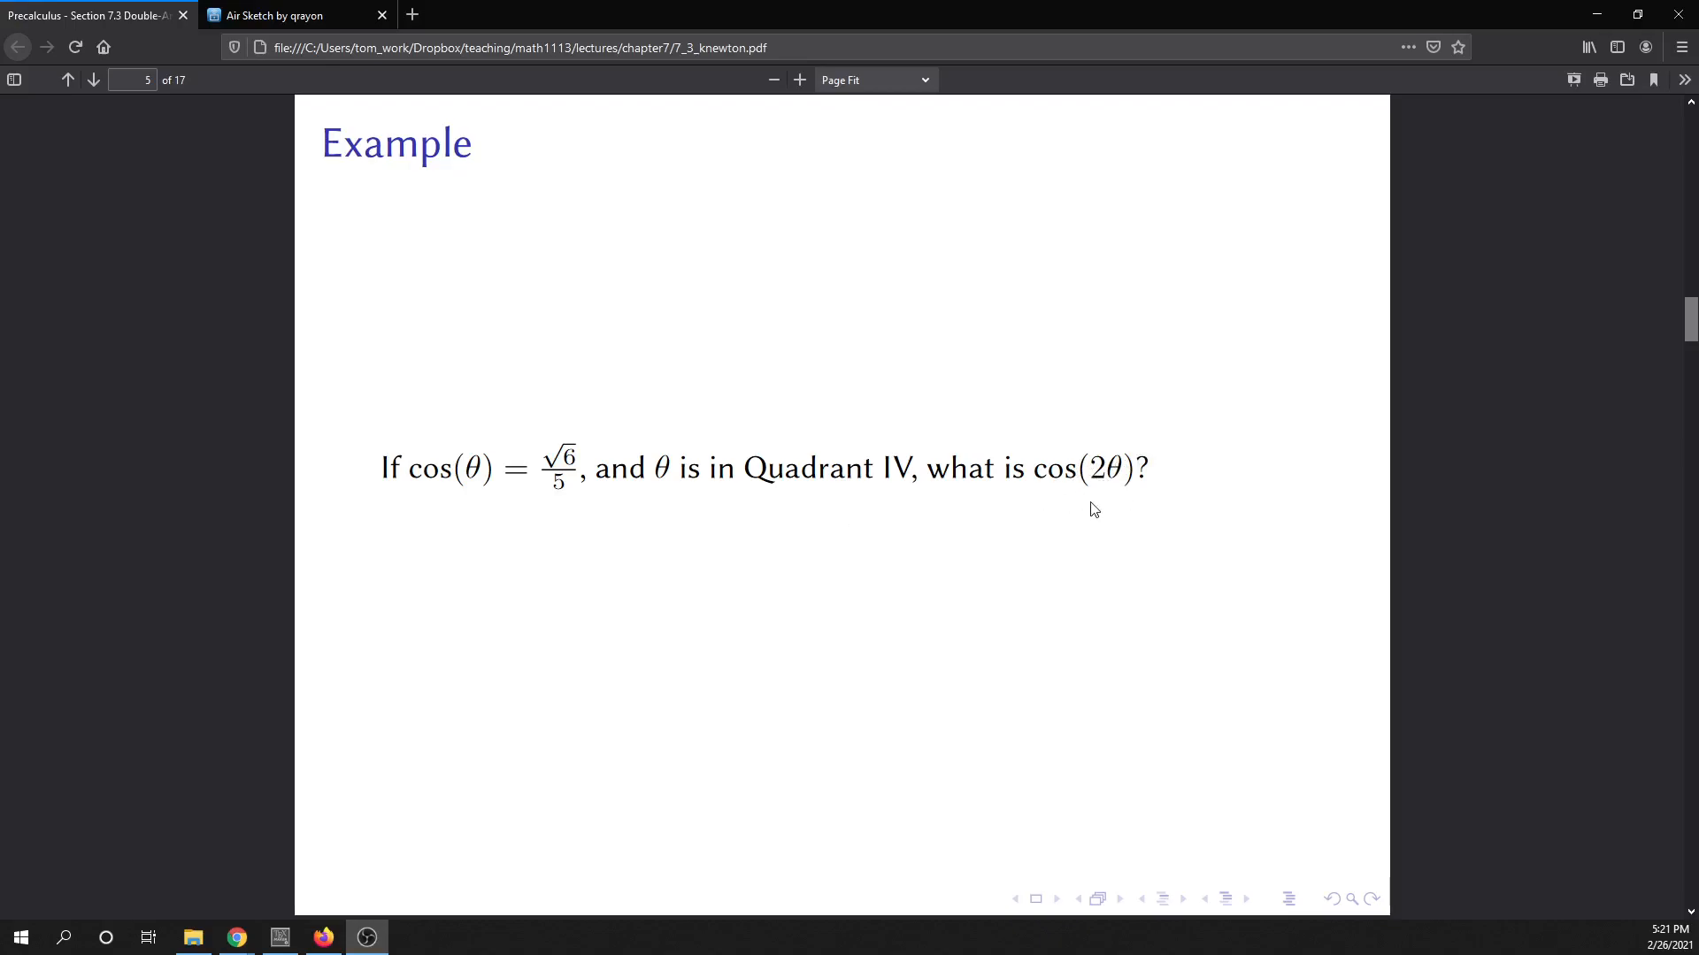
pyautogui.moveTo(1115, 502)
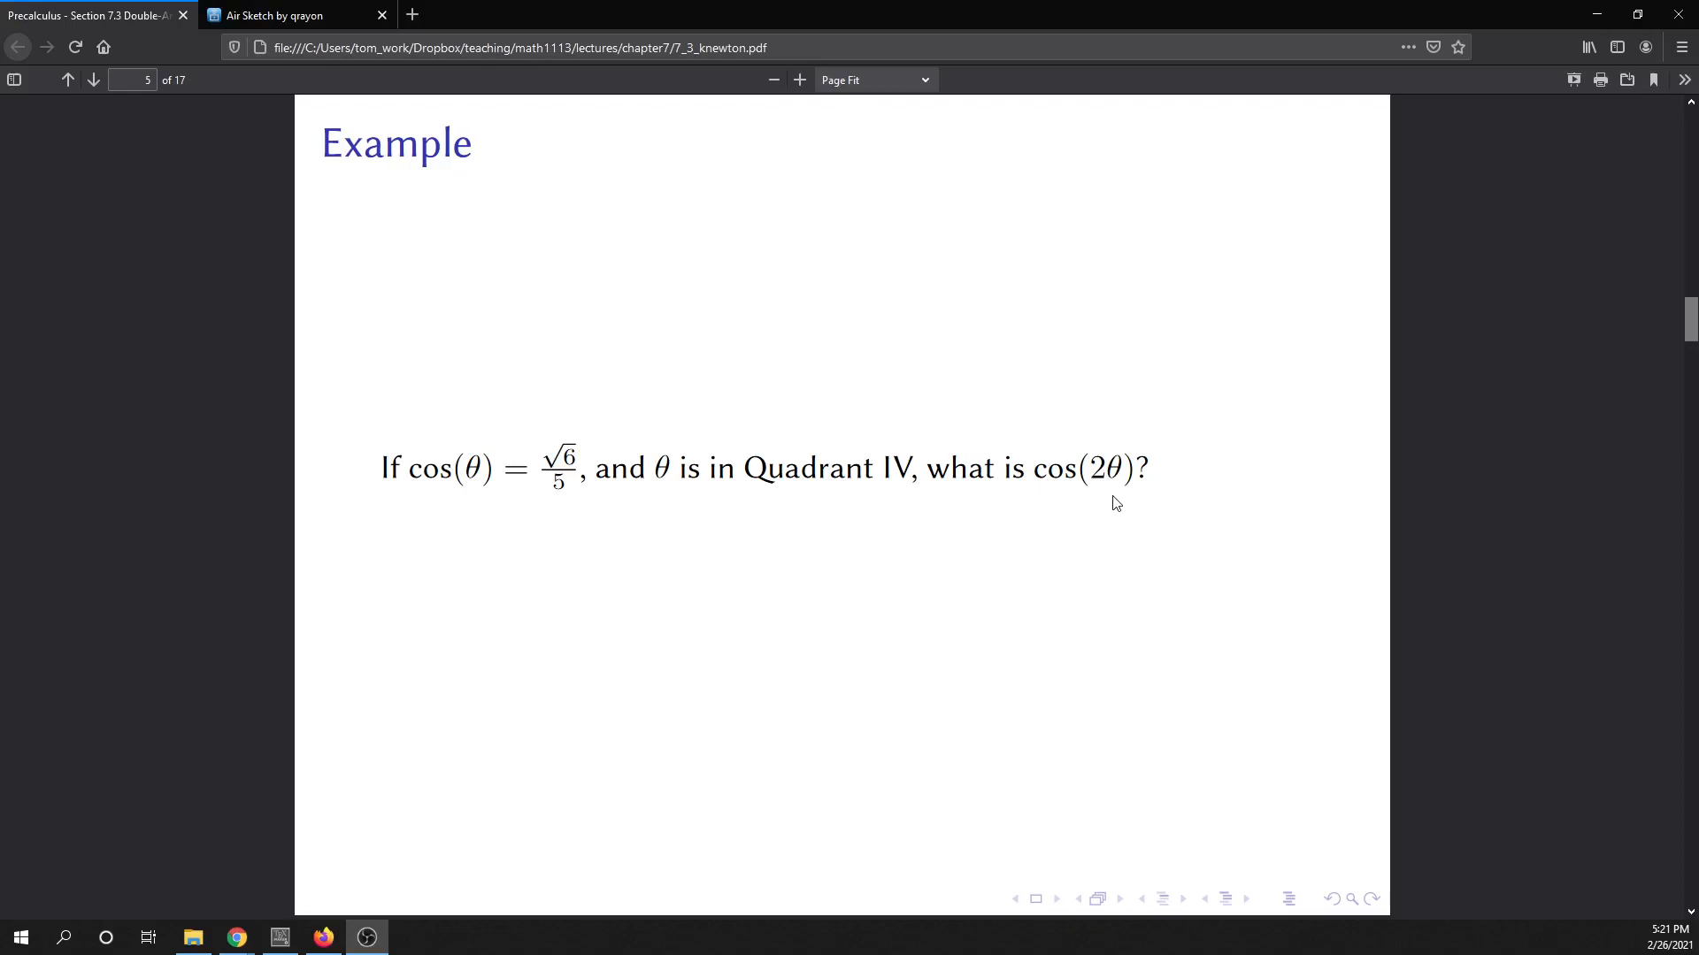
pyautogui.moveTo(1110, 501)
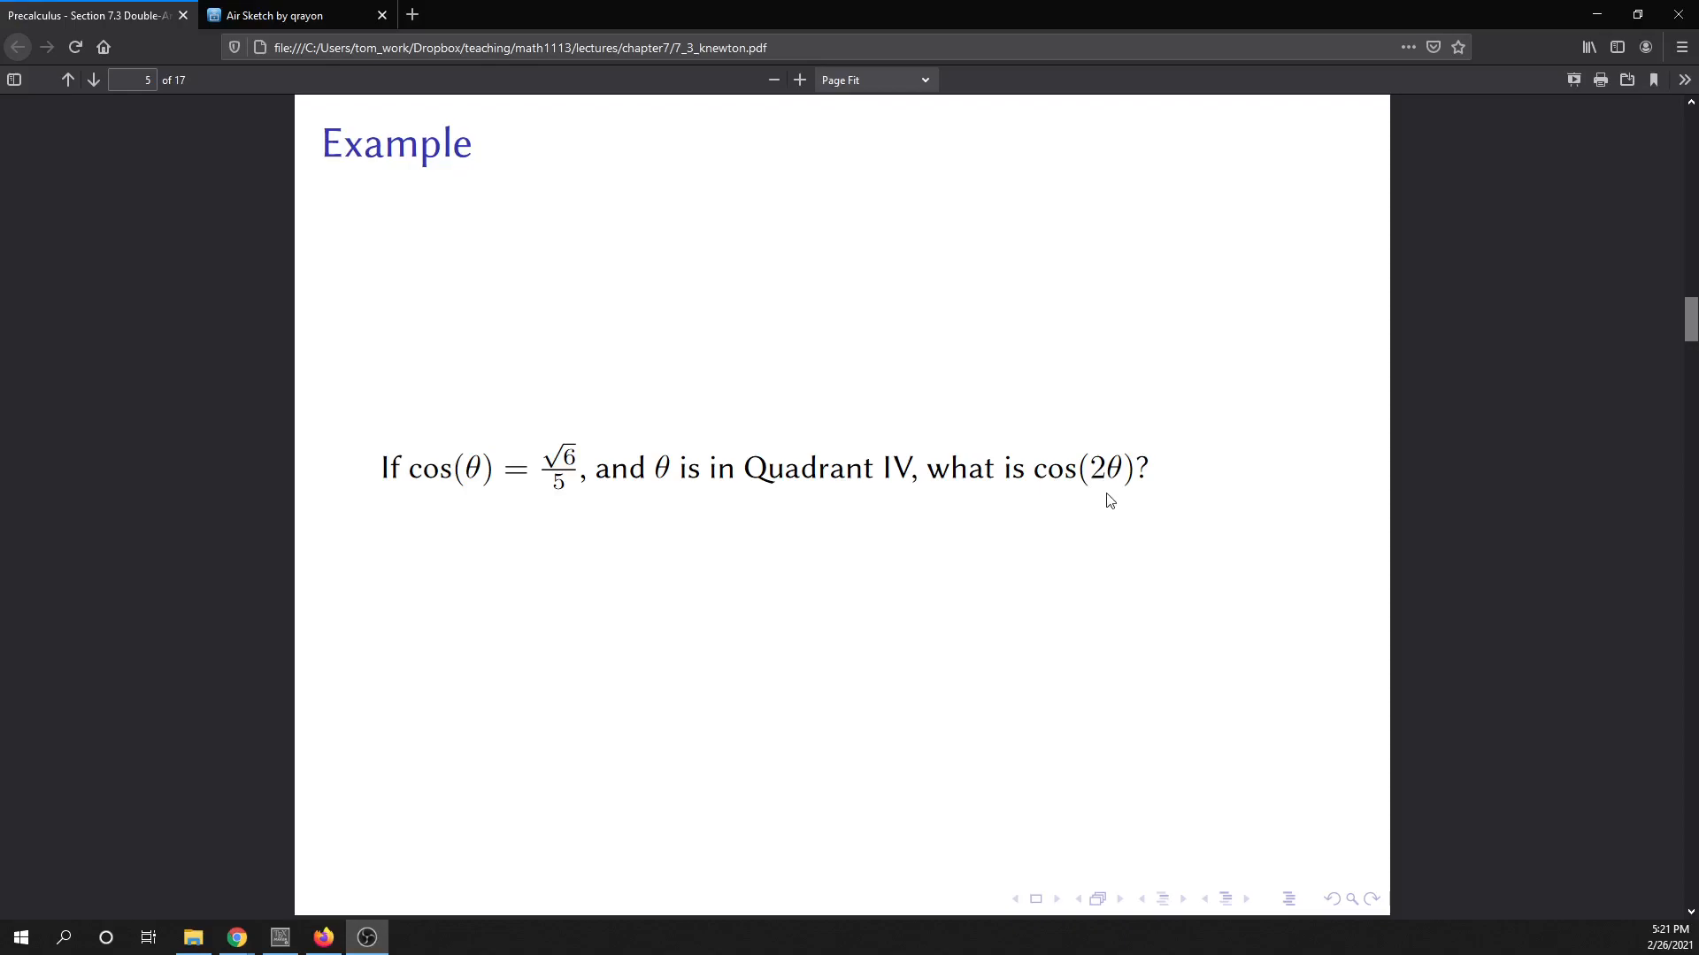
pyautogui.moveTo(1043, 392)
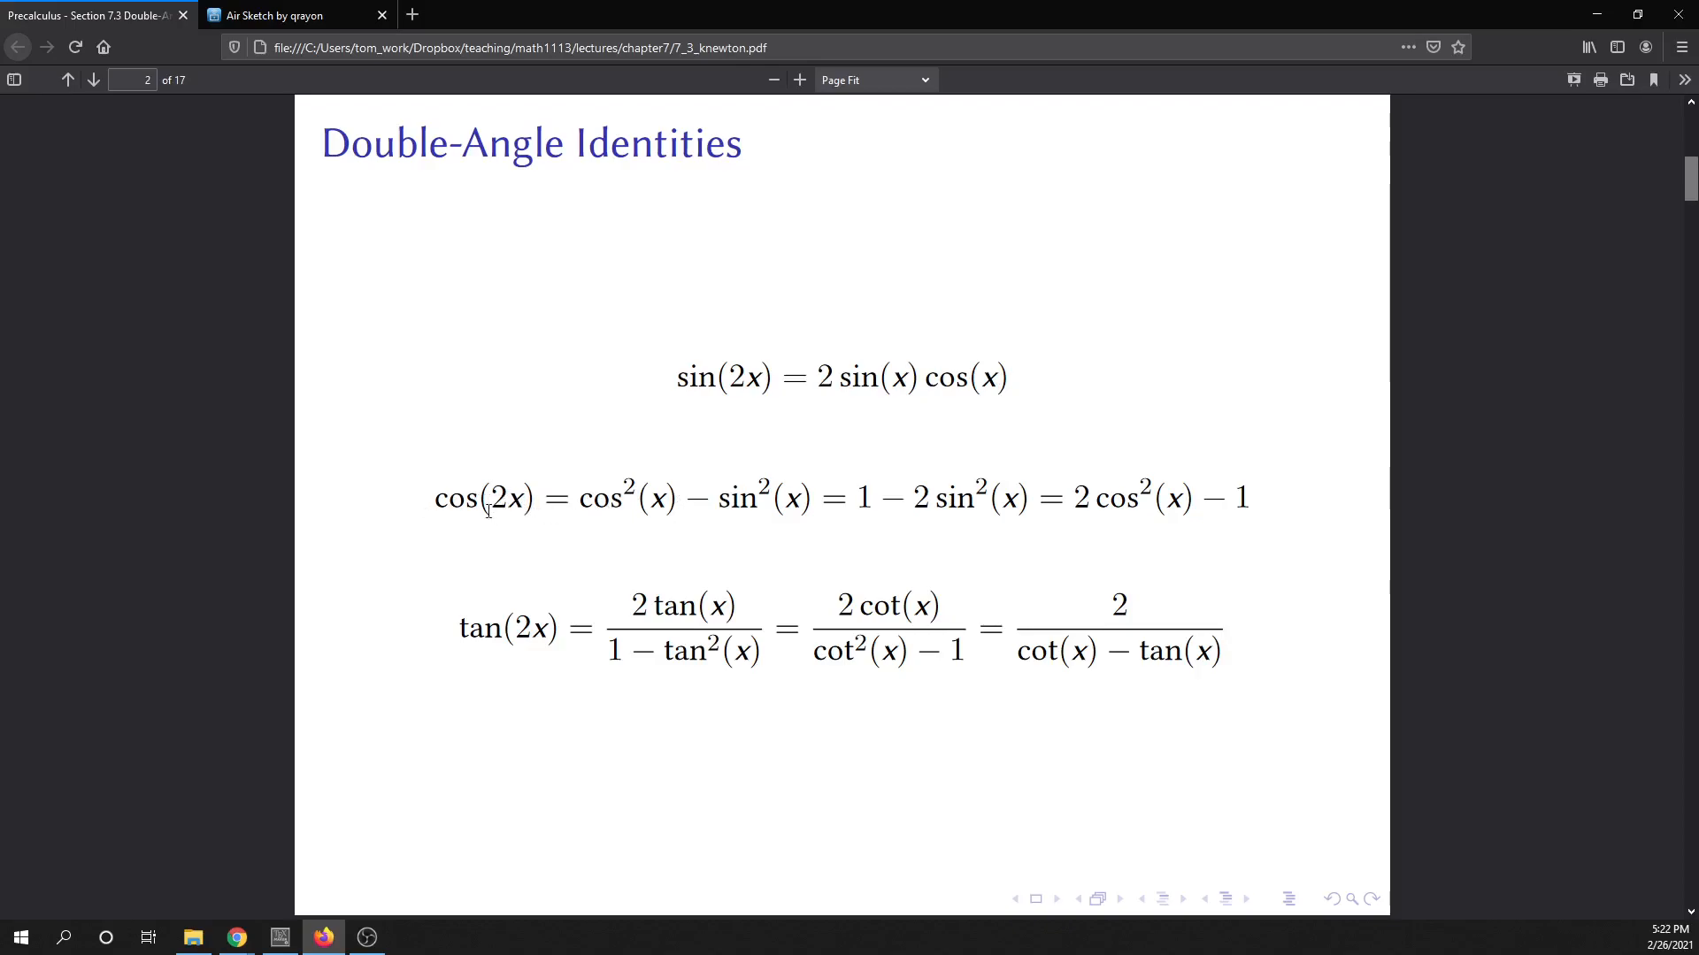
pyautogui.moveTo(655, 524)
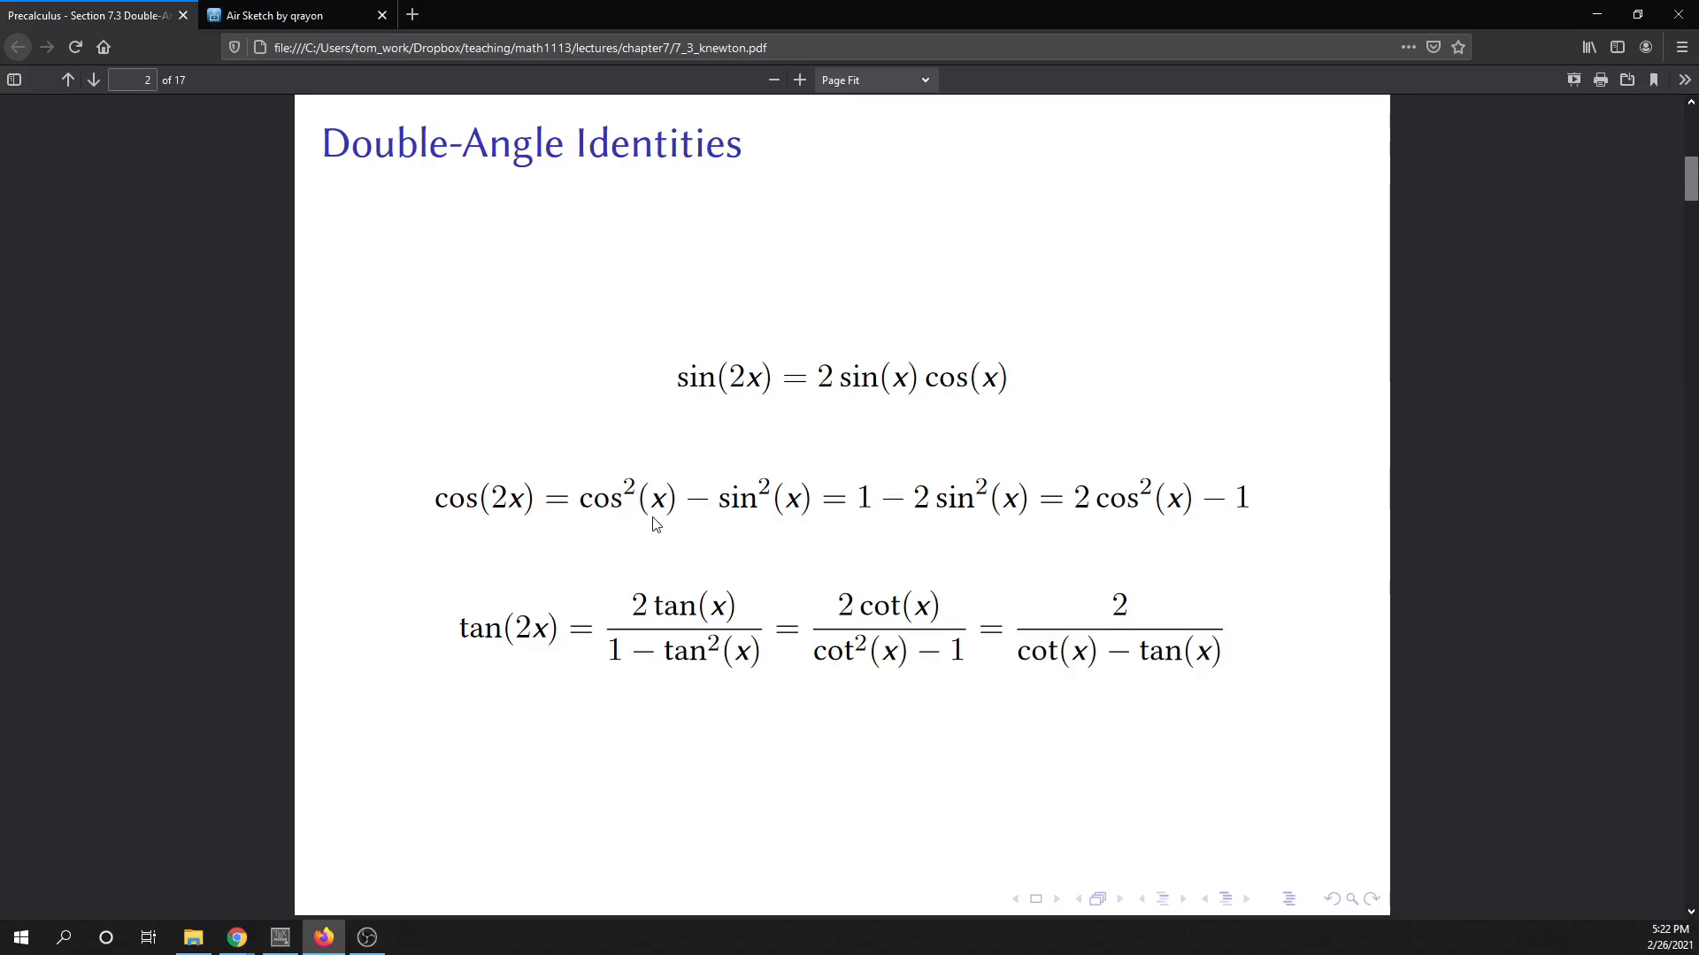
pyautogui.moveTo(858, 516)
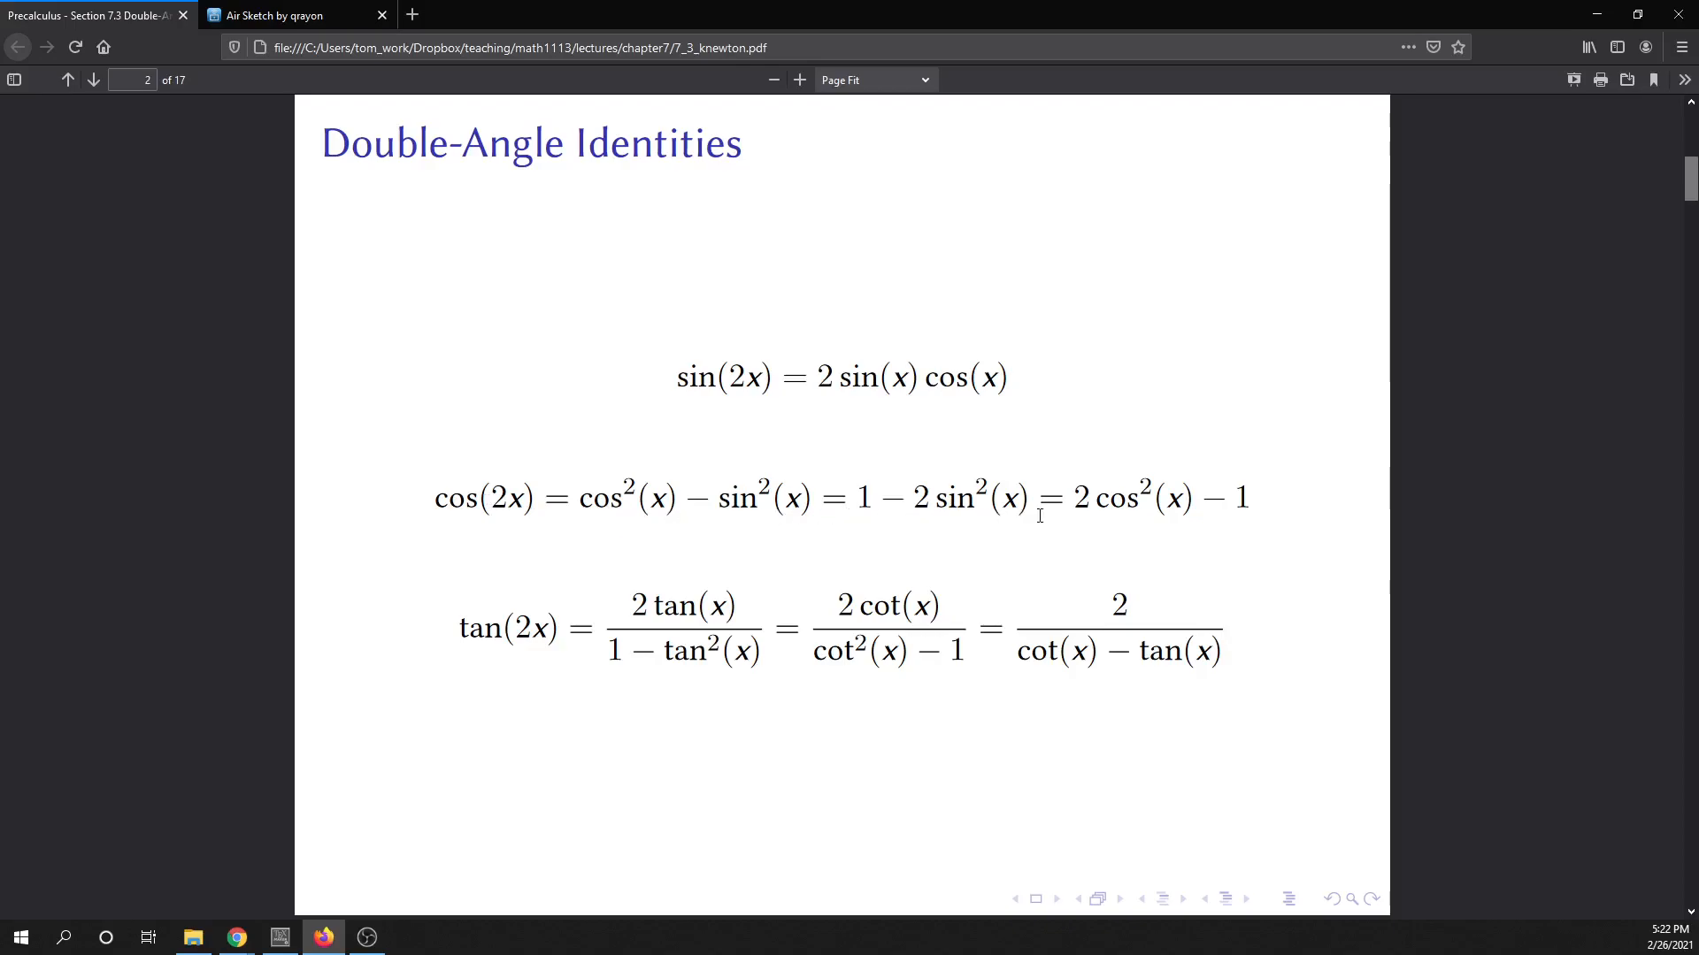
pyautogui.moveTo(1164, 520)
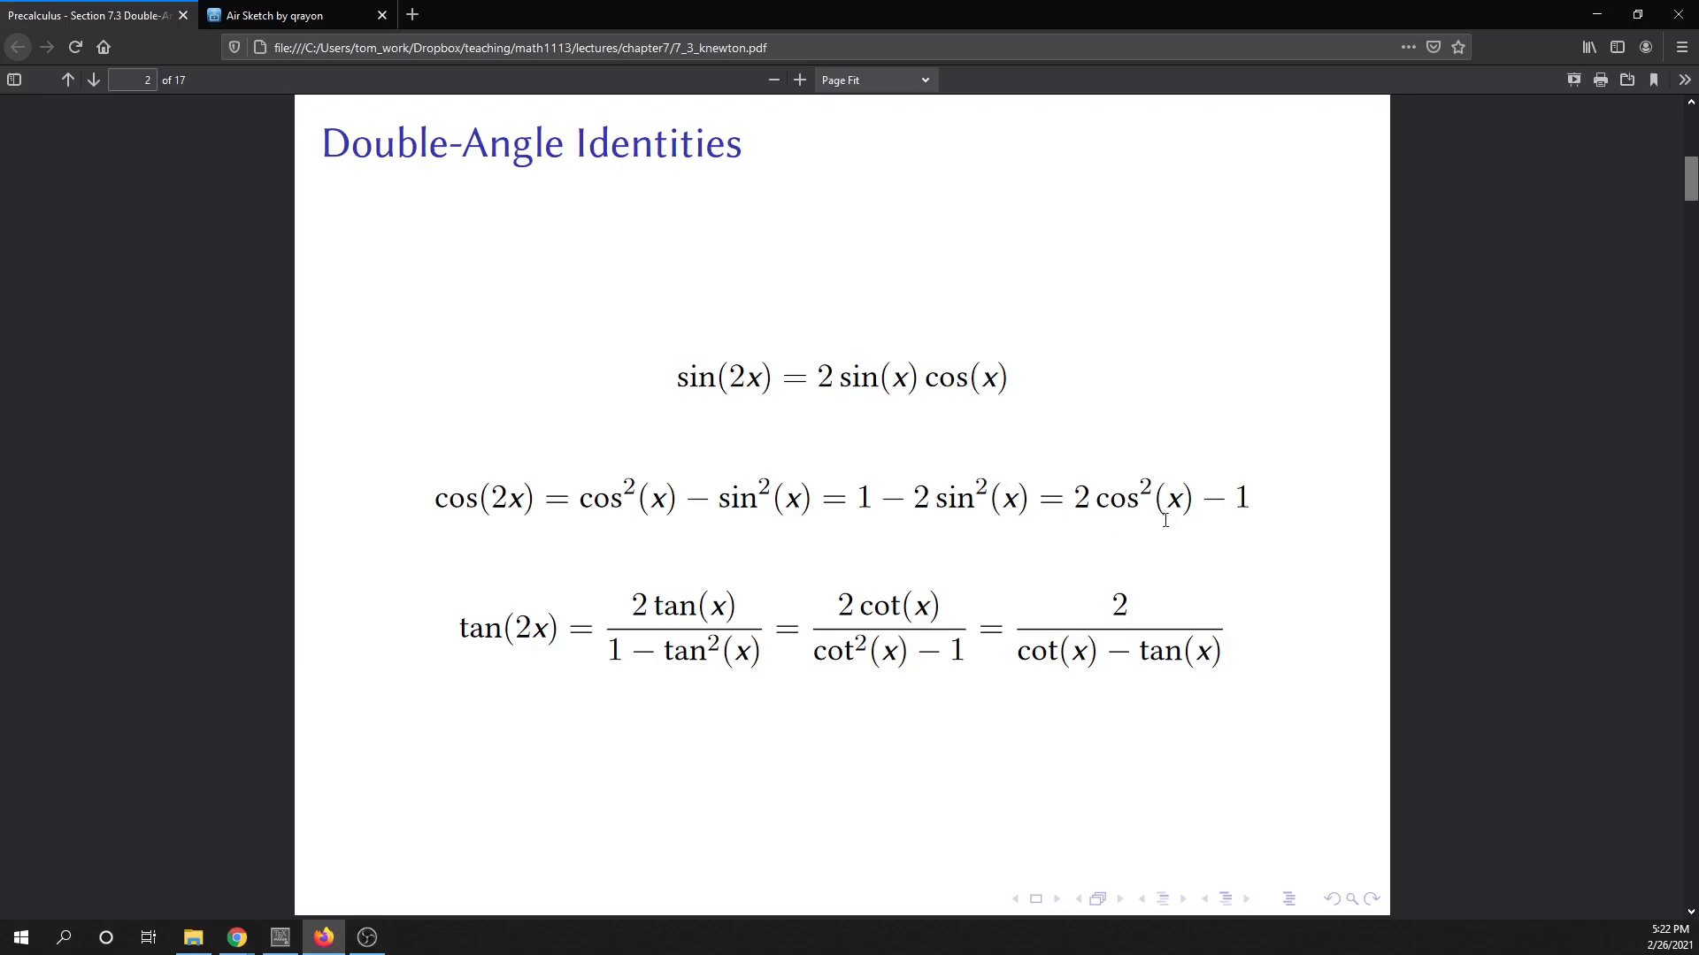
pyautogui.moveTo(1253, 536)
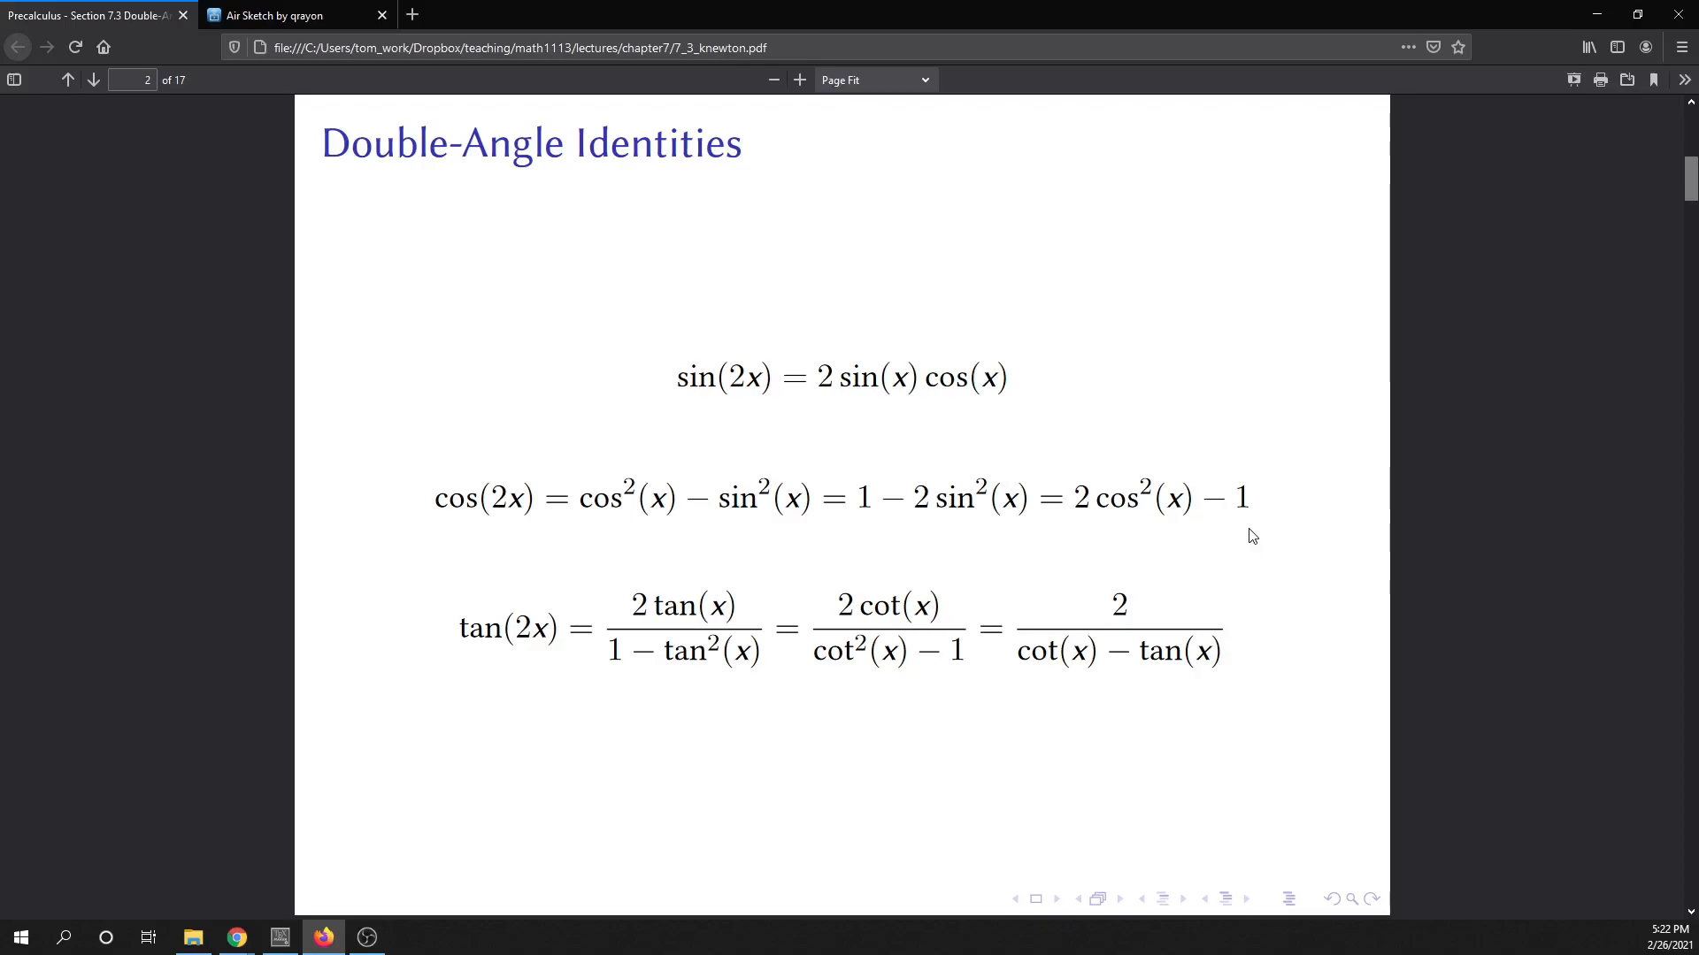
pyautogui.moveTo(1269, 527)
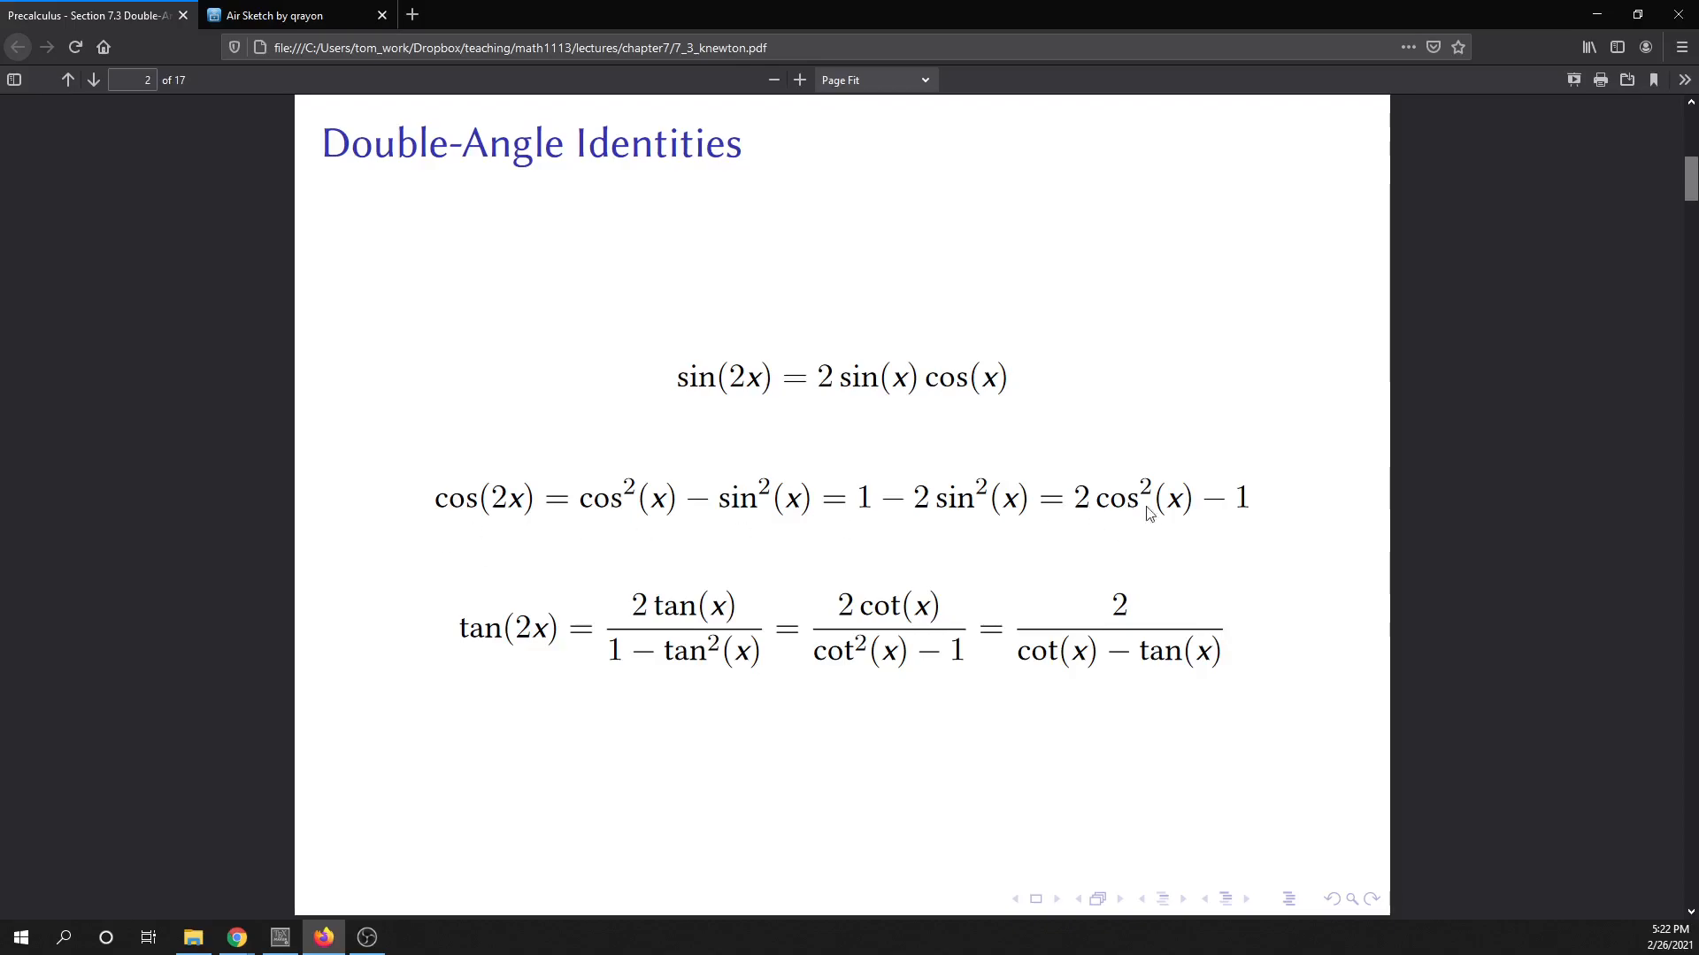
pyautogui.moveTo(1191, 501)
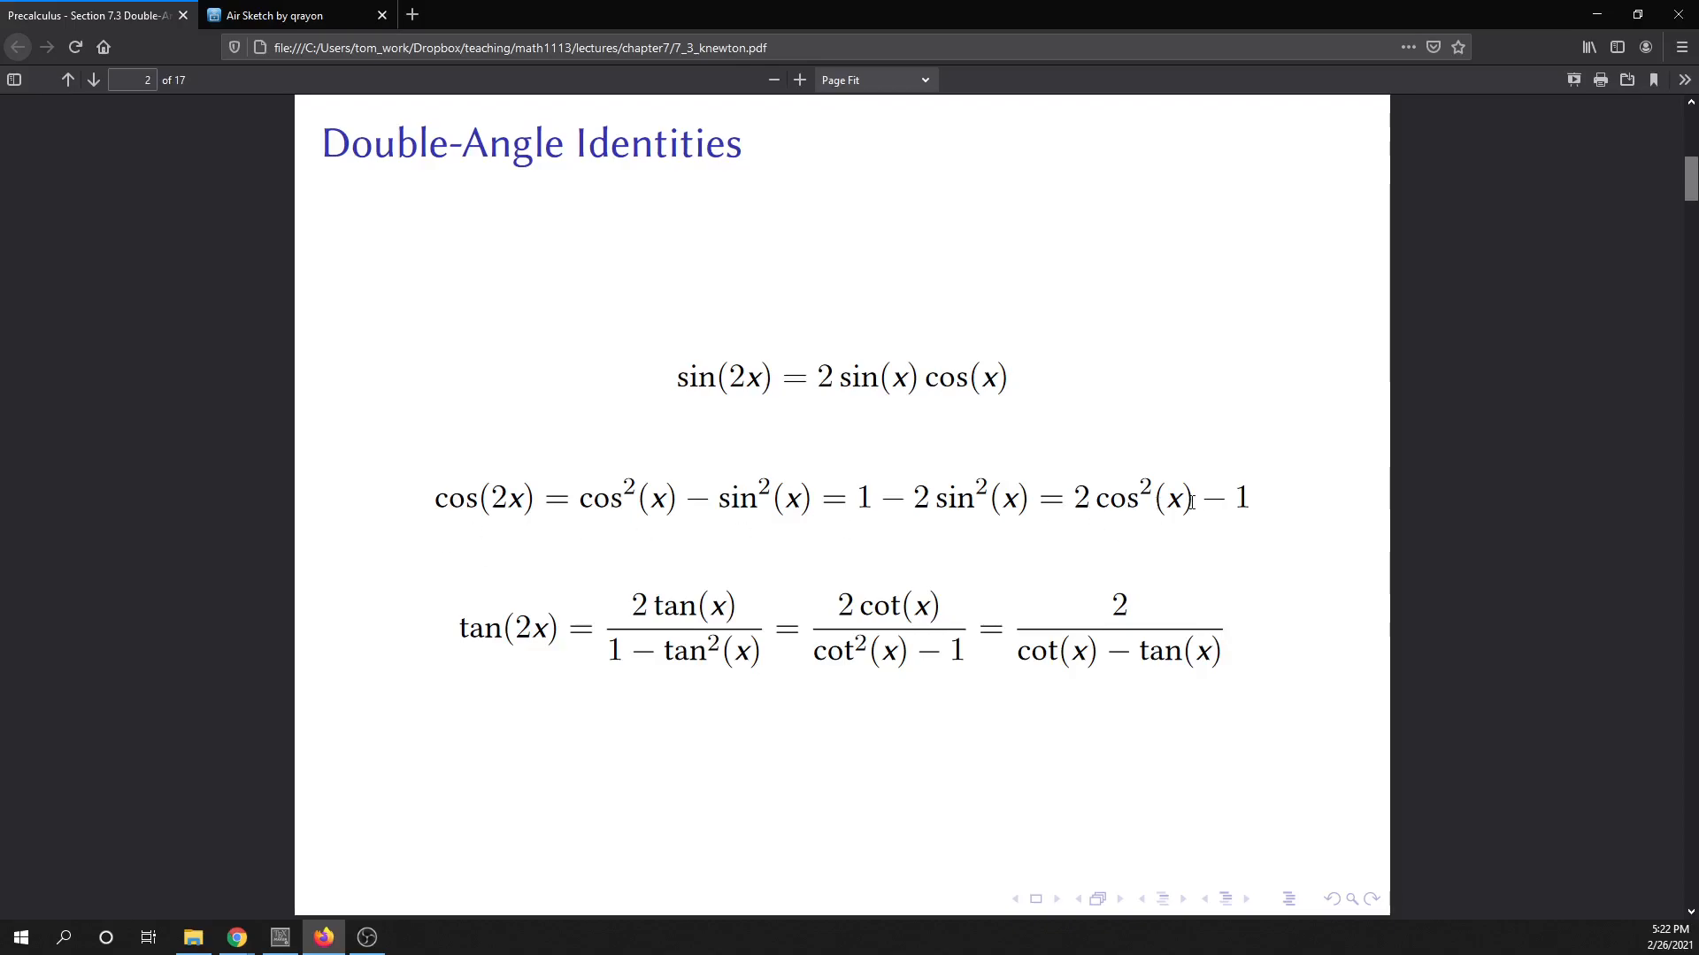
# - Flip between the cos(2θ) Quadrant IV slide and the whiteboard, ending on the cos(2x) = 2cos²(x) − 1 identity
pyautogui.click(288, 14)
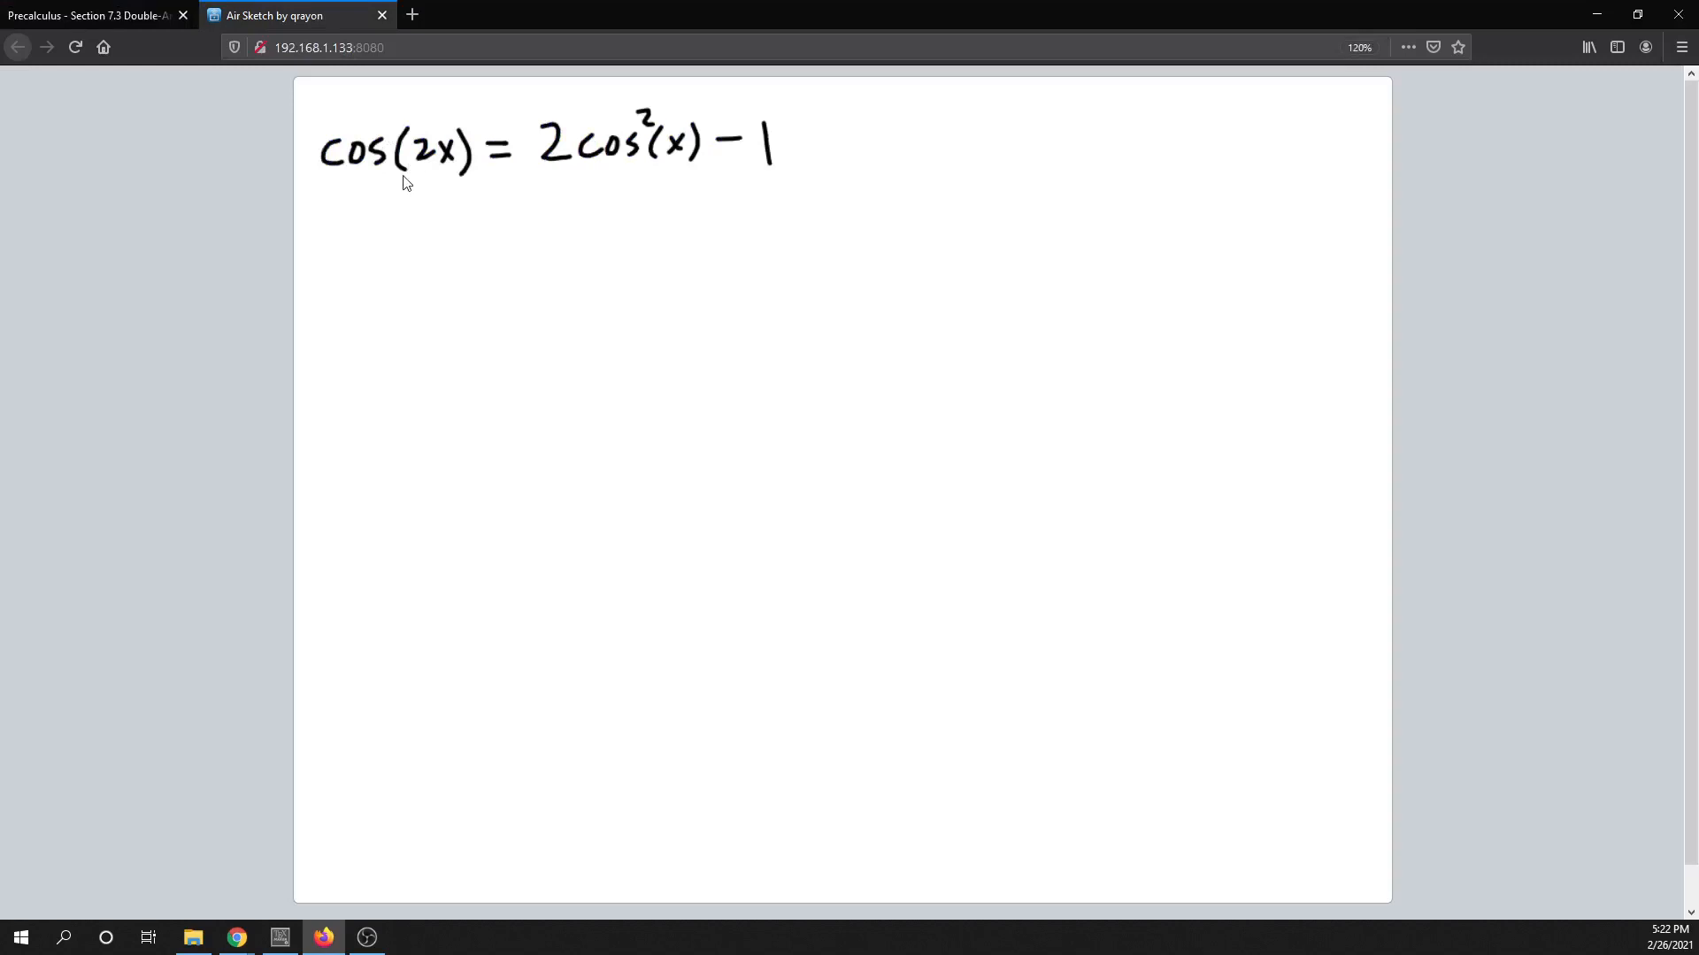
pyautogui.moveTo(571, 165)
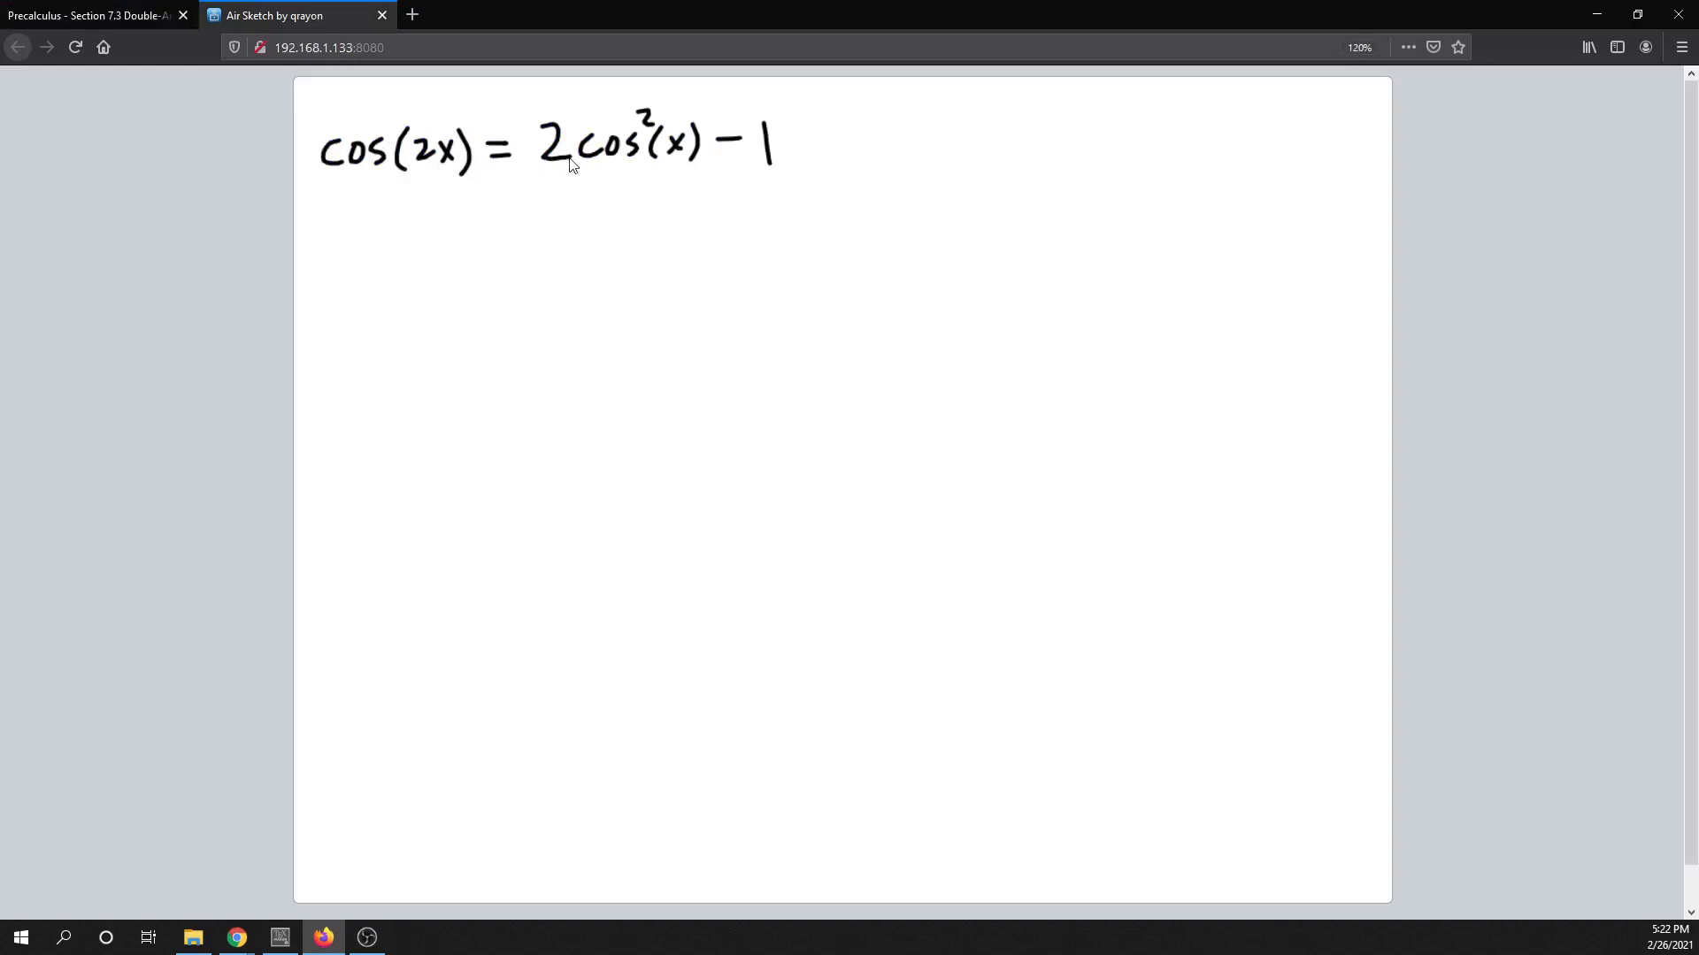
pyautogui.moveTo(750, 185)
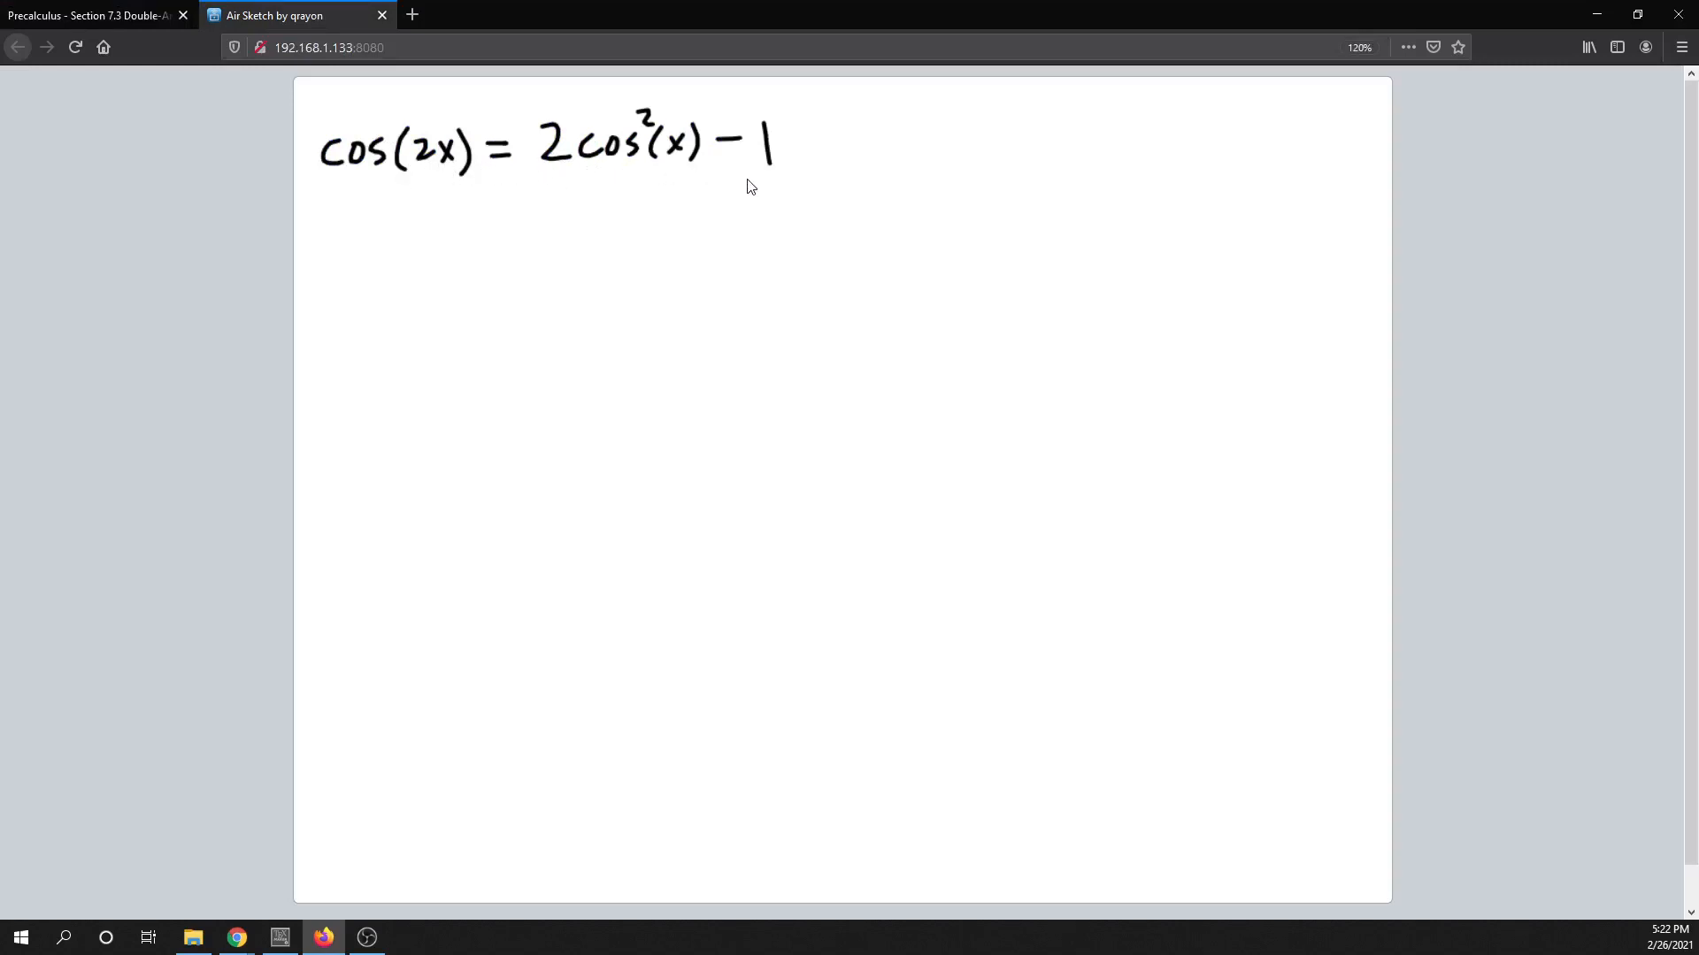
pyautogui.moveTo(745, 176)
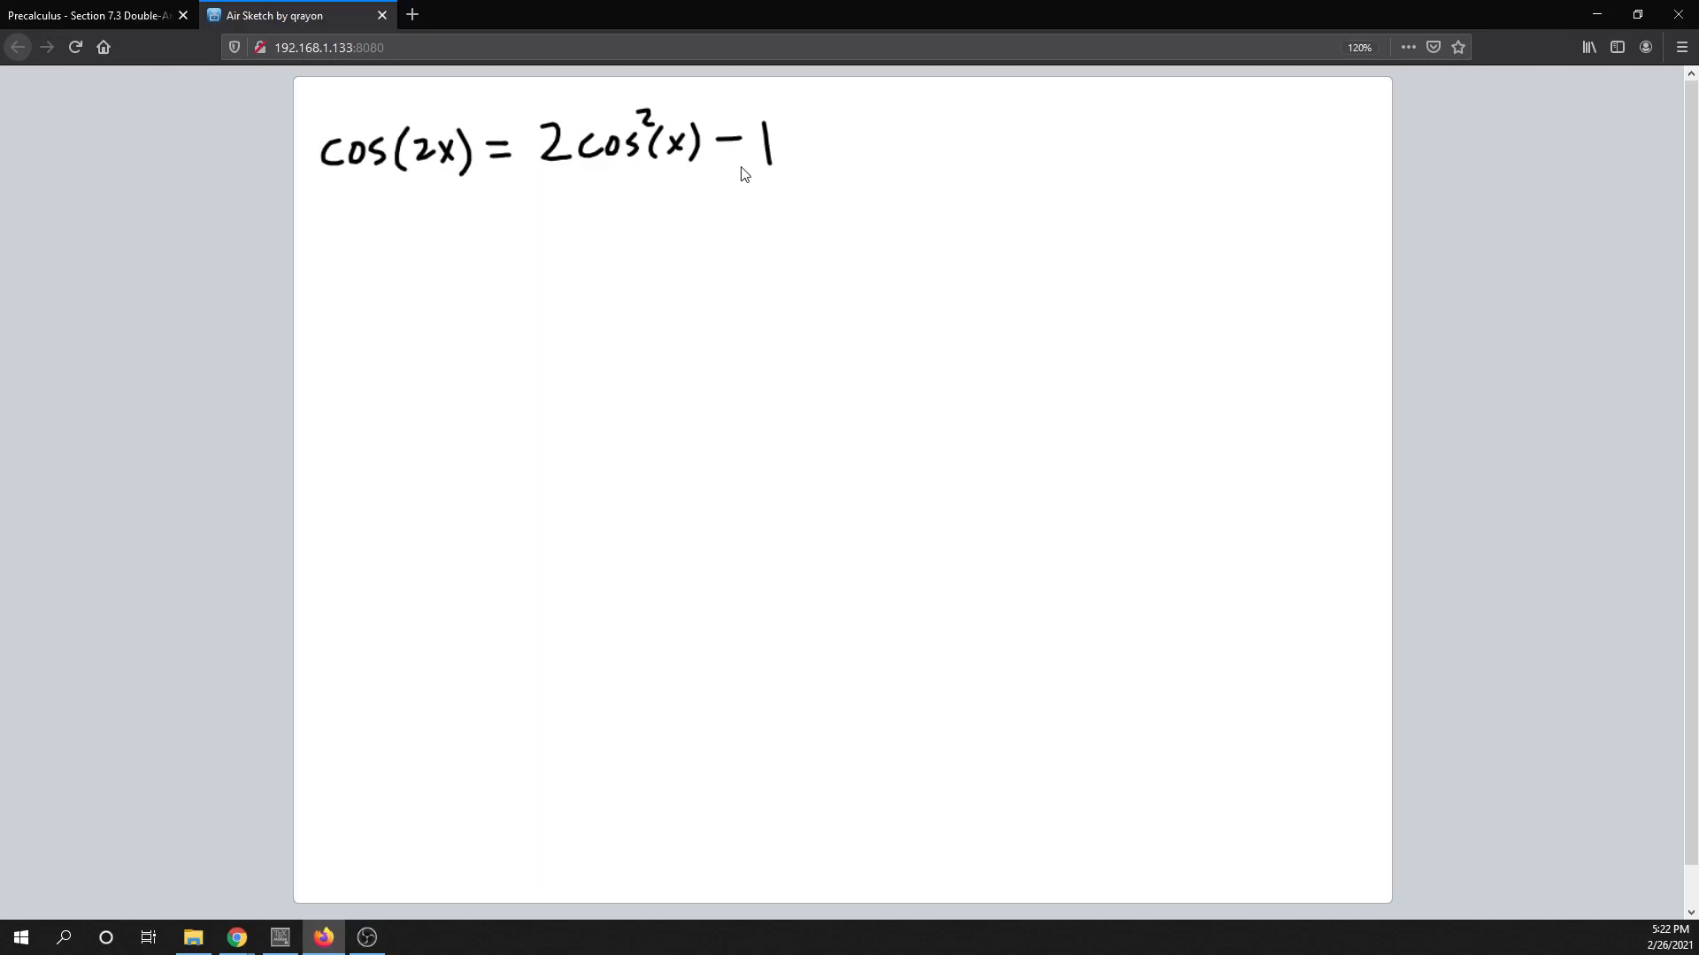
pyautogui.moveTo(98, 15)
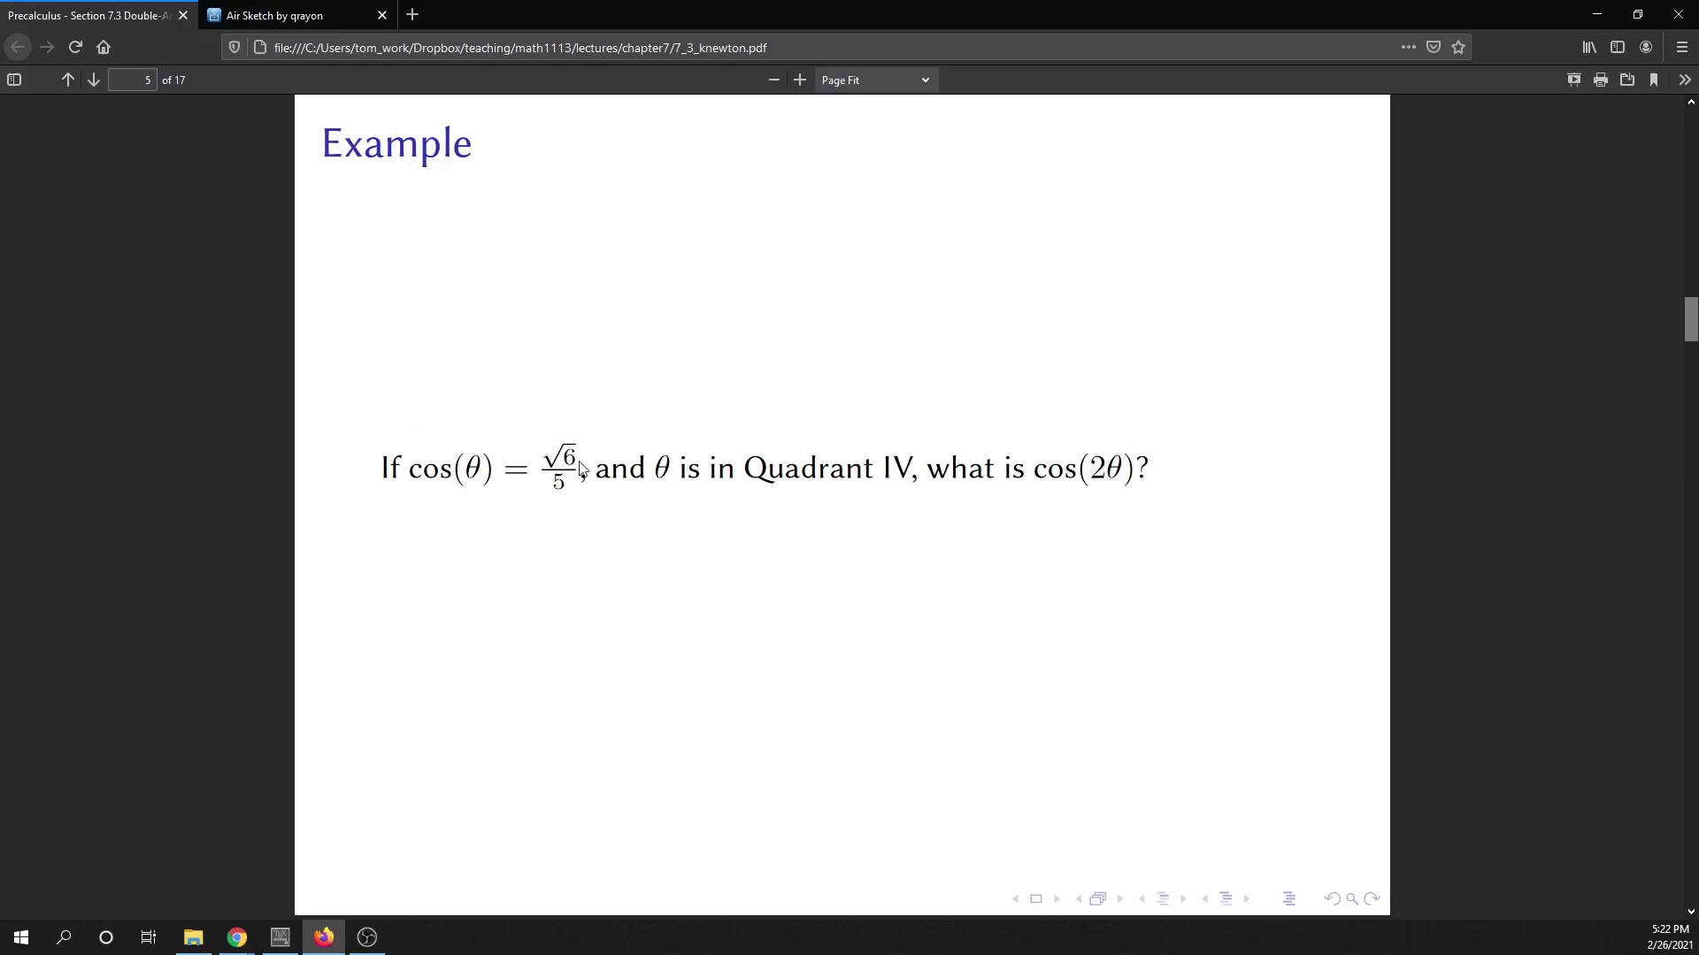
pyautogui.click(291, 14)
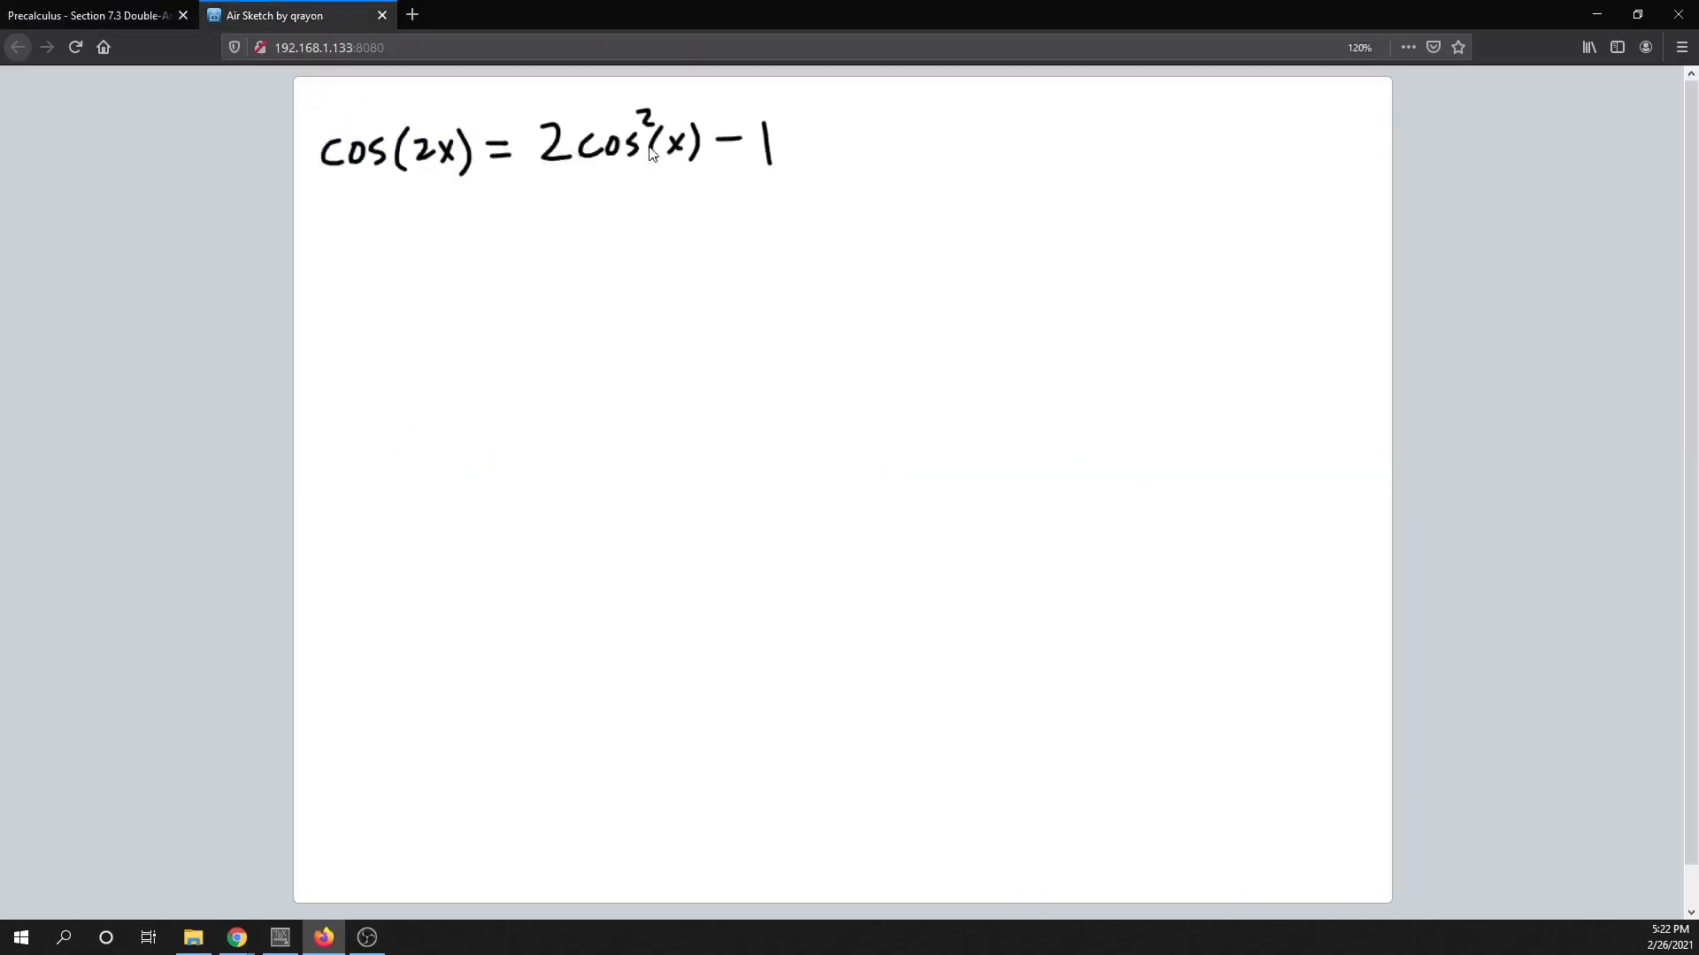
pyautogui.moveTo(666, 149)
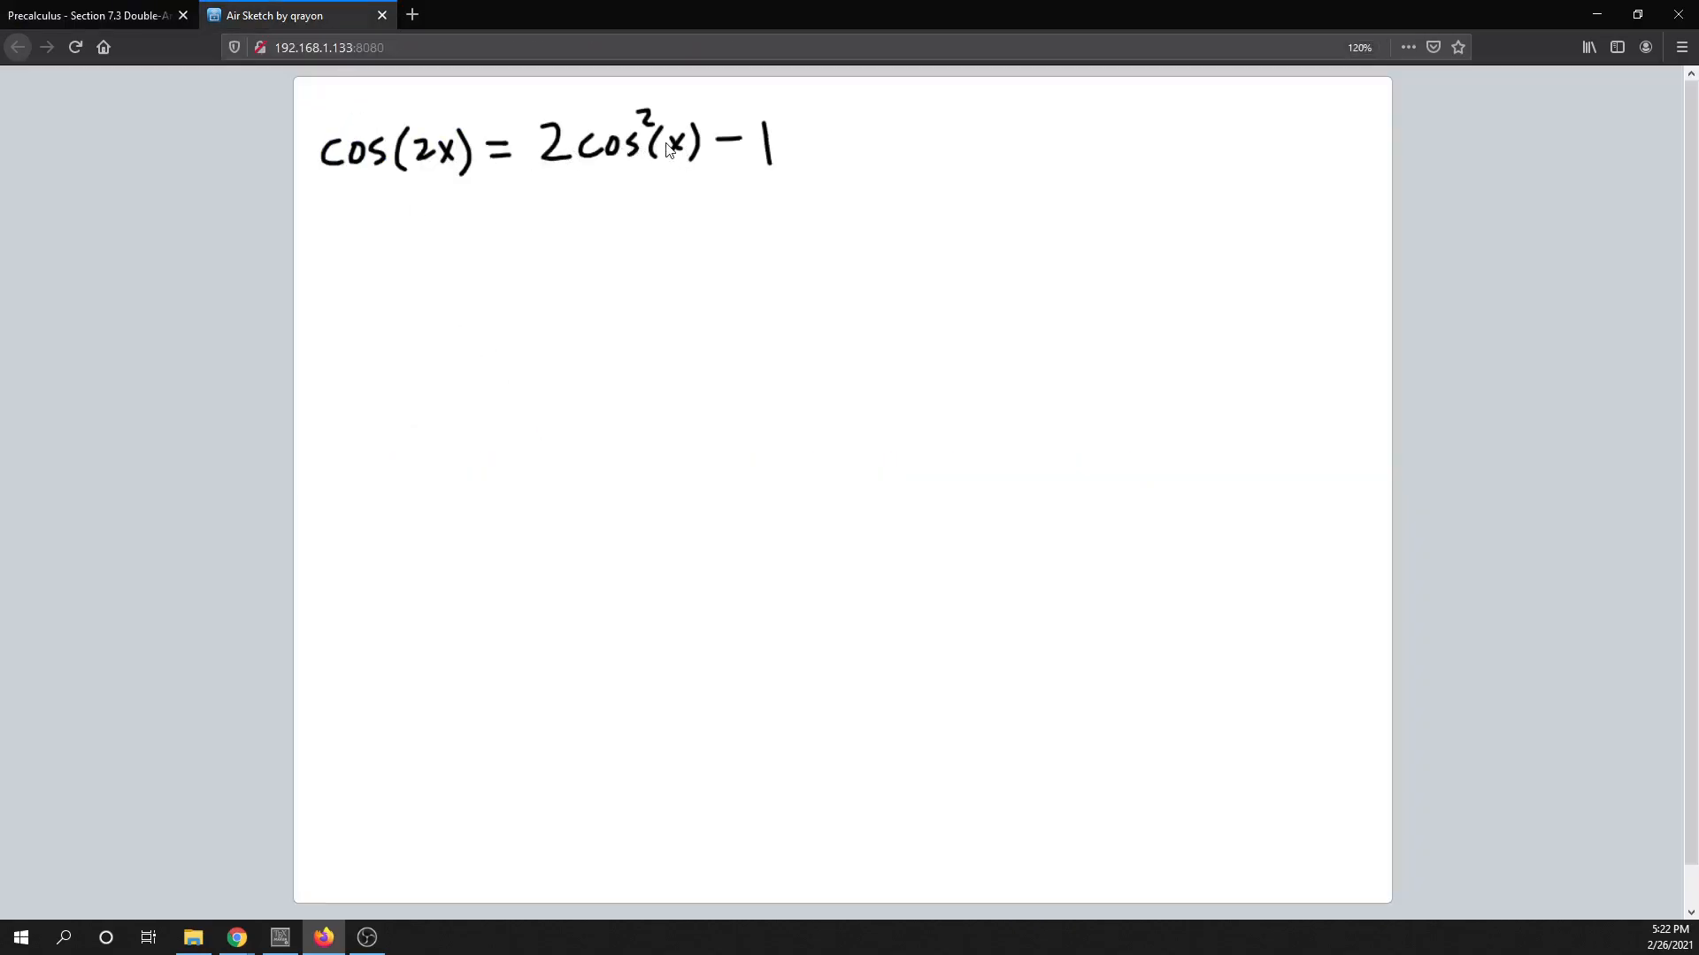
pyautogui.click(92, 16)
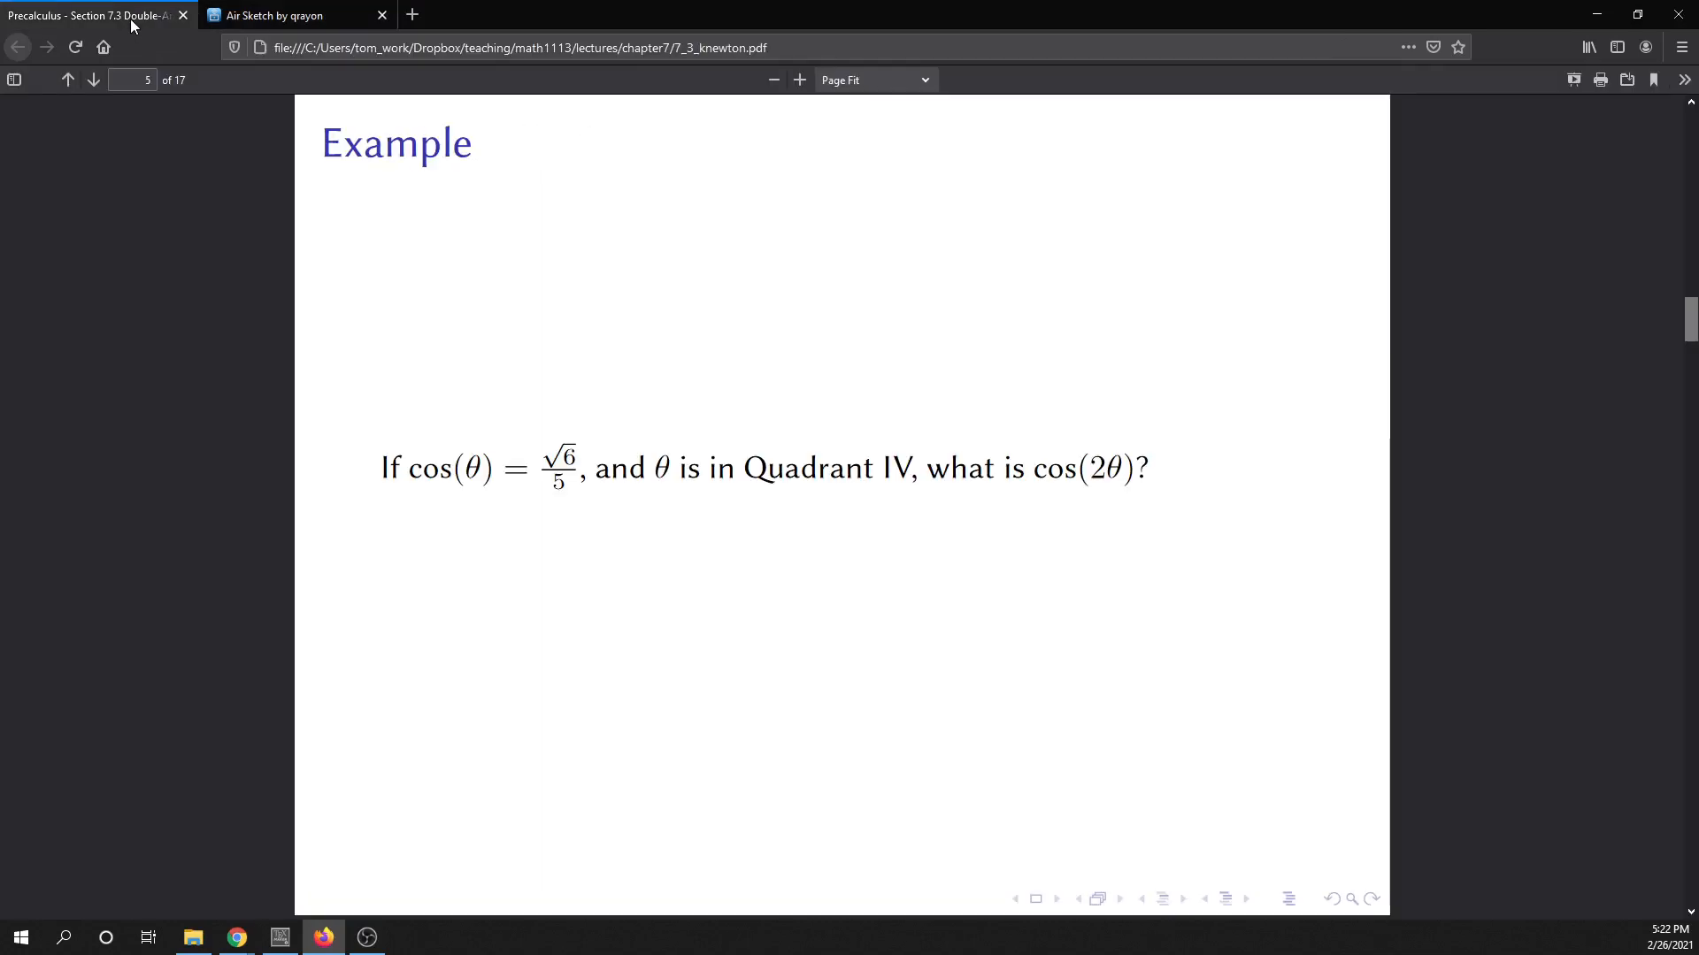
pyautogui.moveTo(577, 471)
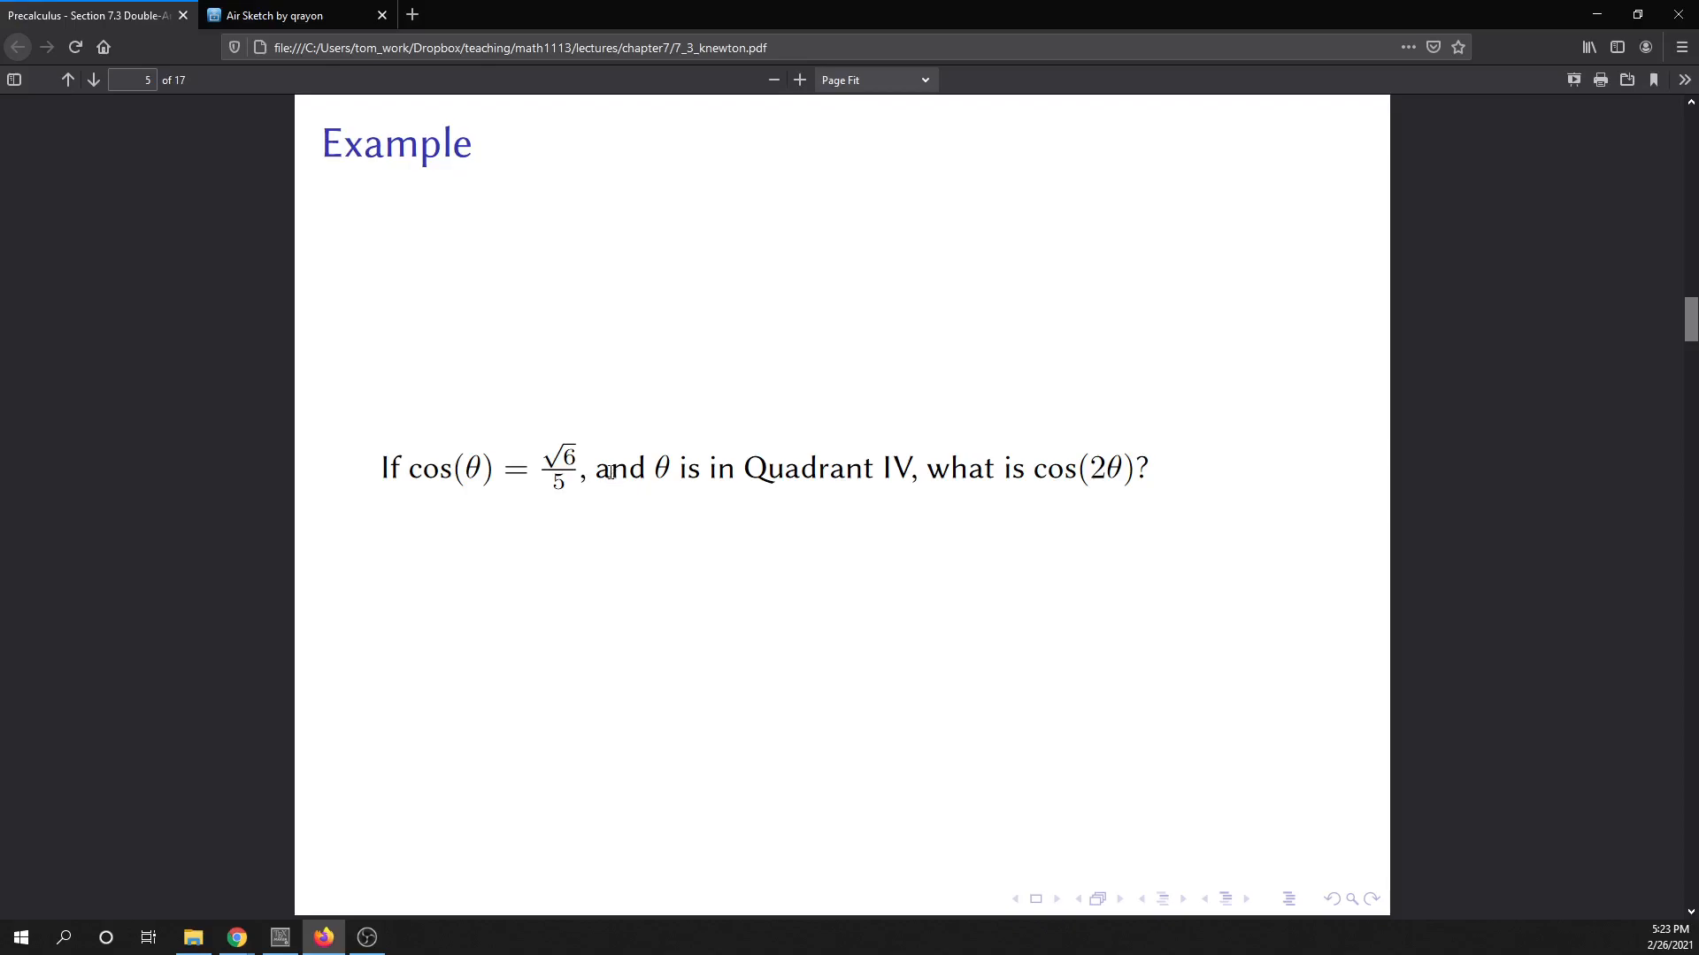
pyautogui.moveTo(665, 531)
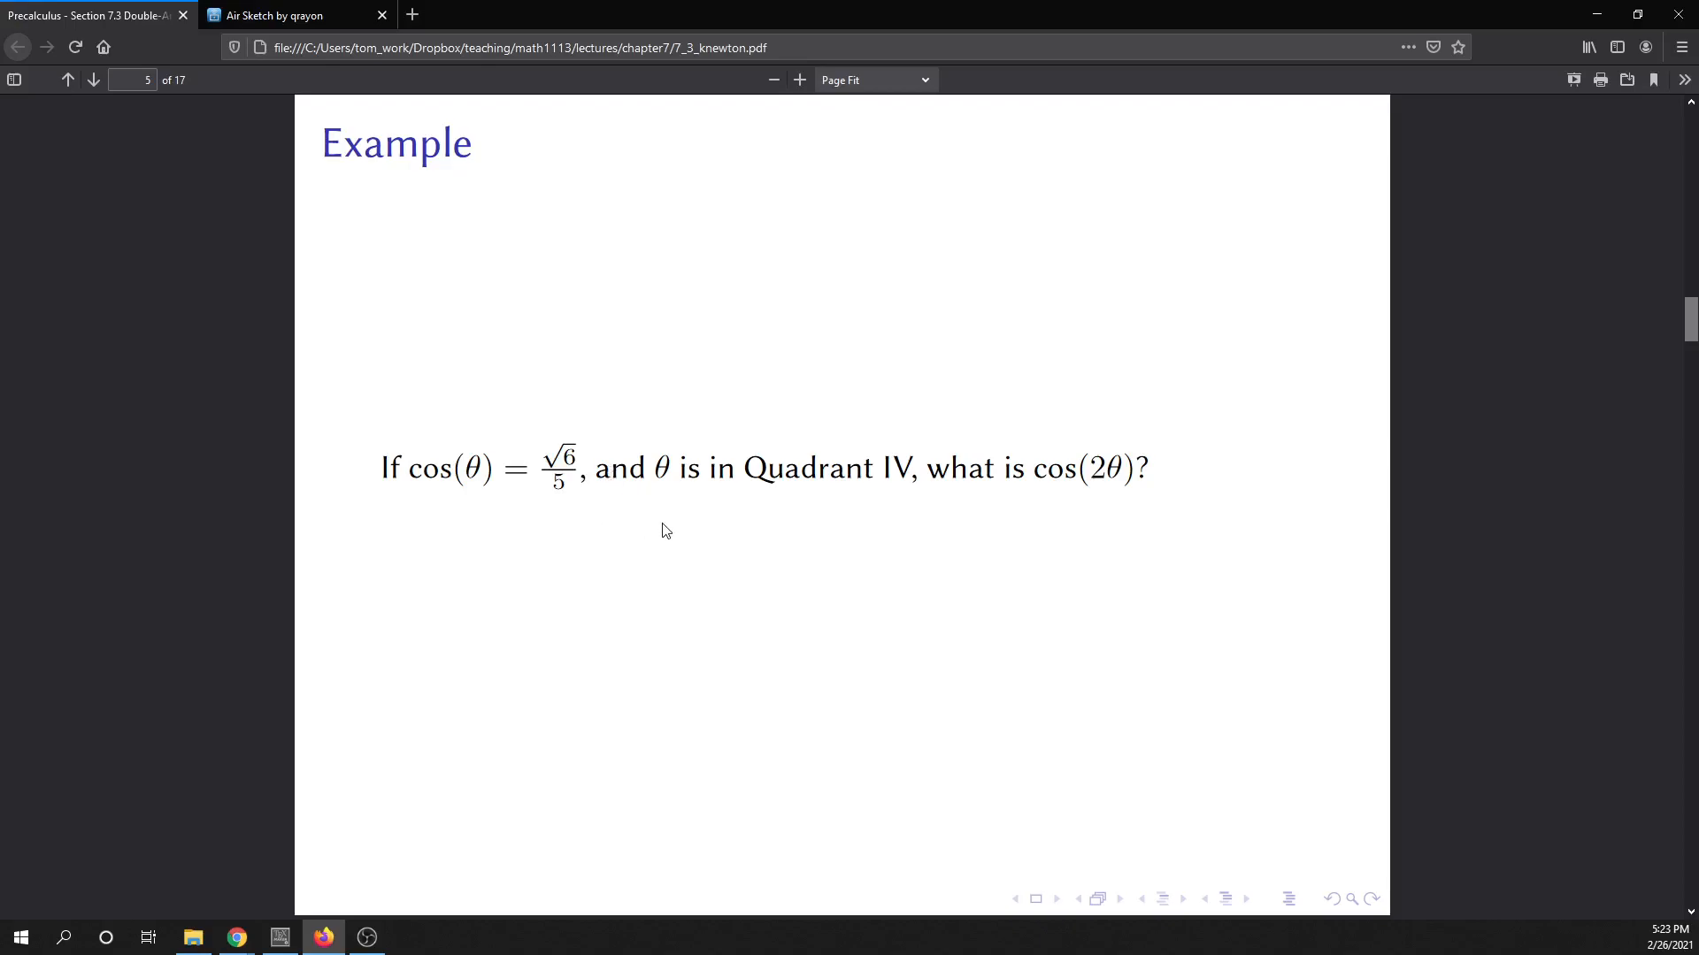
pyautogui.moveTo(526, 502)
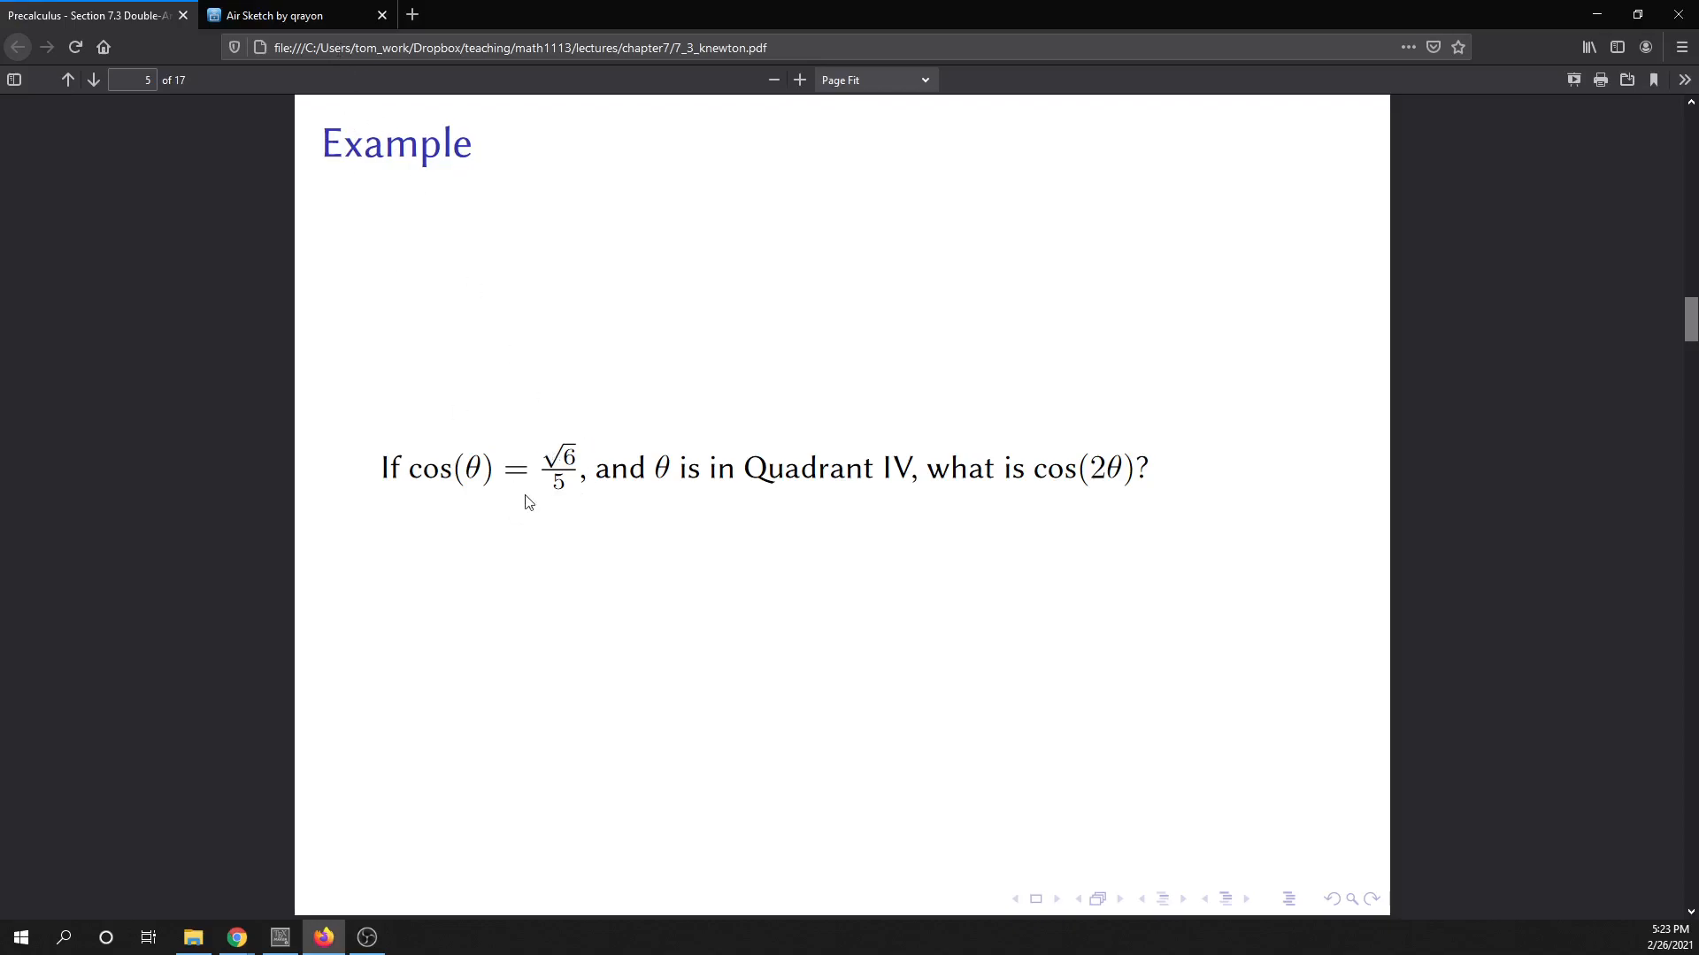
pyautogui.moveTo(441, 267)
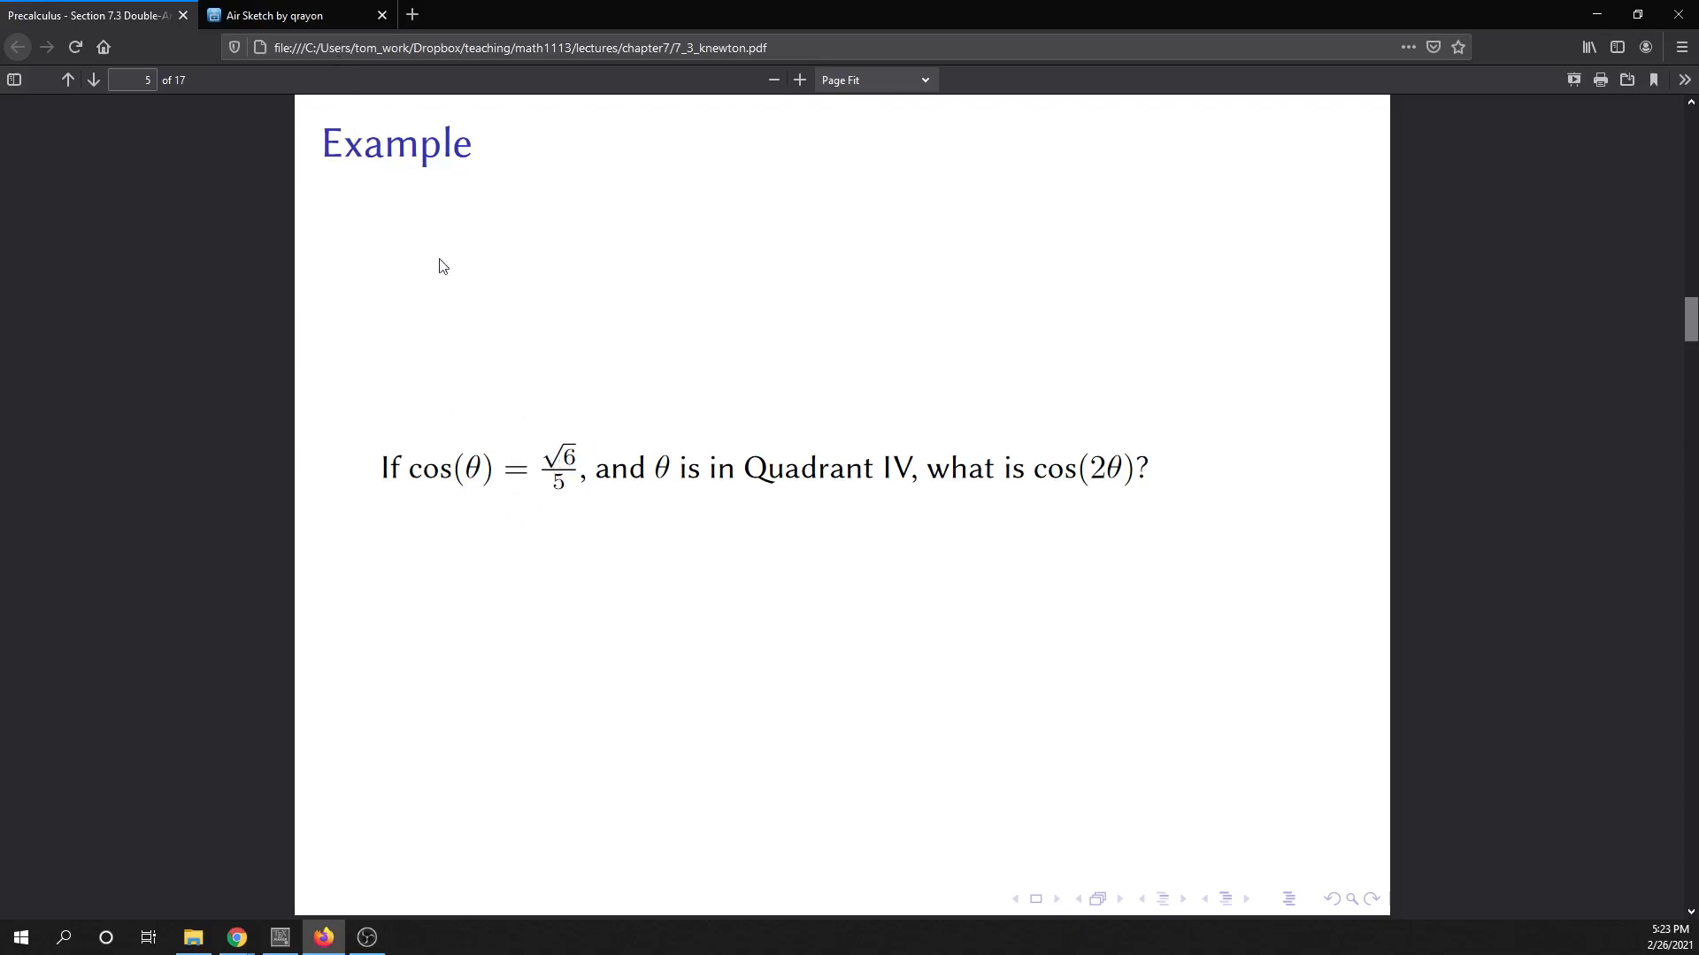
pyautogui.click(292, 16)
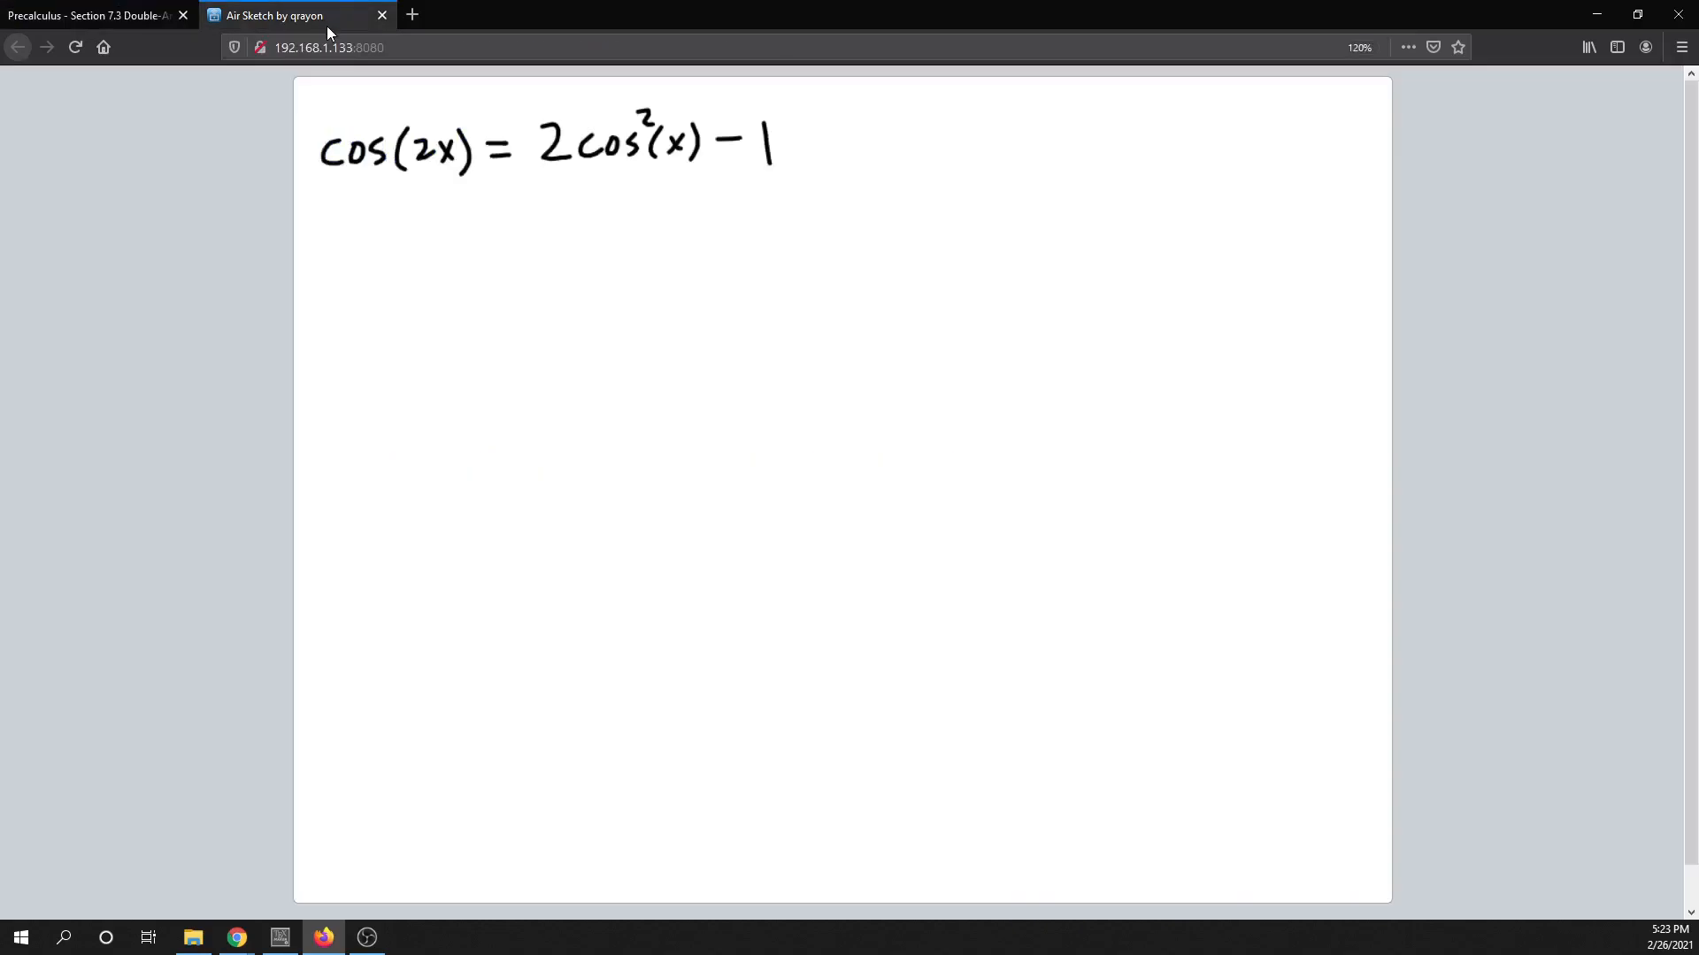
pyautogui.moveTo(290, 16)
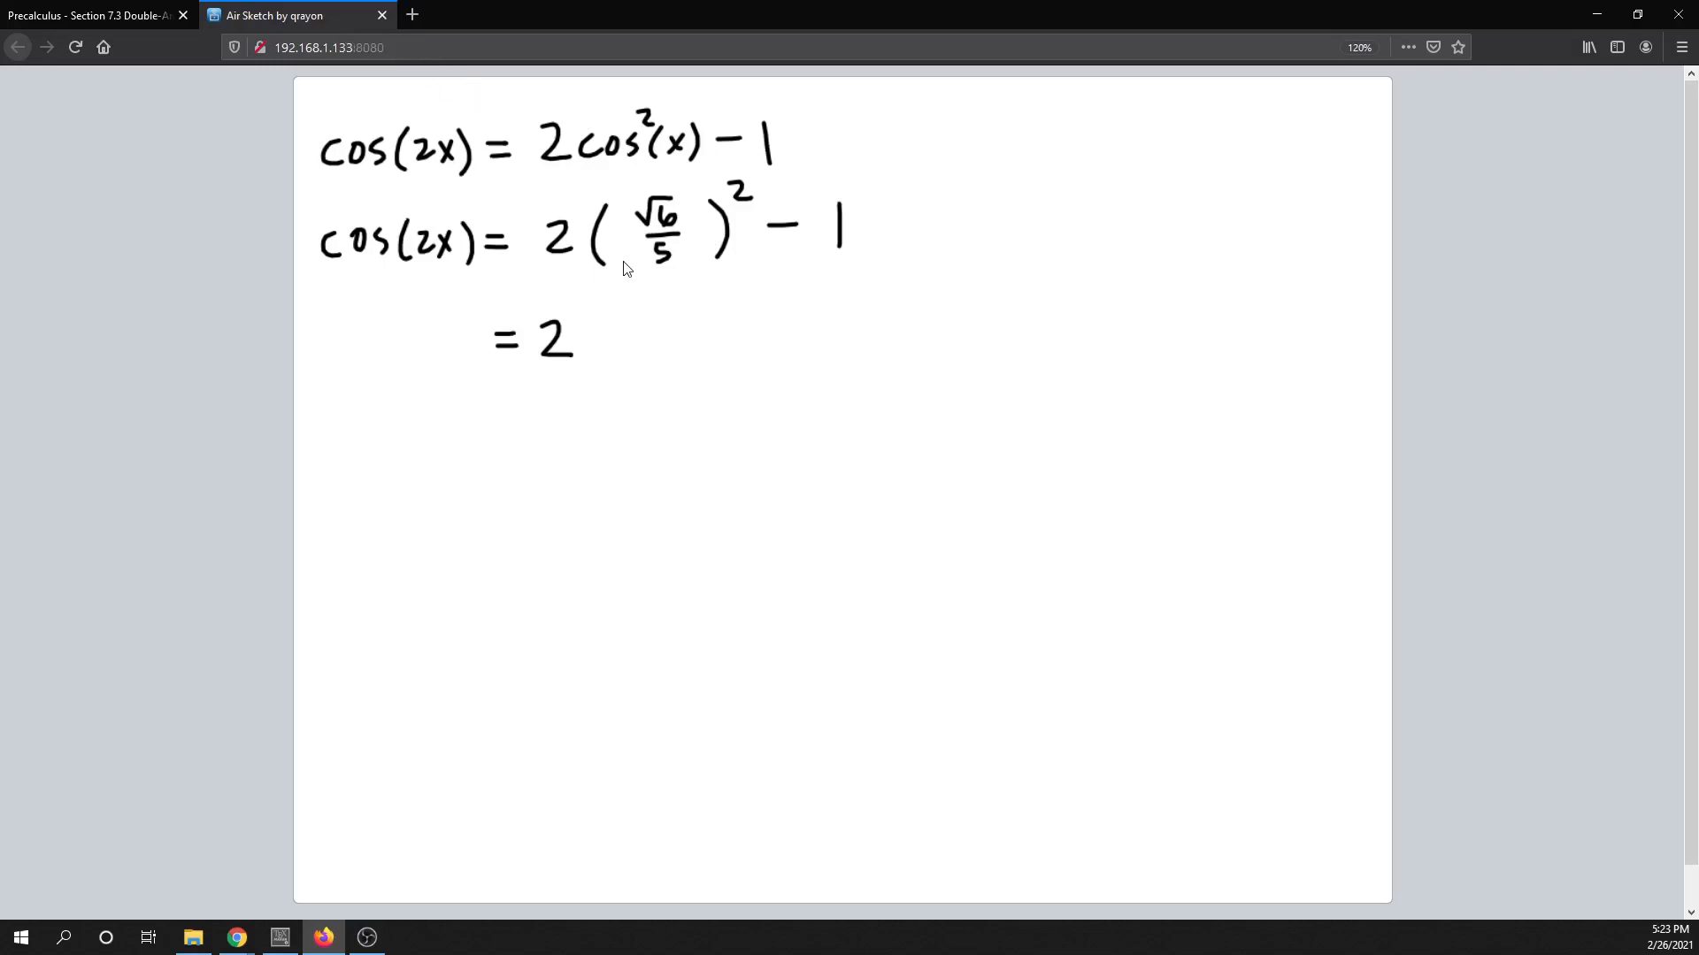
pyautogui.moveTo(1002, 339)
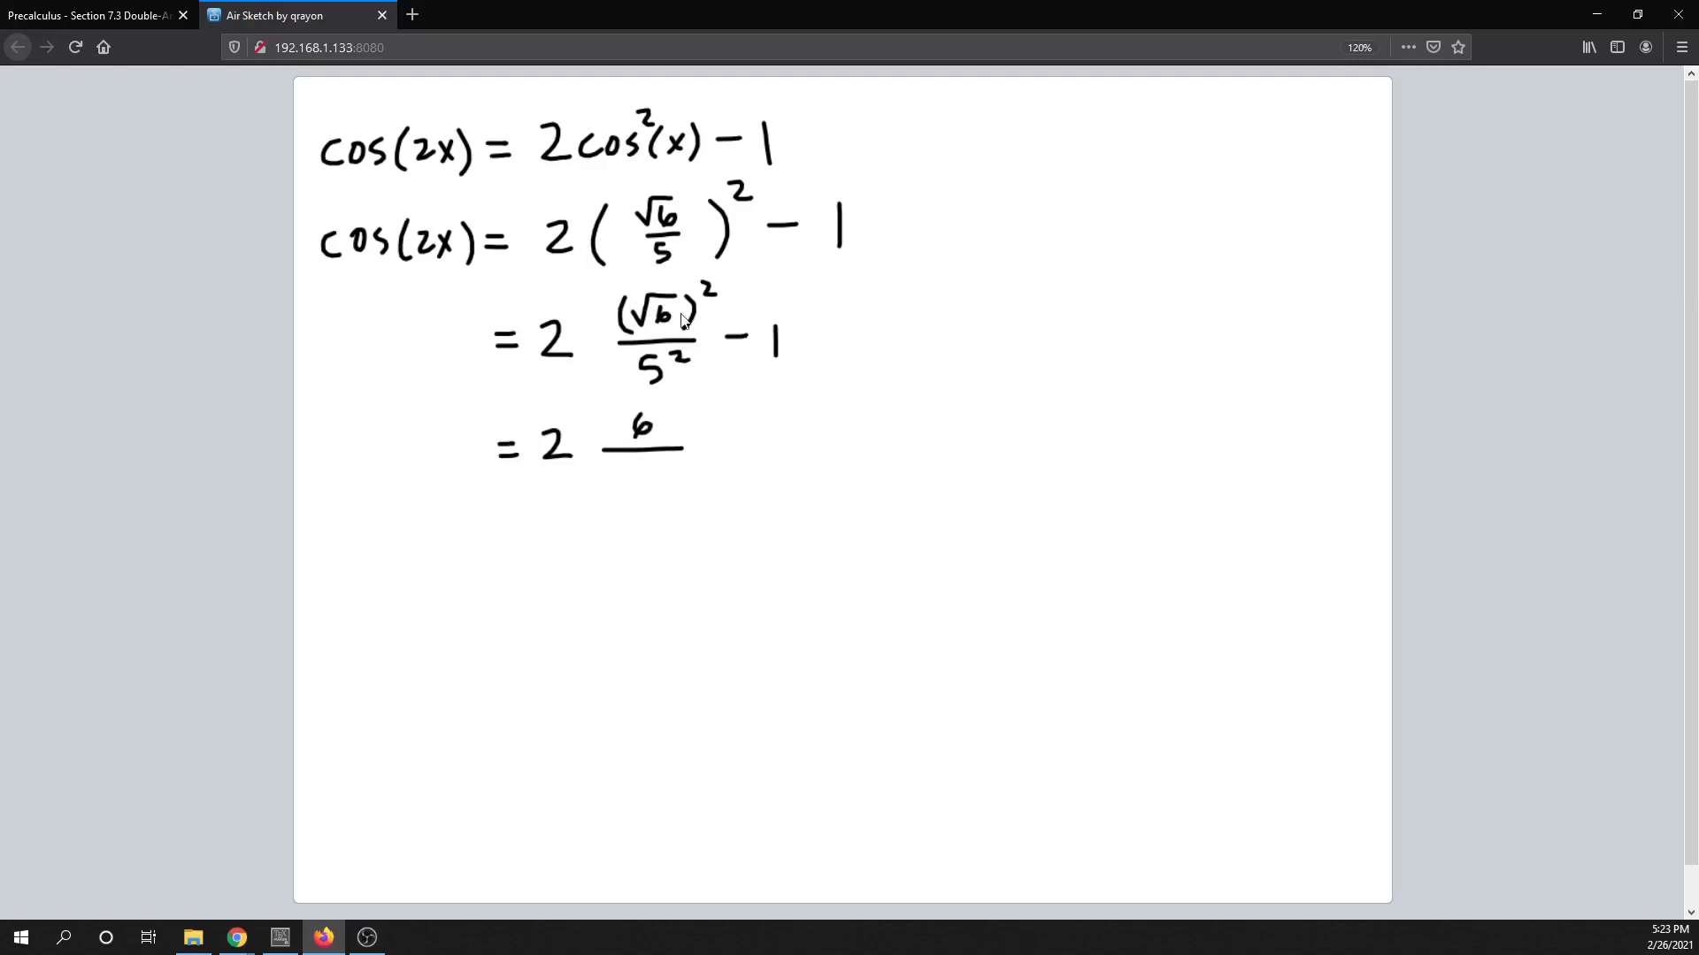
pyautogui.moveTo(662, 320)
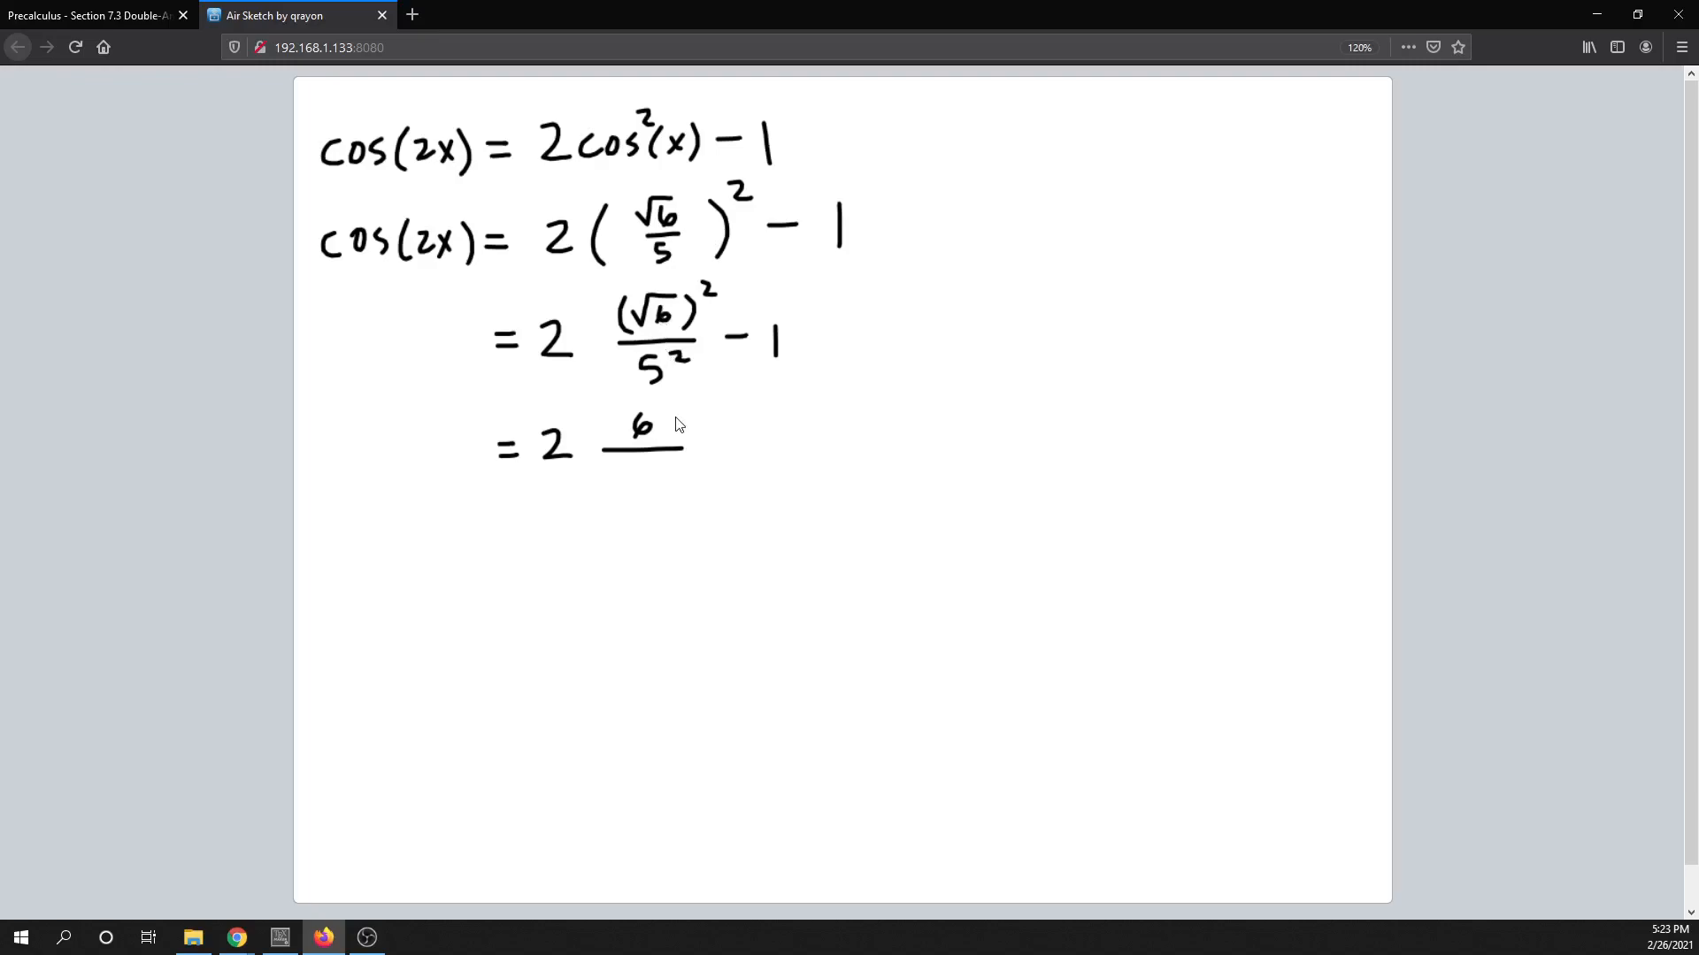
pyautogui.moveTo(756, 421)
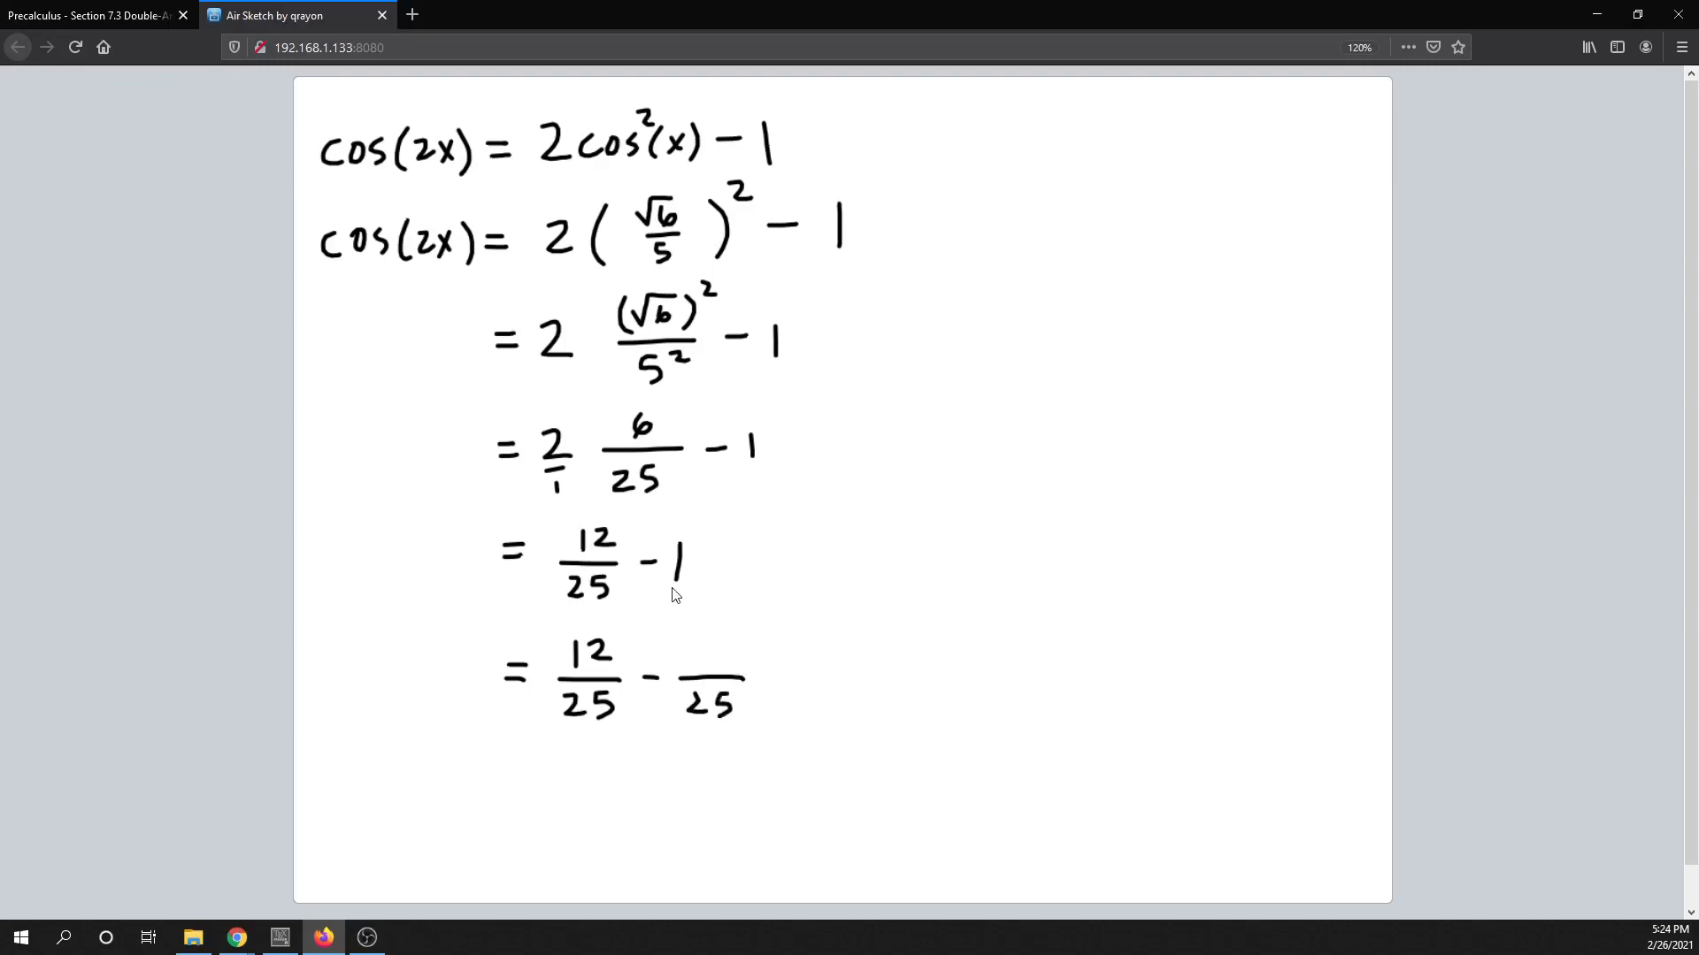
pyautogui.moveTo(689, 573)
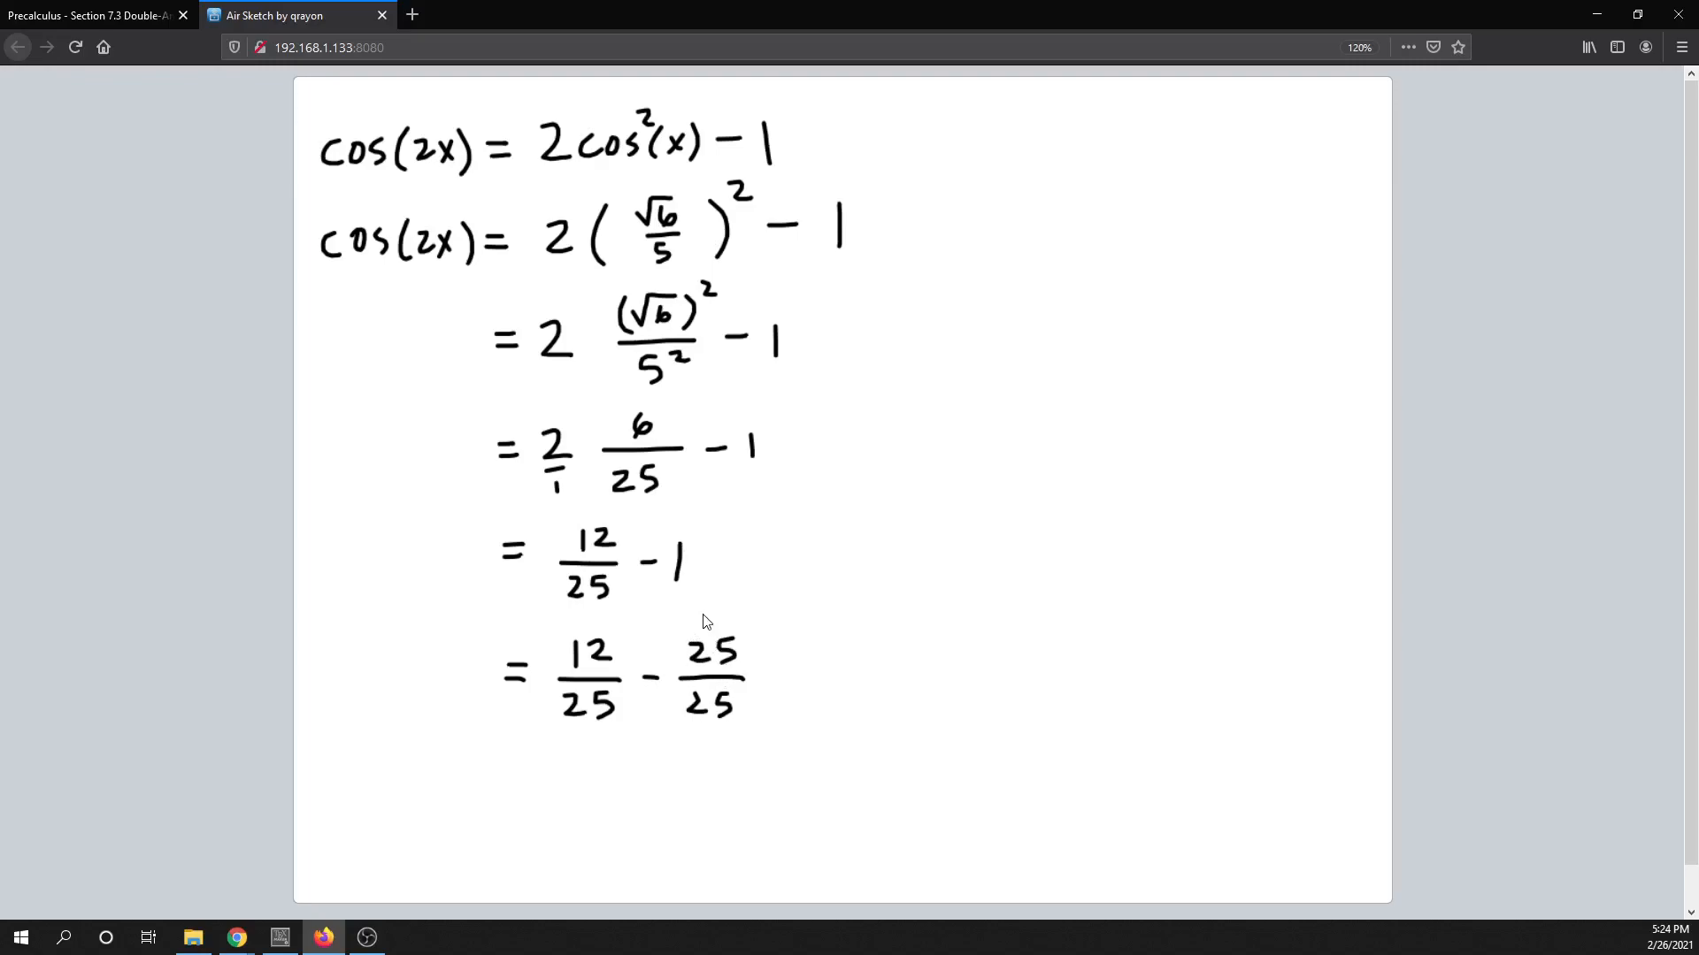
pyautogui.moveTo(718, 687)
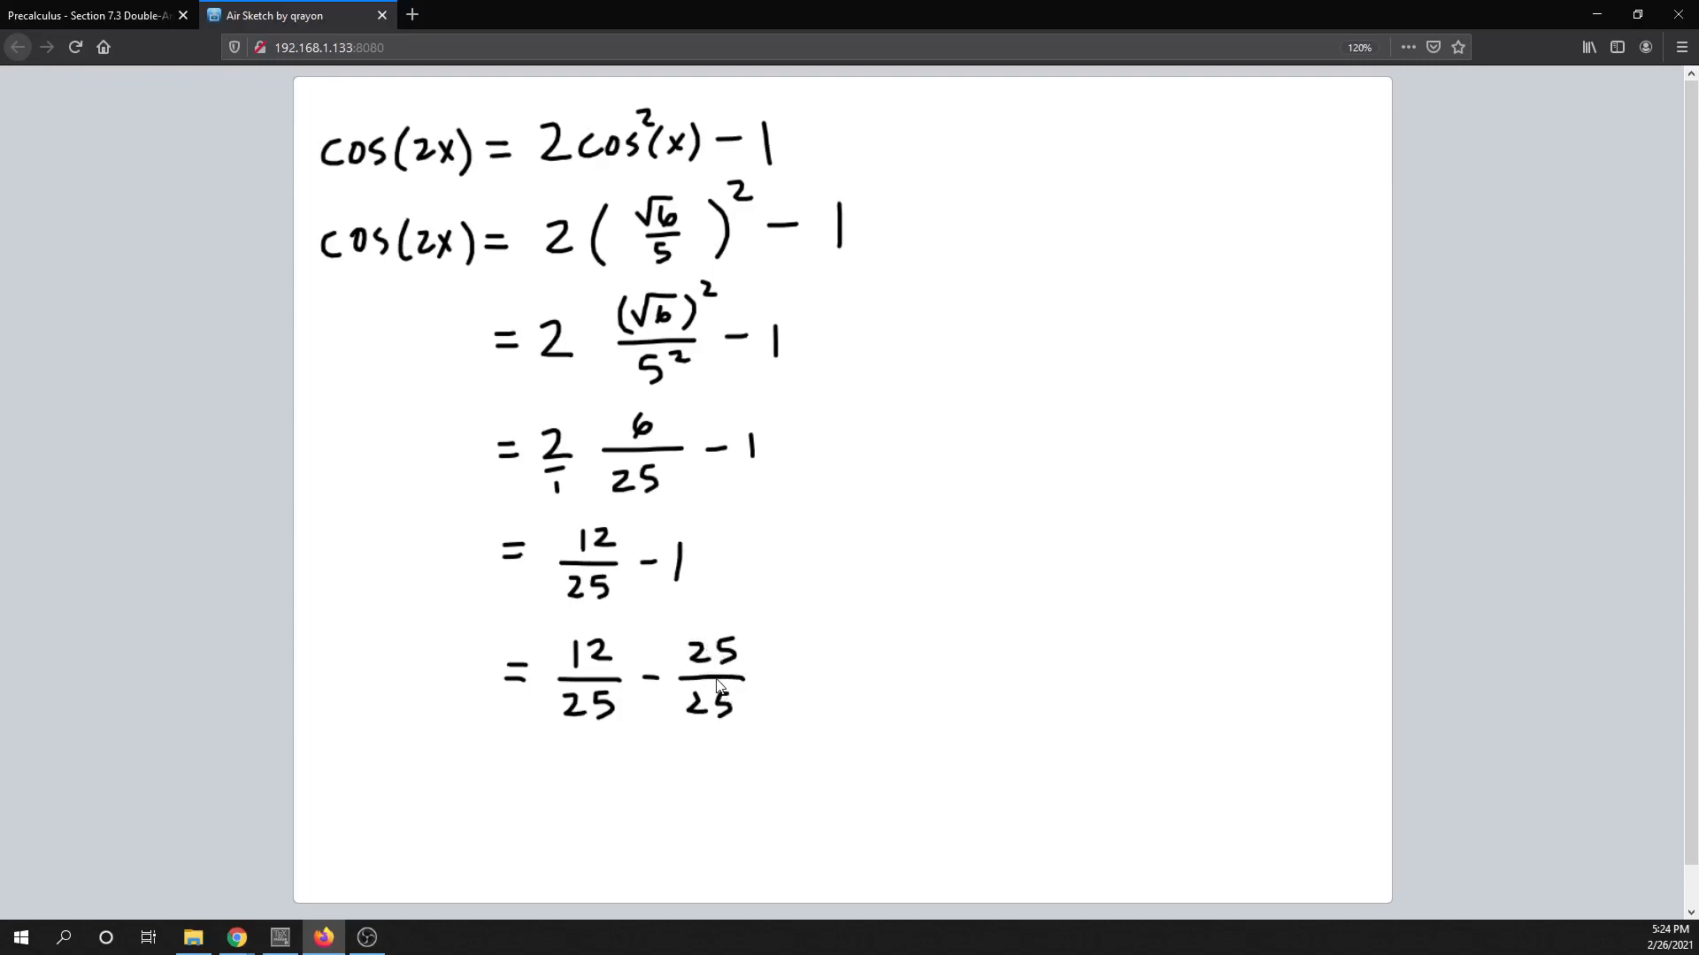
pyautogui.moveTo(857, 619)
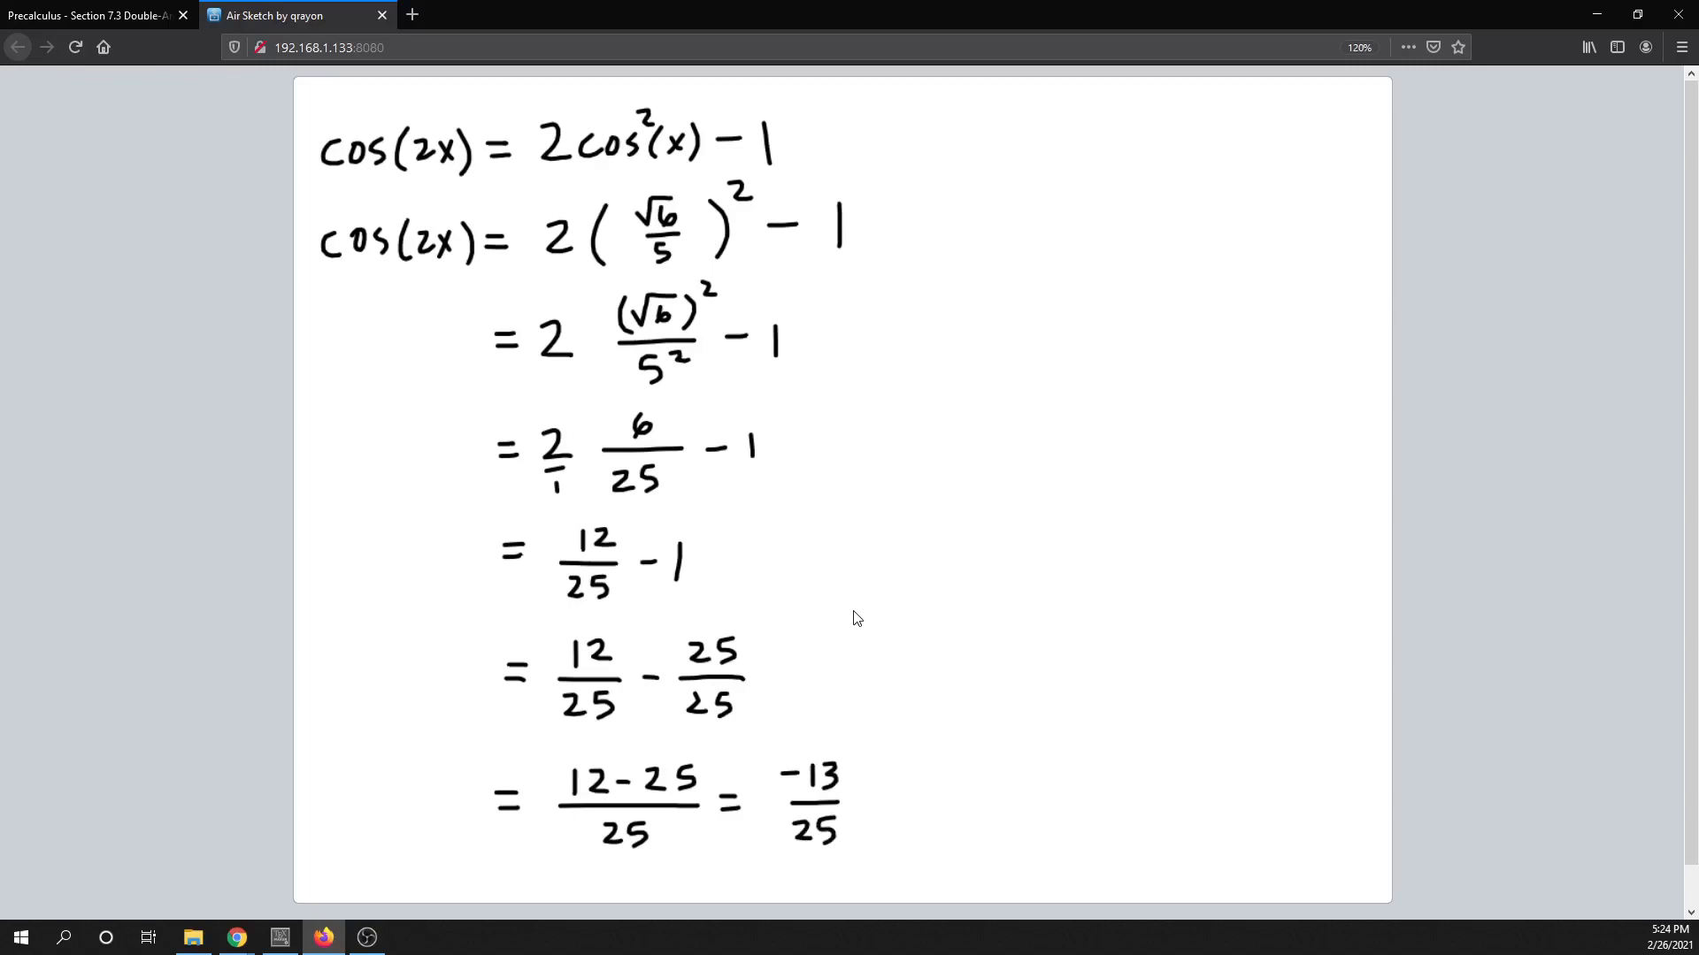
pyautogui.moveTo(1067, 699)
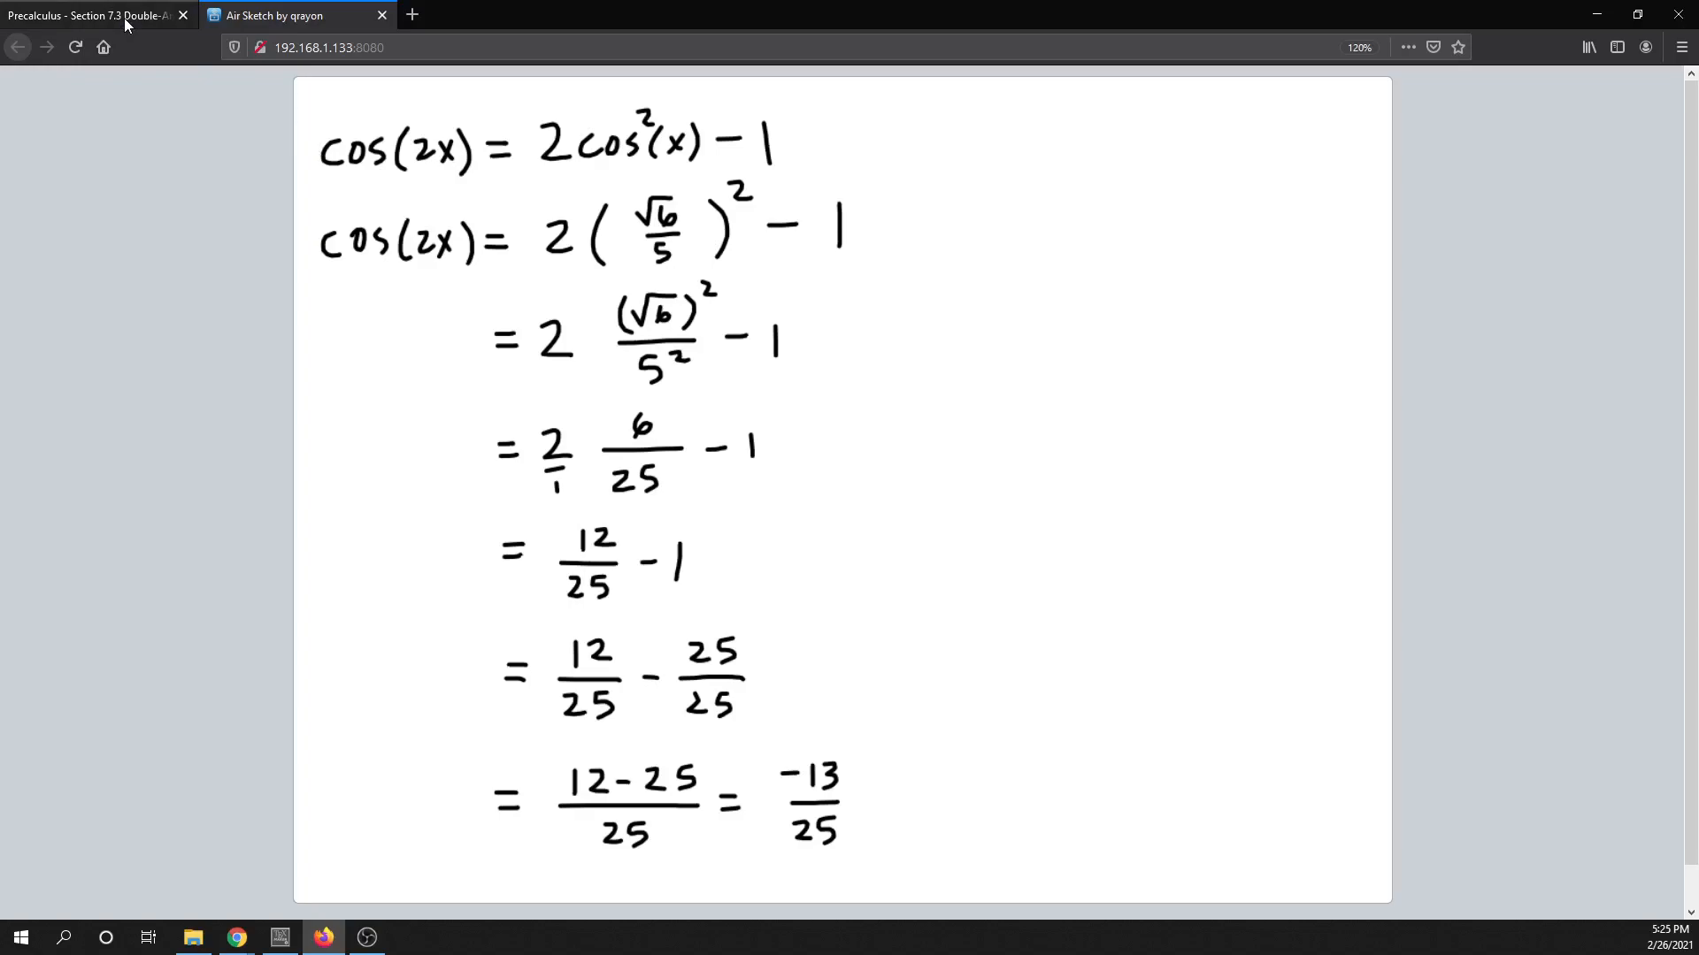
# - Switch to the Precalculus PDF slides to show the Quadrant IV condition again
pyautogui.click(92, 15)
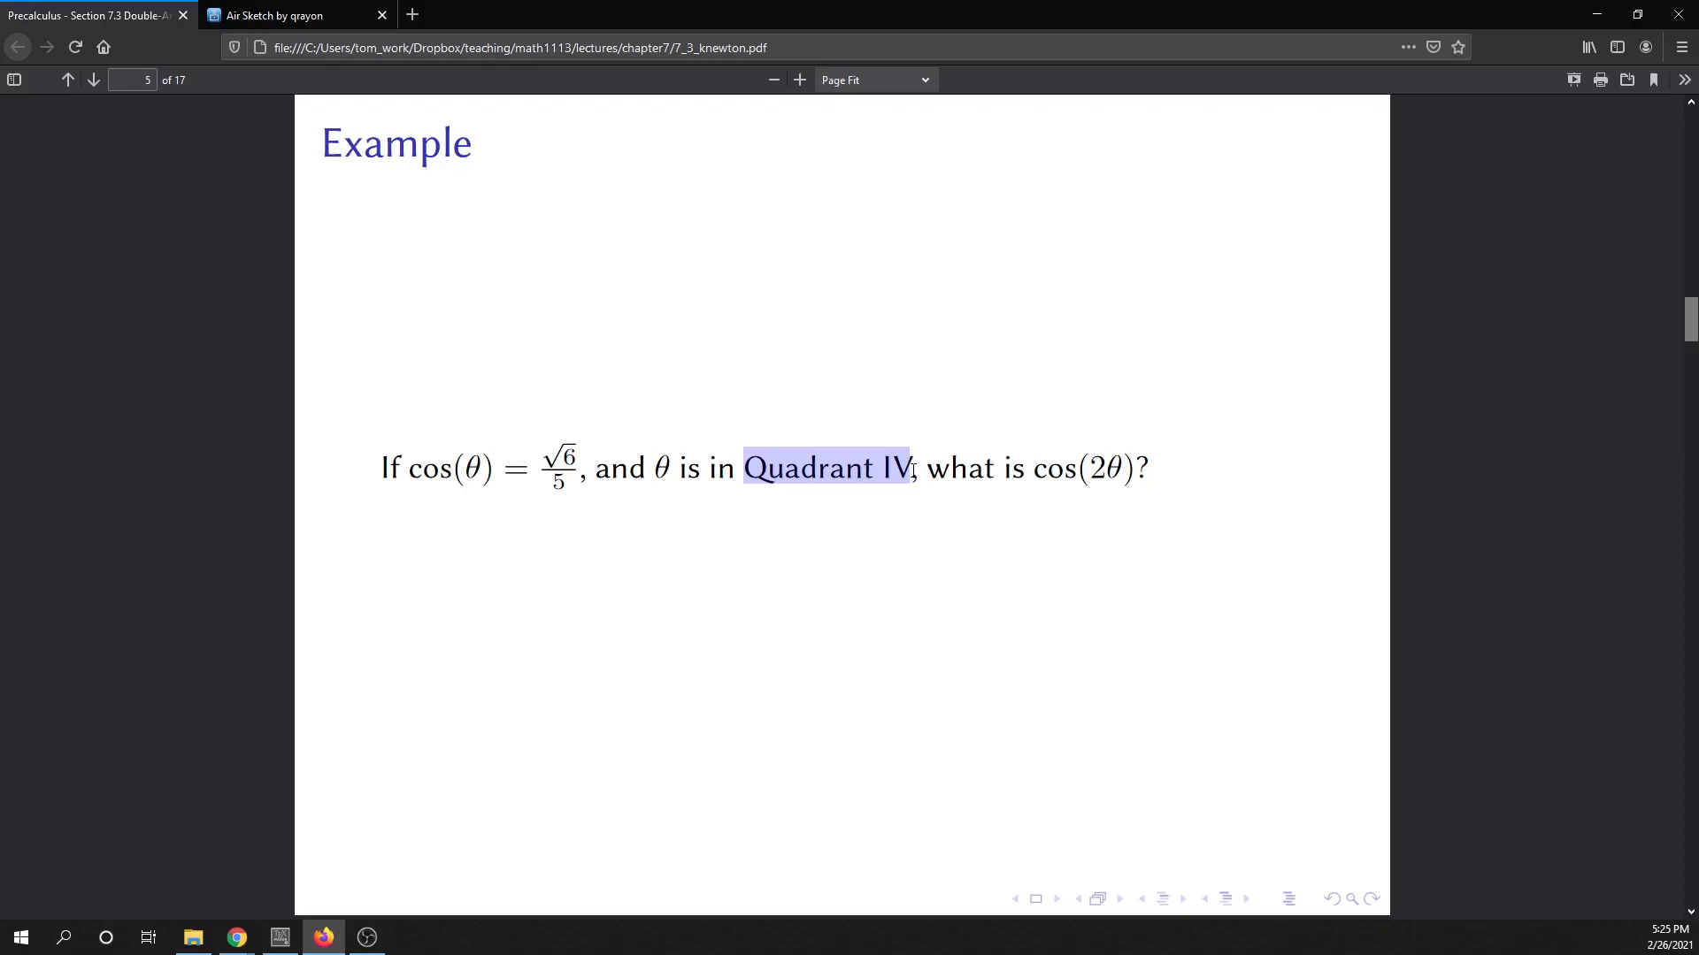
pyautogui.moveTo(845, 494)
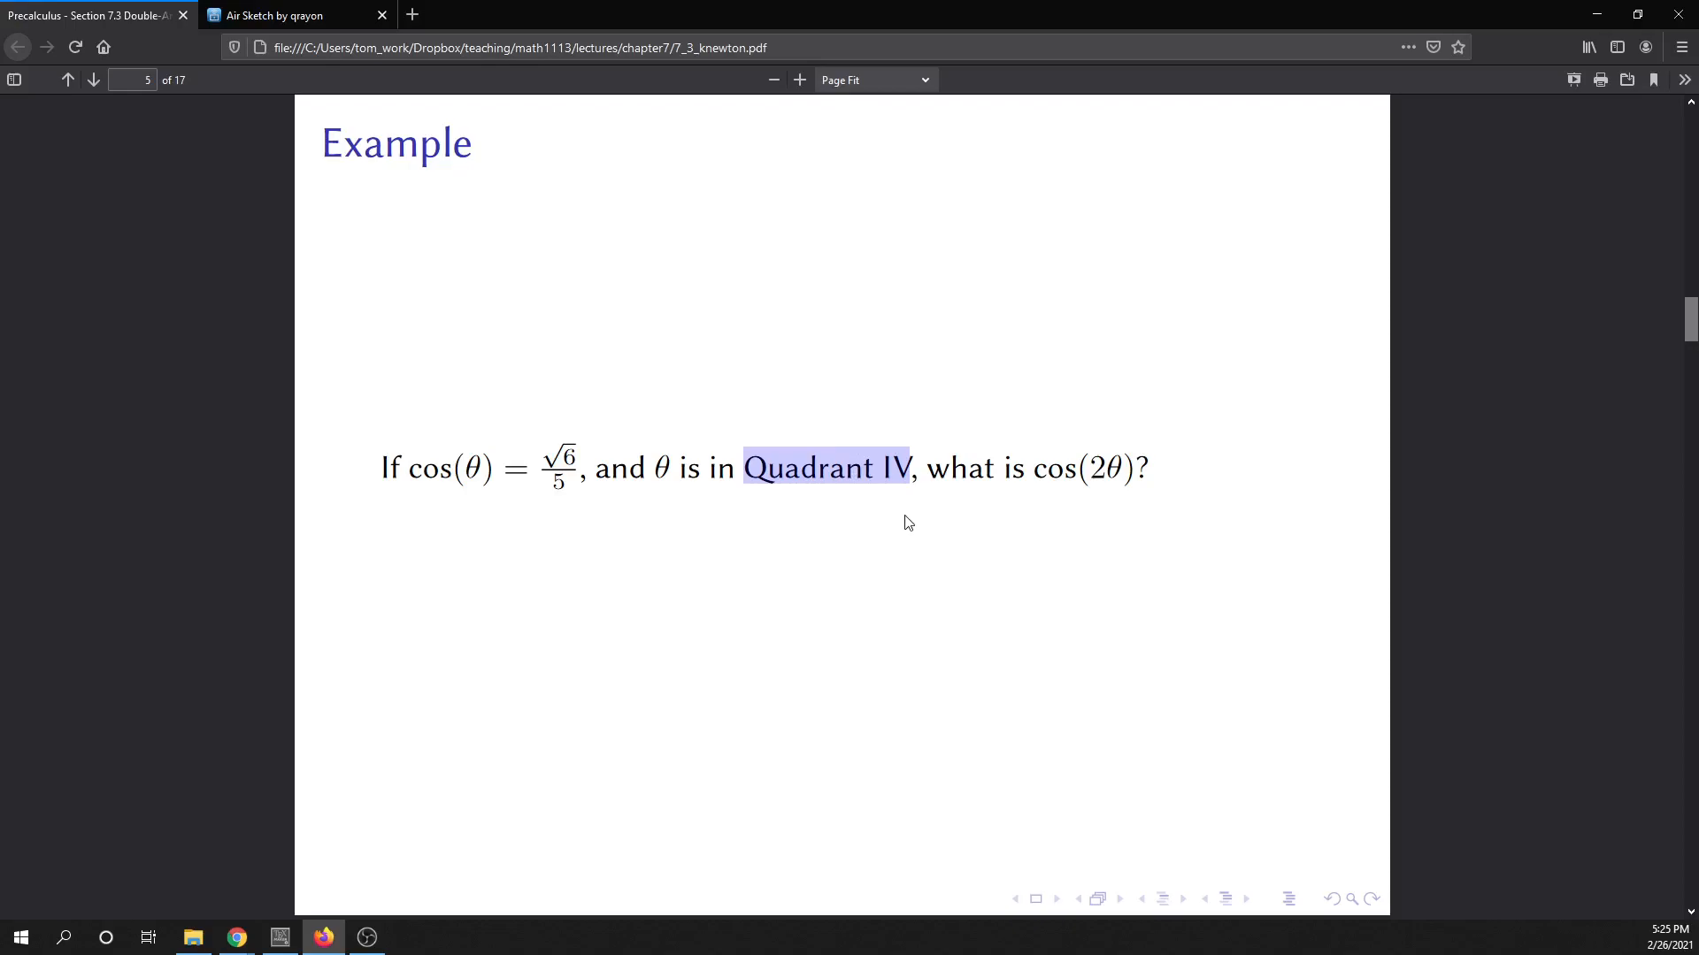
pyautogui.moveTo(388, 191)
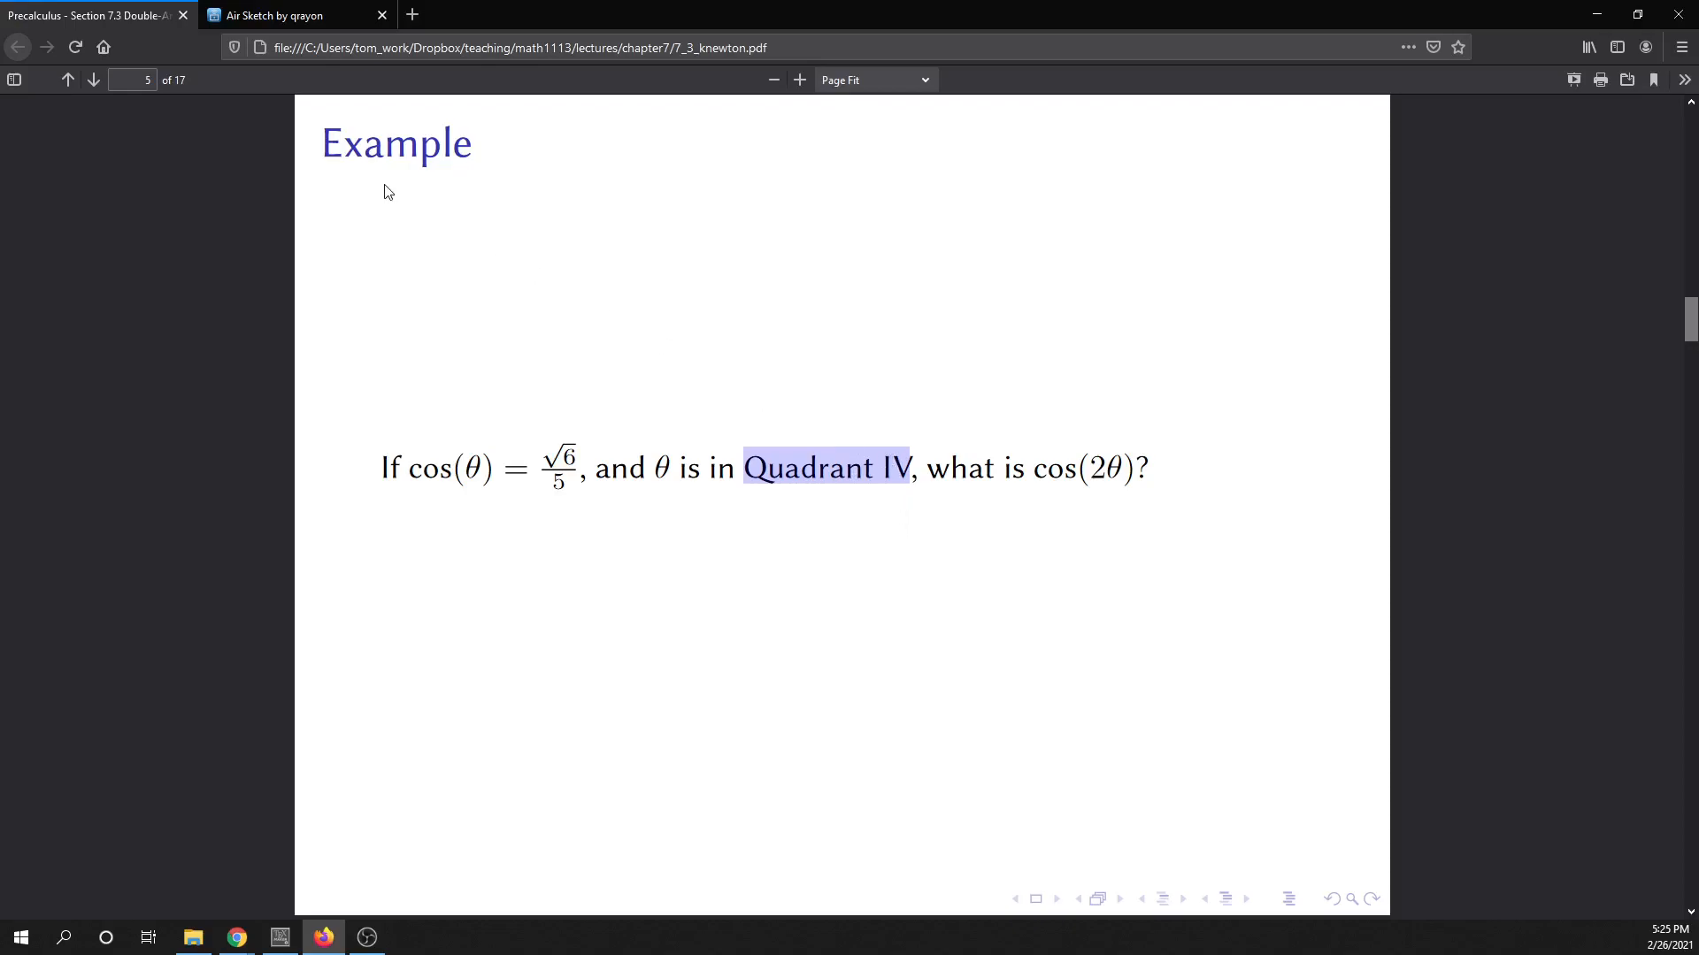
pyautogui.moveTo(674, 336)
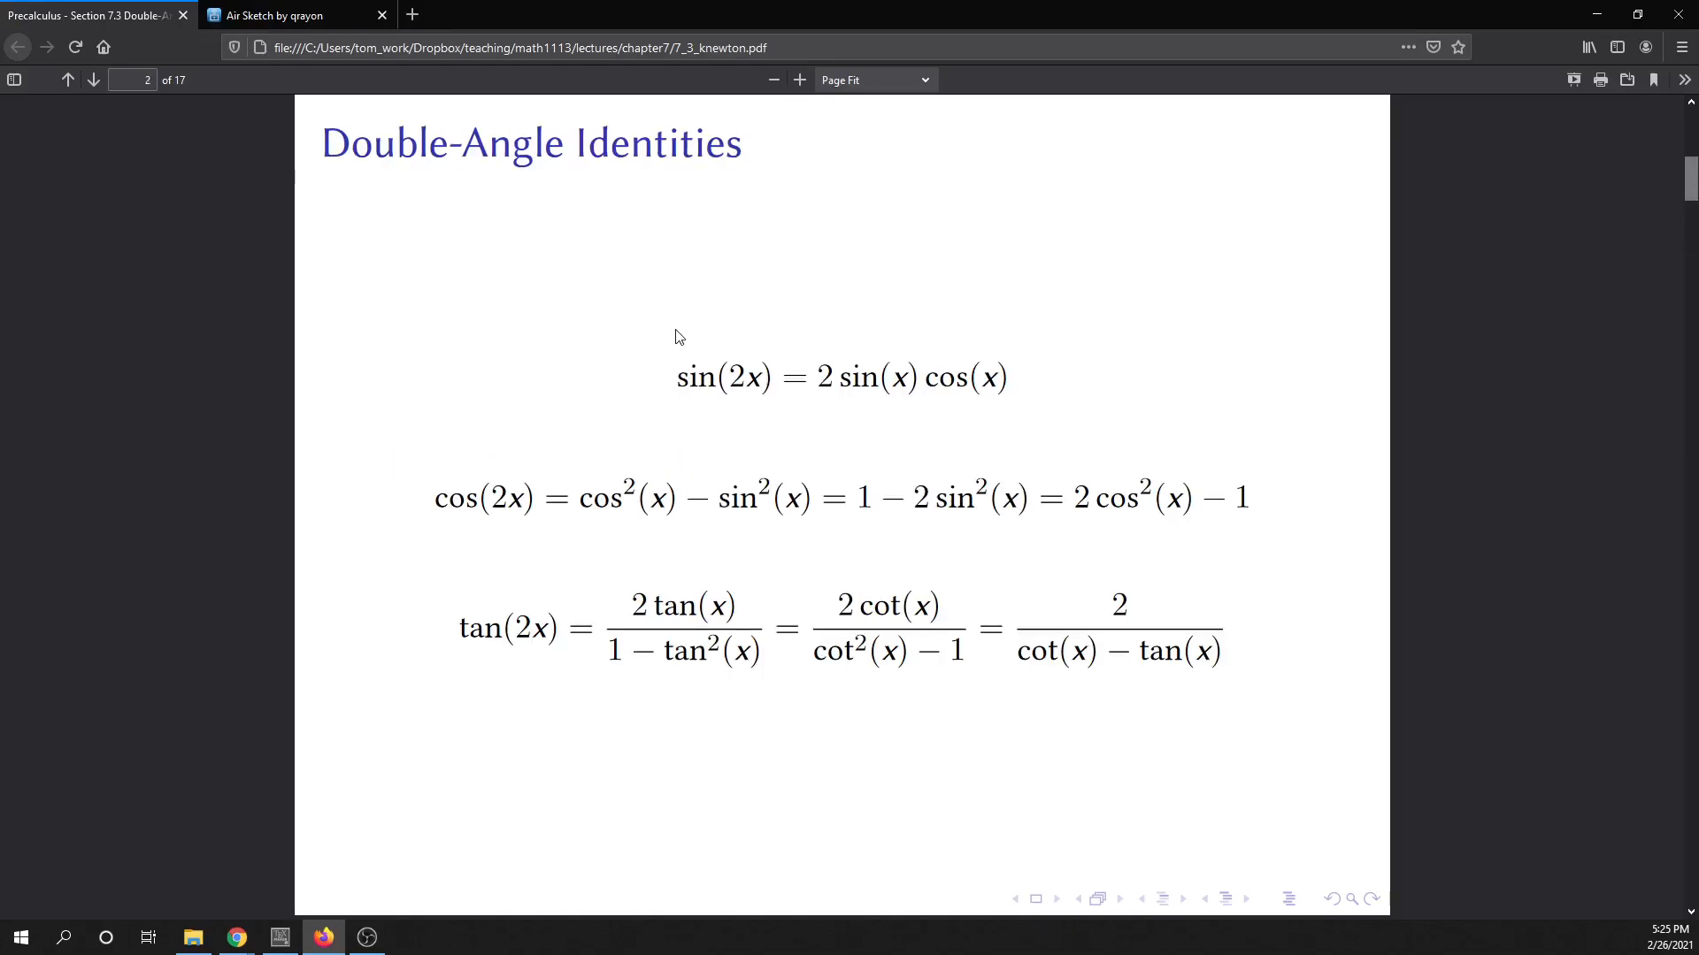
pyautogui.moveTo(731, 495)
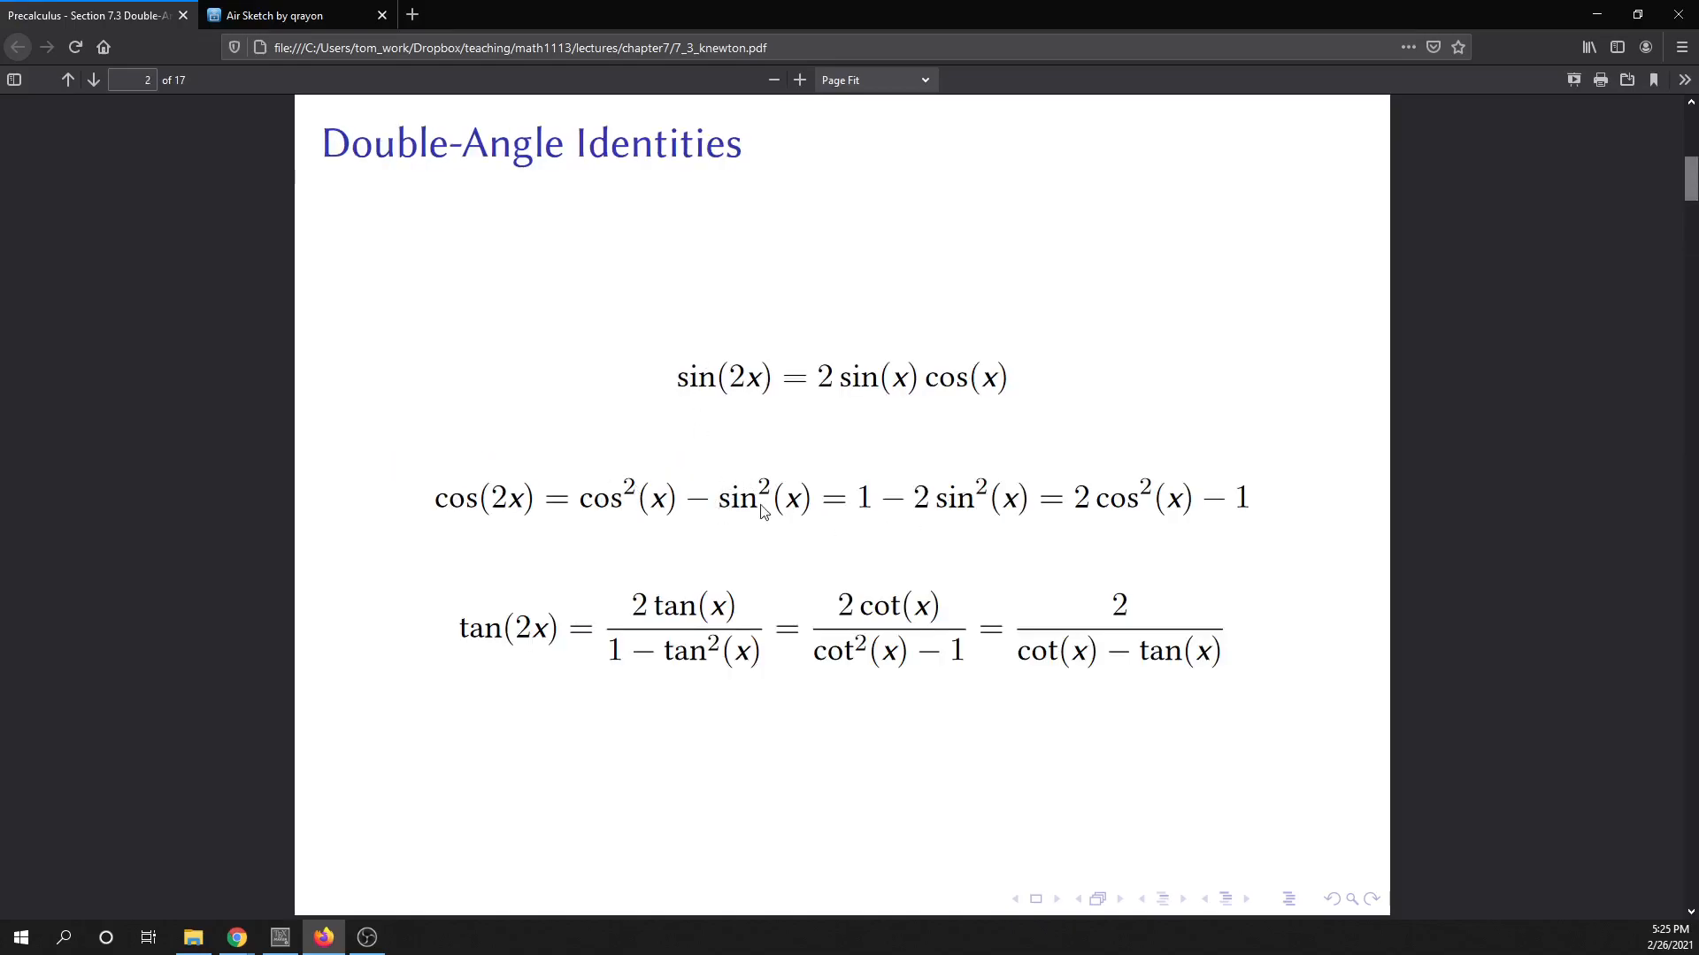
pyautogui.moveTo(906, 517)
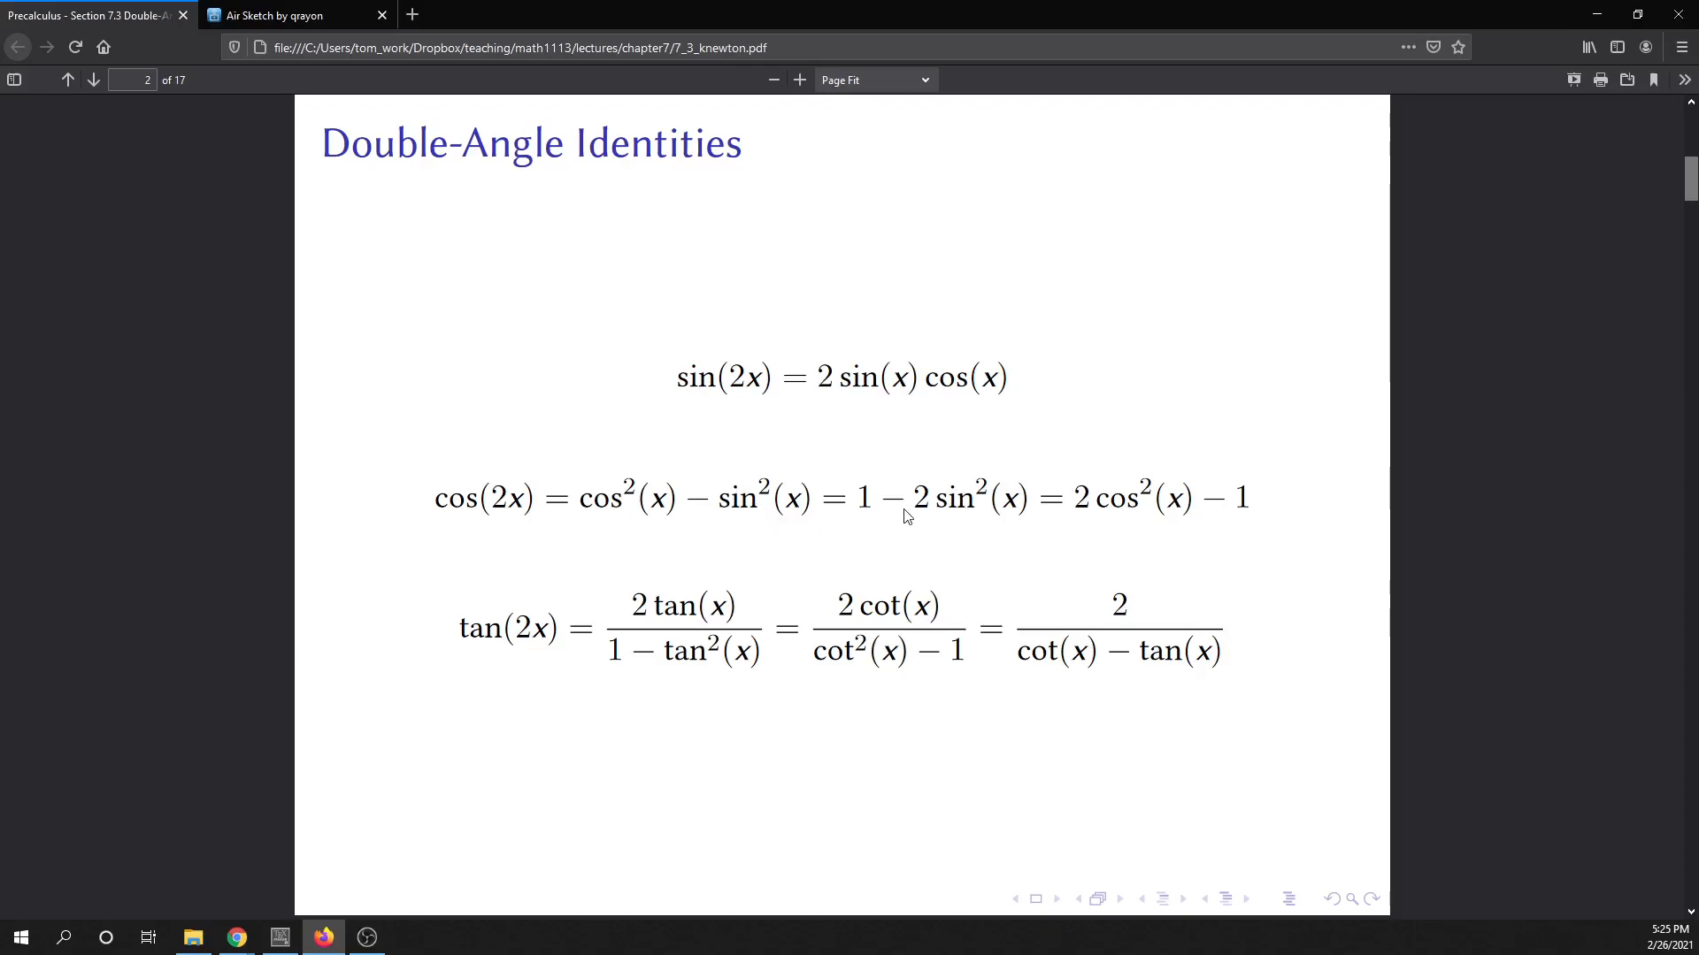
pyautogui.moveTo(994, 531)
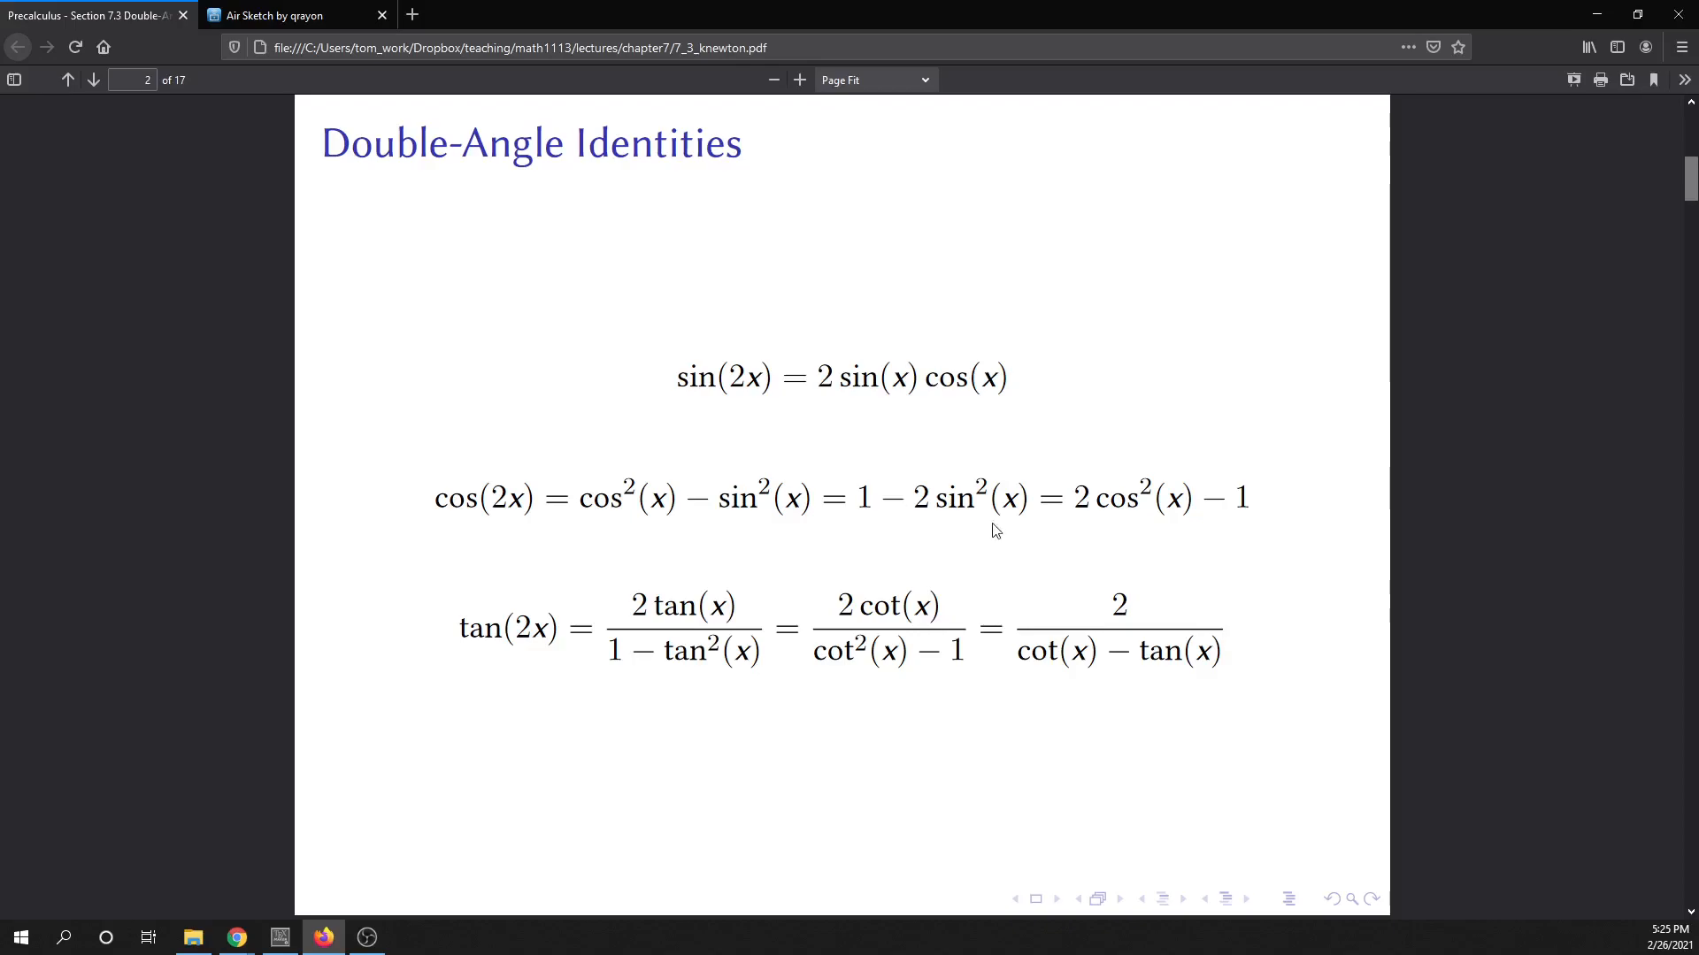
pyautogui.moveTo(1113, 572)
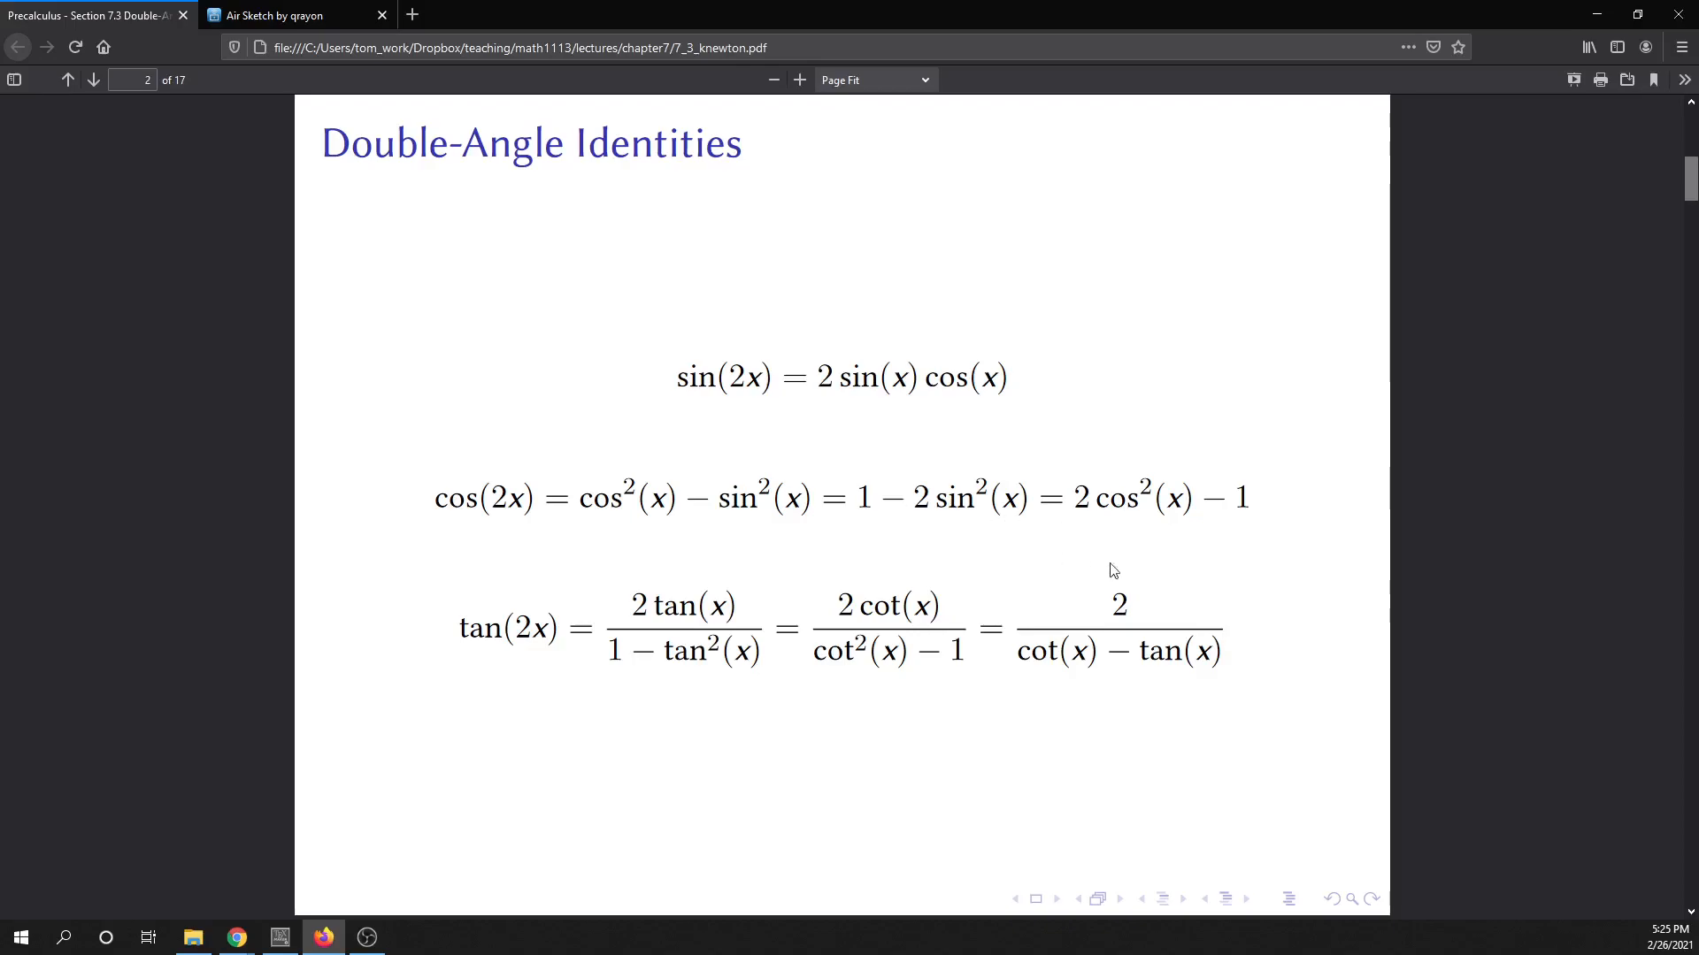
pyautogui.moveTo(1143, 515)
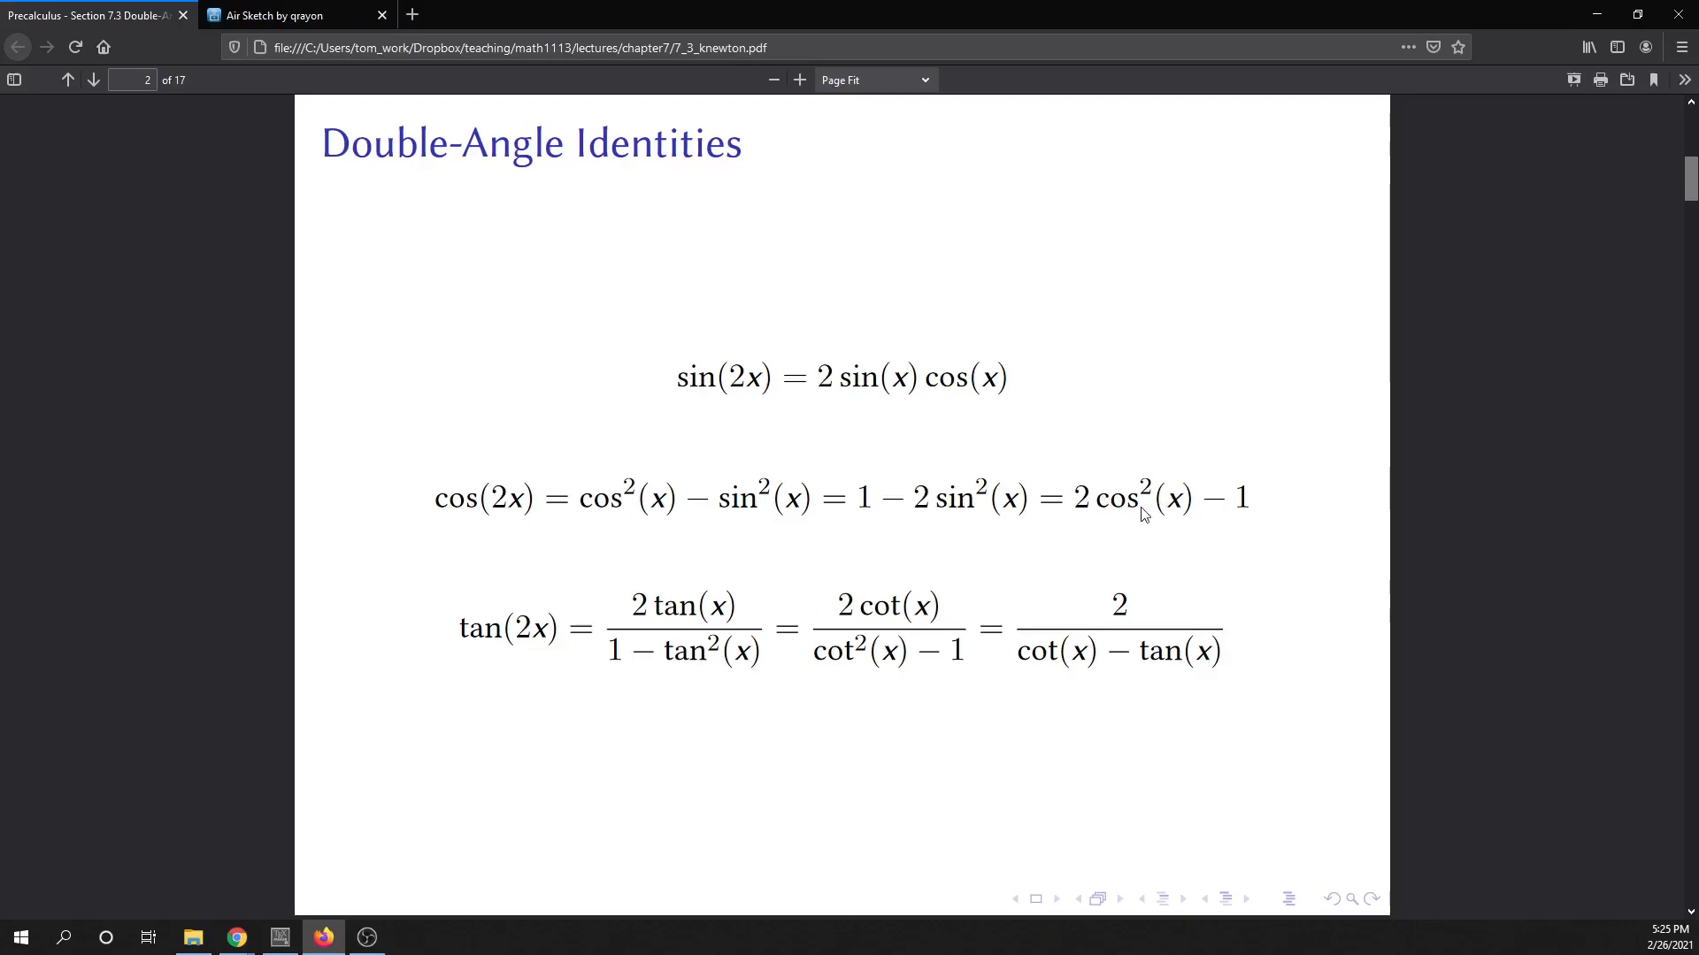
pyautogui.moveTo(1134, 509)
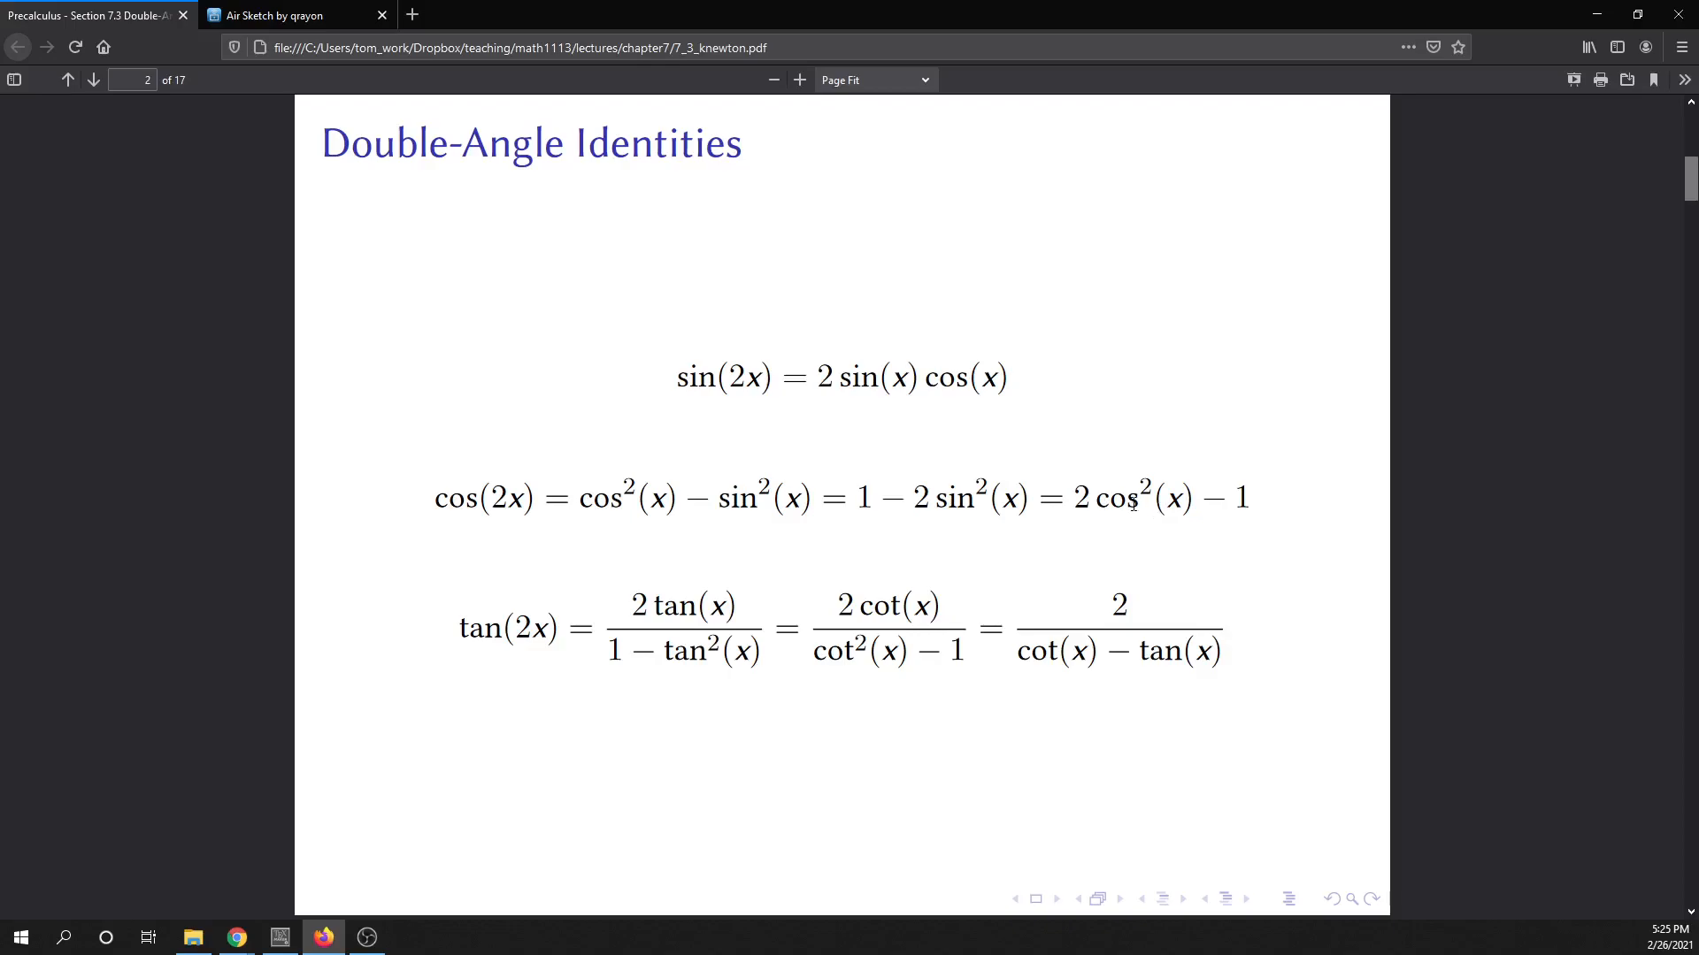
pyautogui.moveTo(765, 537)
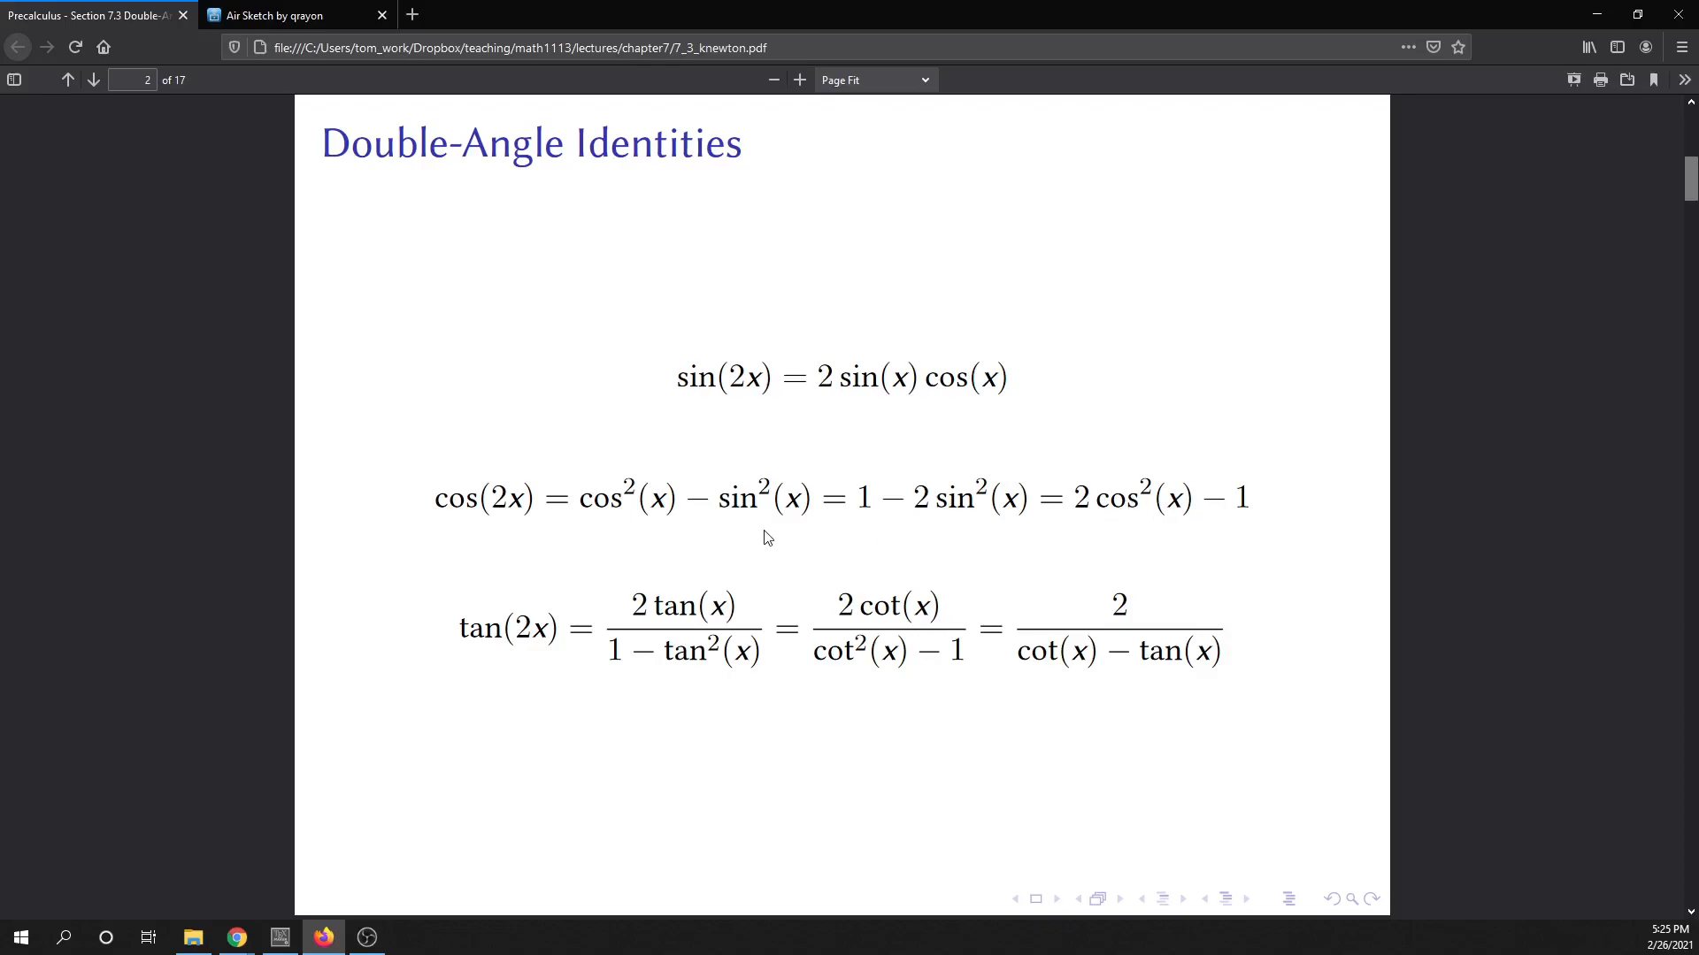
pyautogui.moveTo(1130, 547)
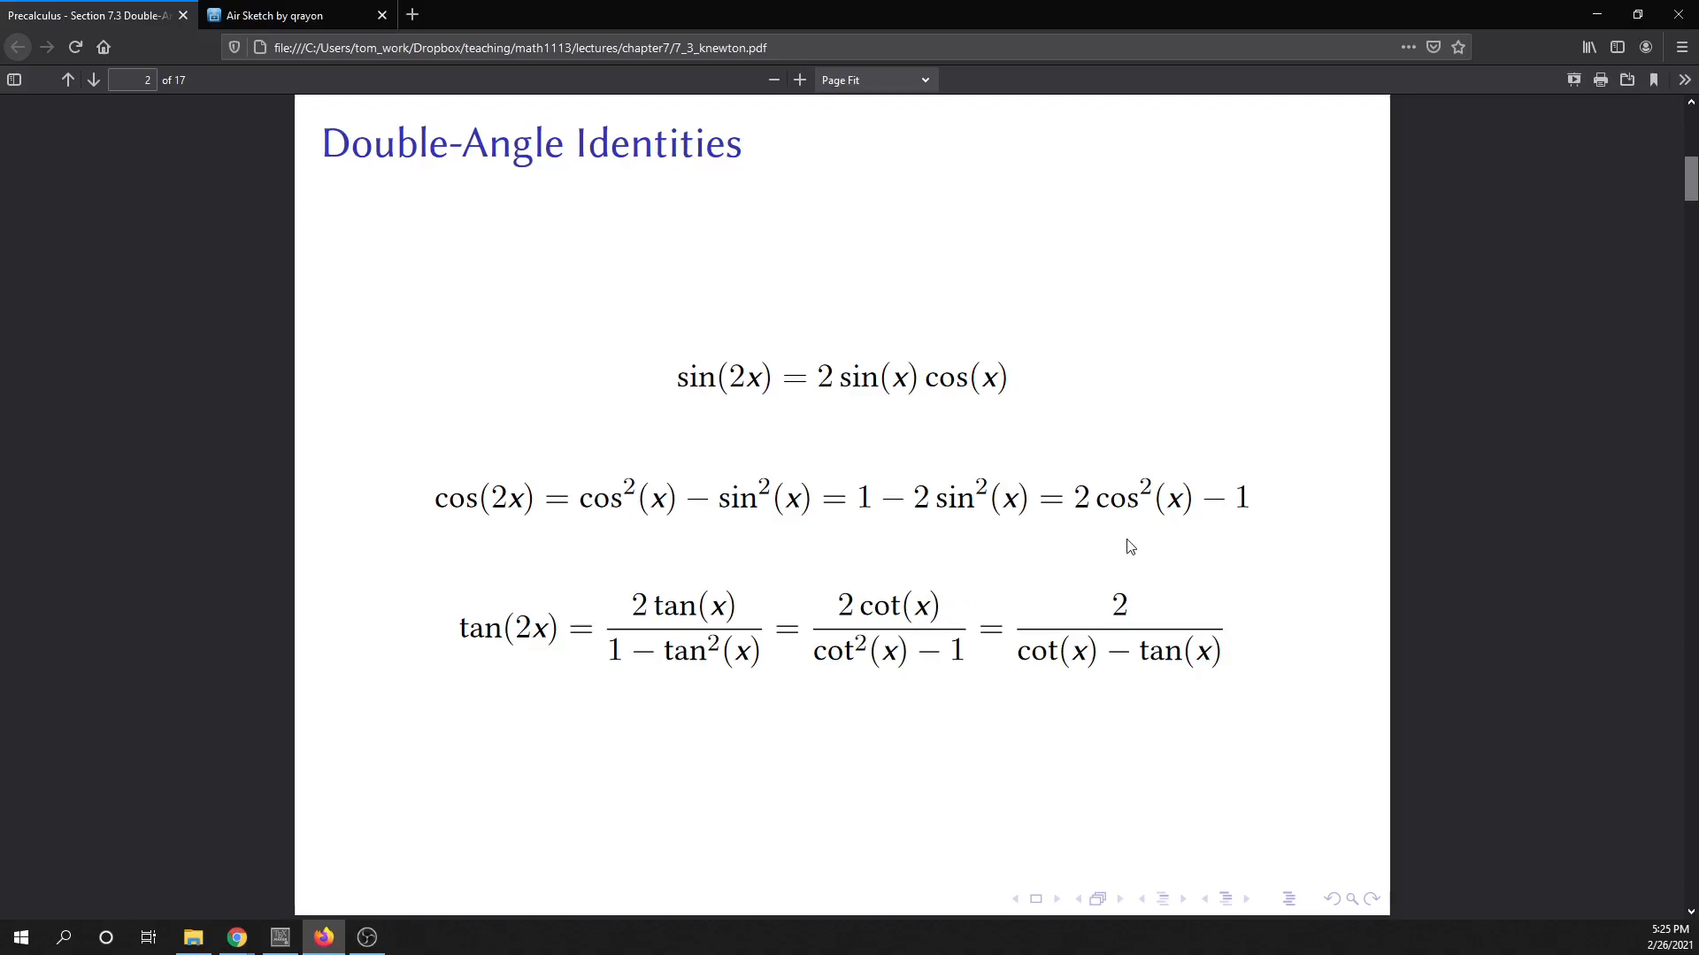
pyautogui.moveTo(867, 553)
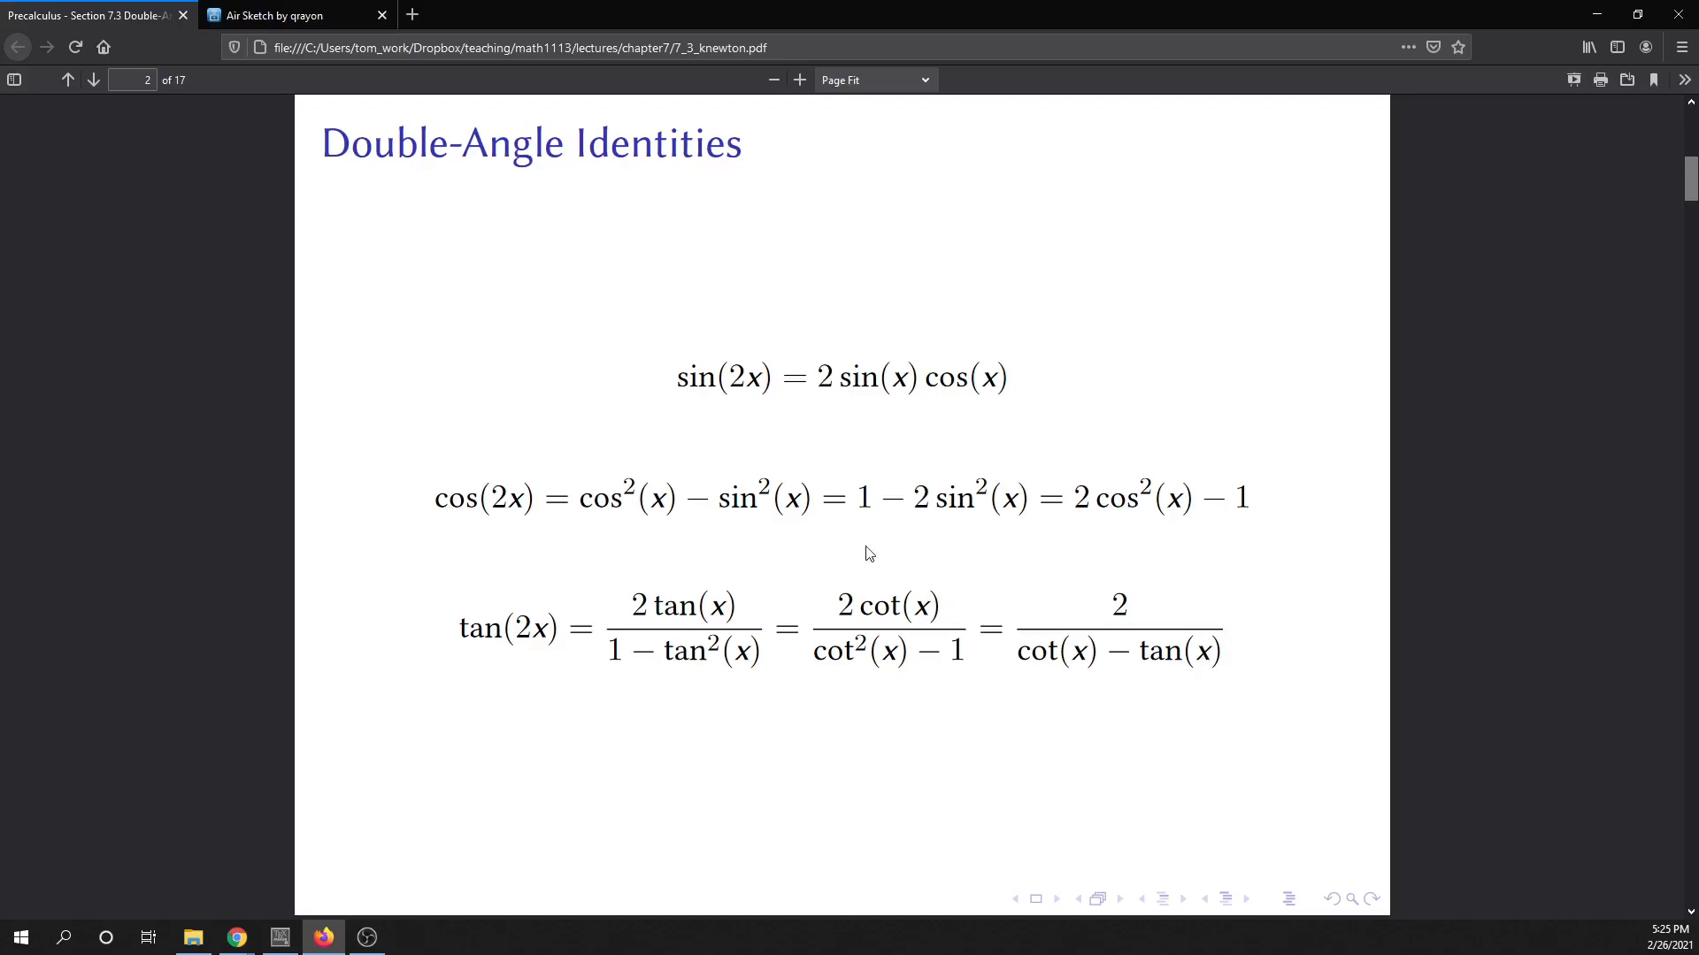
pyautogui.moveTo(1087, 558)
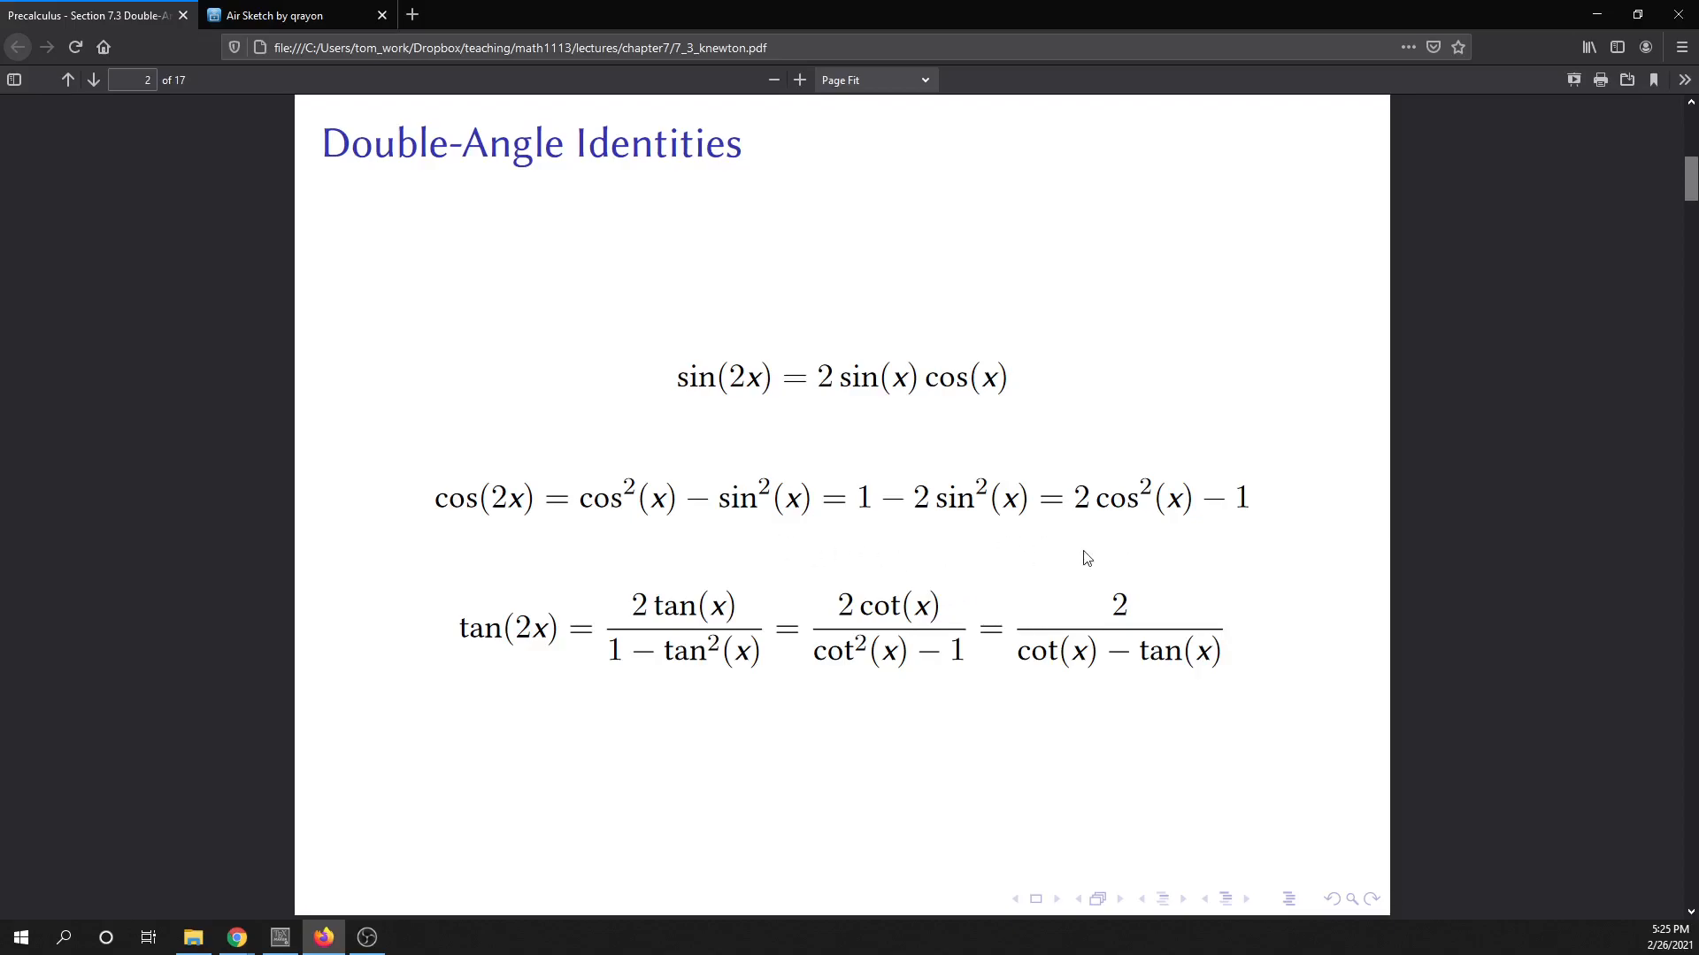
pyautogui.moveTo(1079, 616)
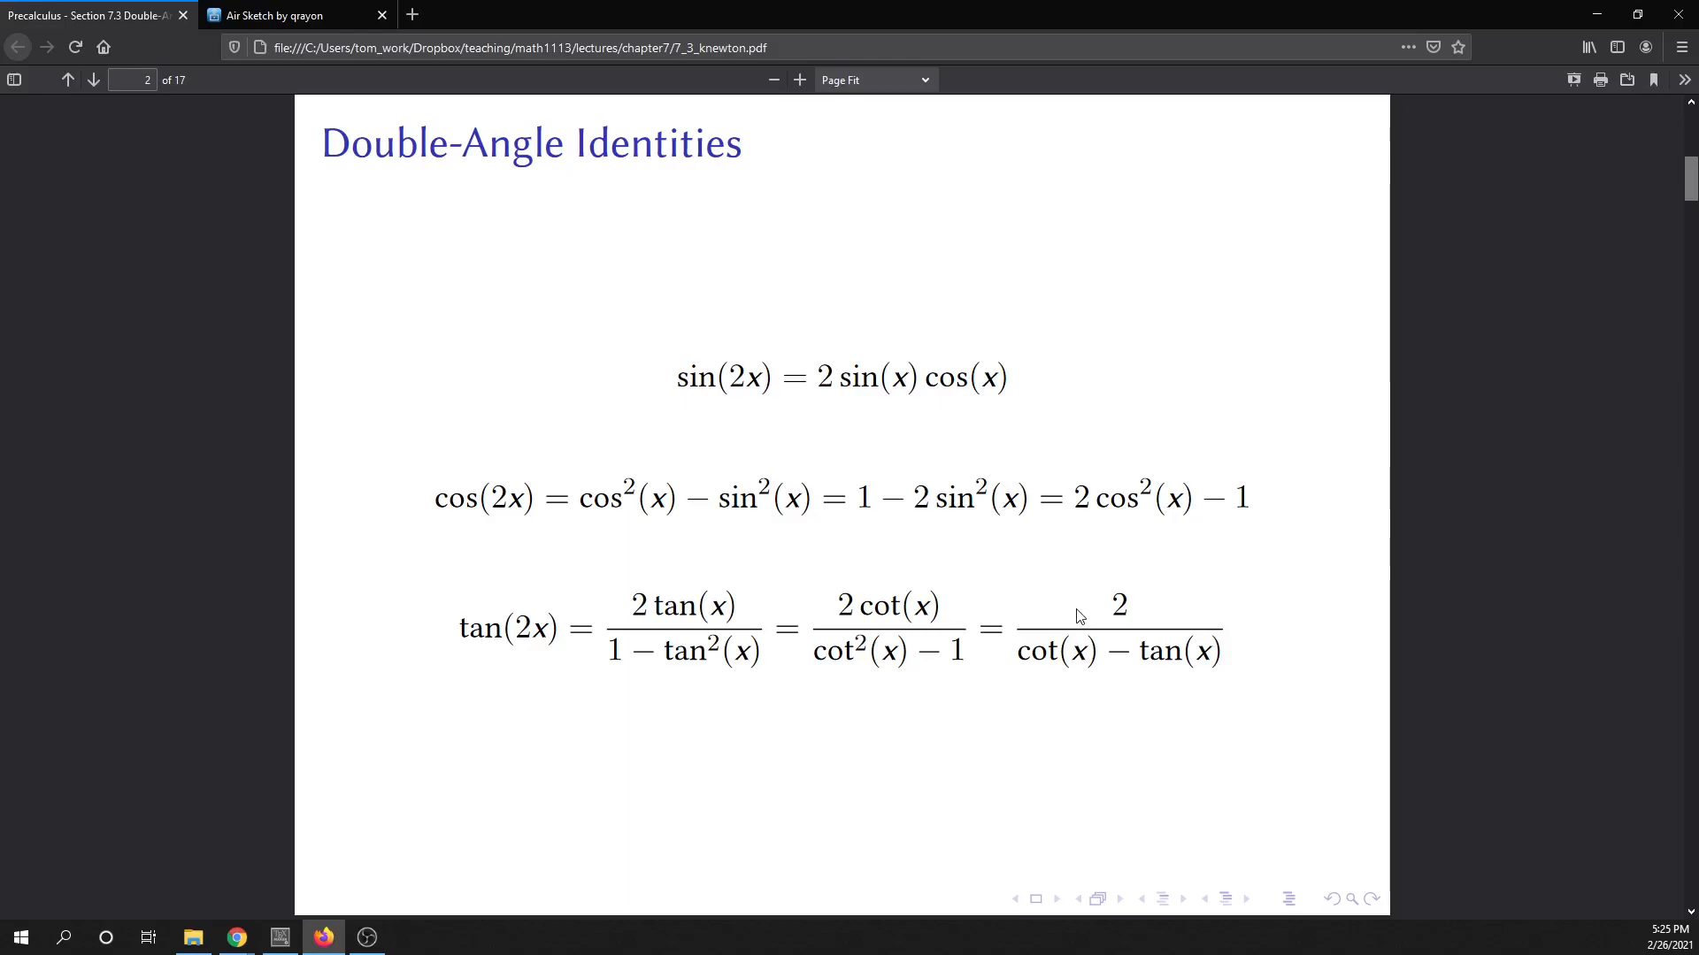
# - Return to the Air Sketch whiteboard showing the finished cos(2x) = −13/25 derivation
pyautogui.click(292, 14)
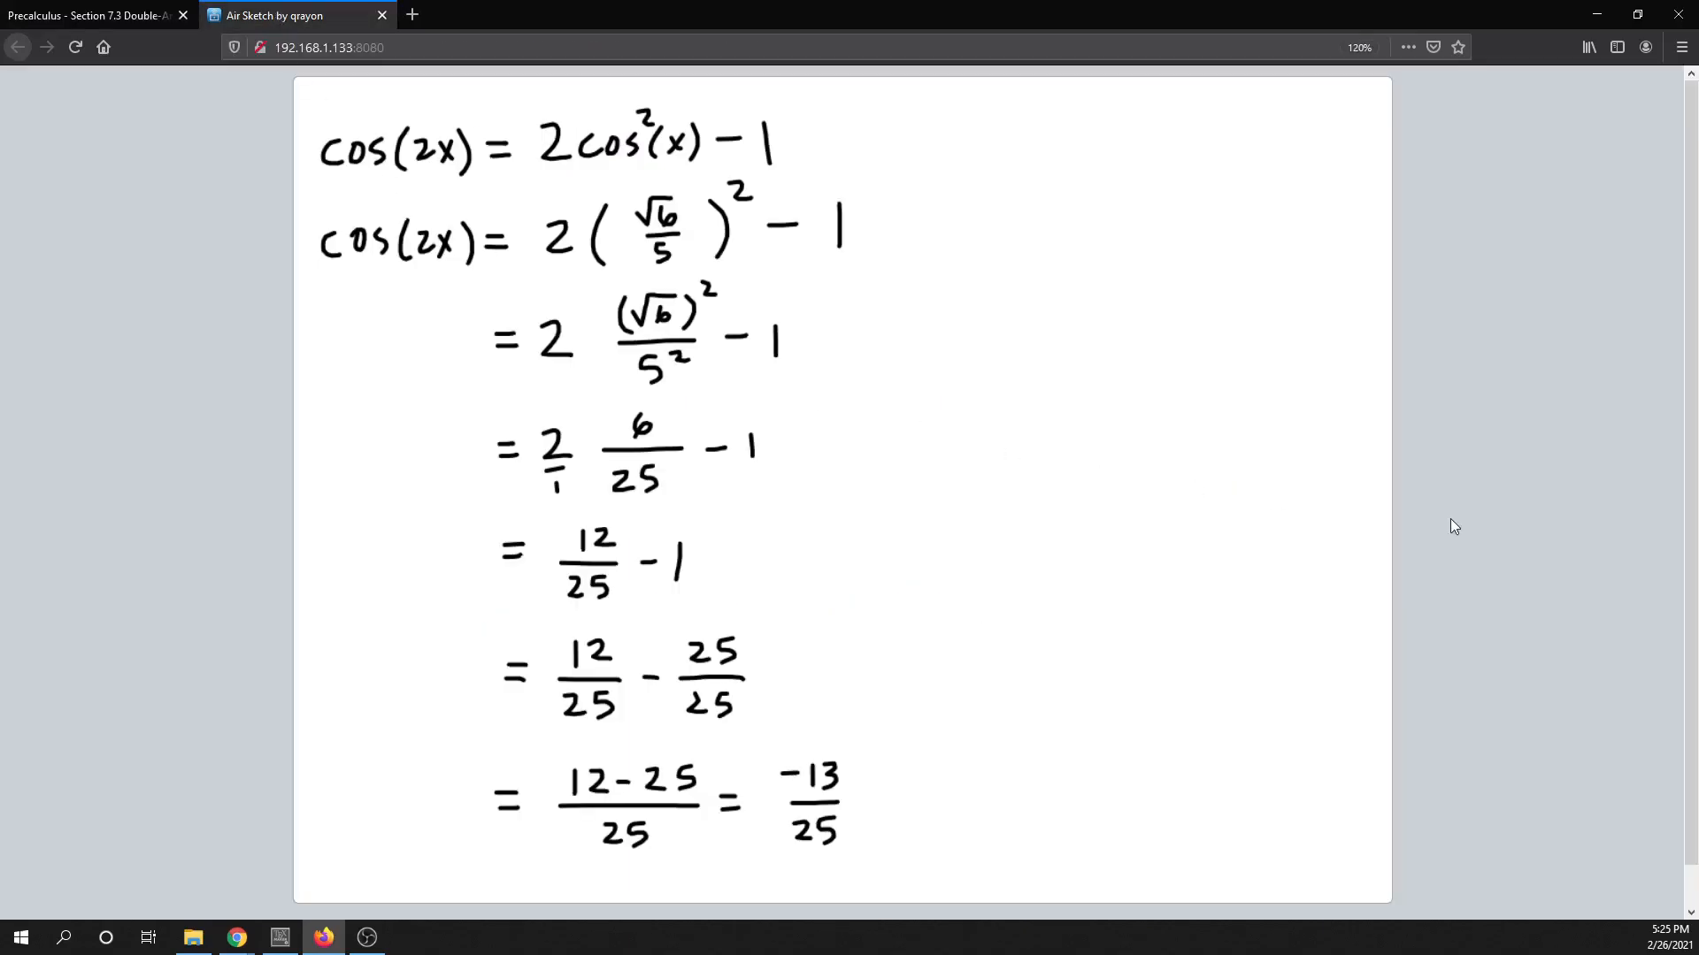